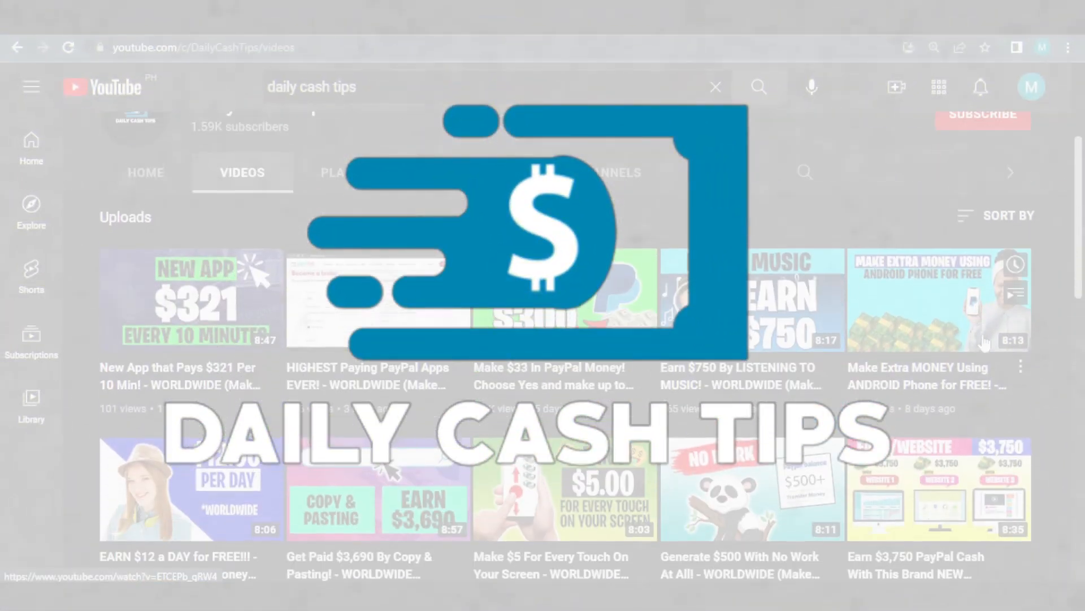
- Scroll further down the Daily Cash Tips uploads to older money-making videos
scroll(down, 3)
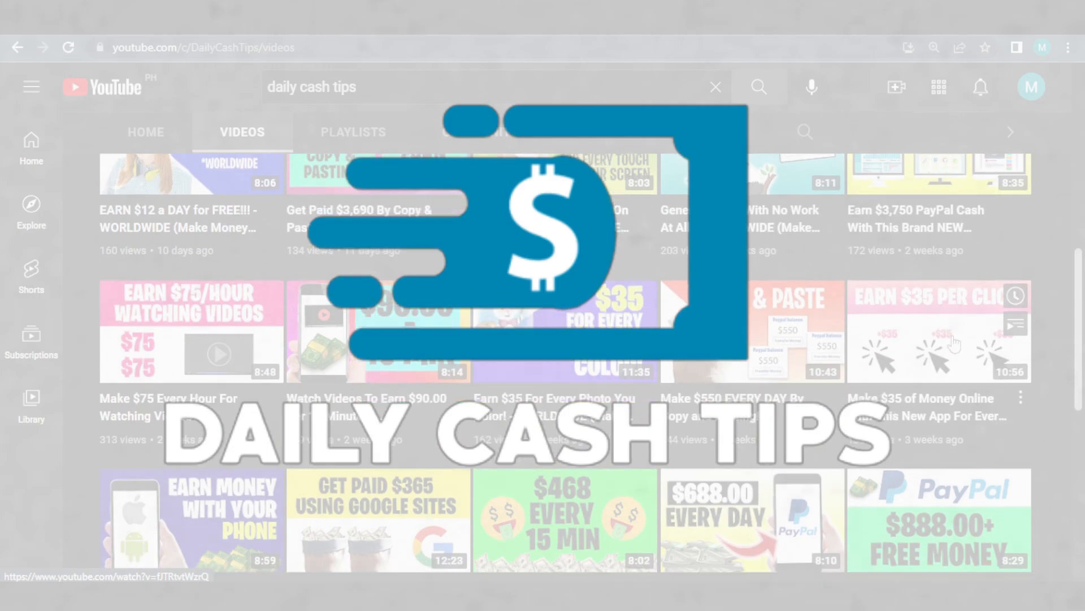
scroll(down, 3)
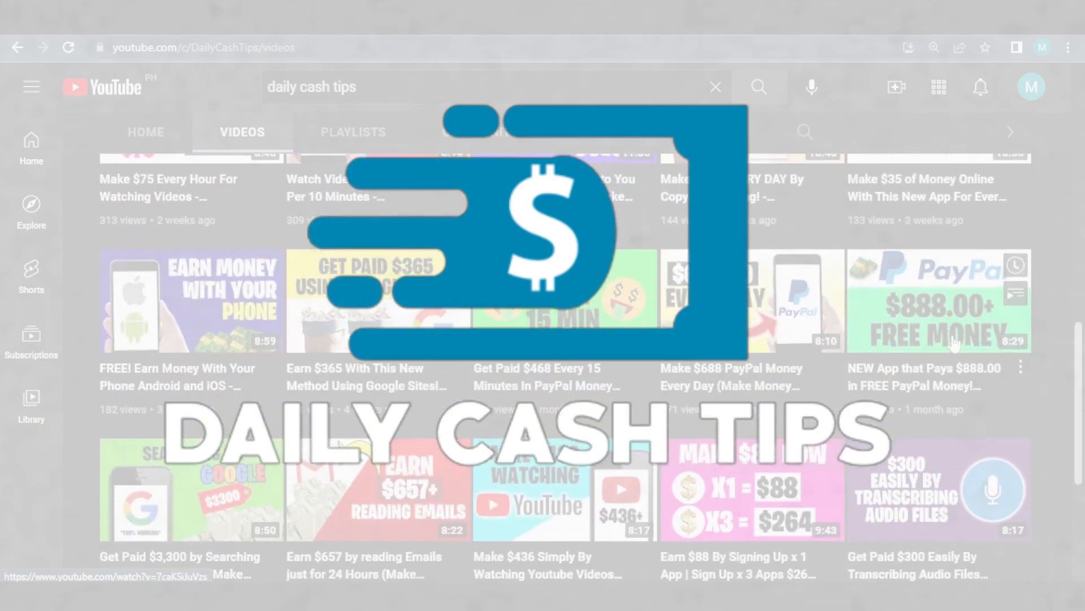
scroll(down, 3)
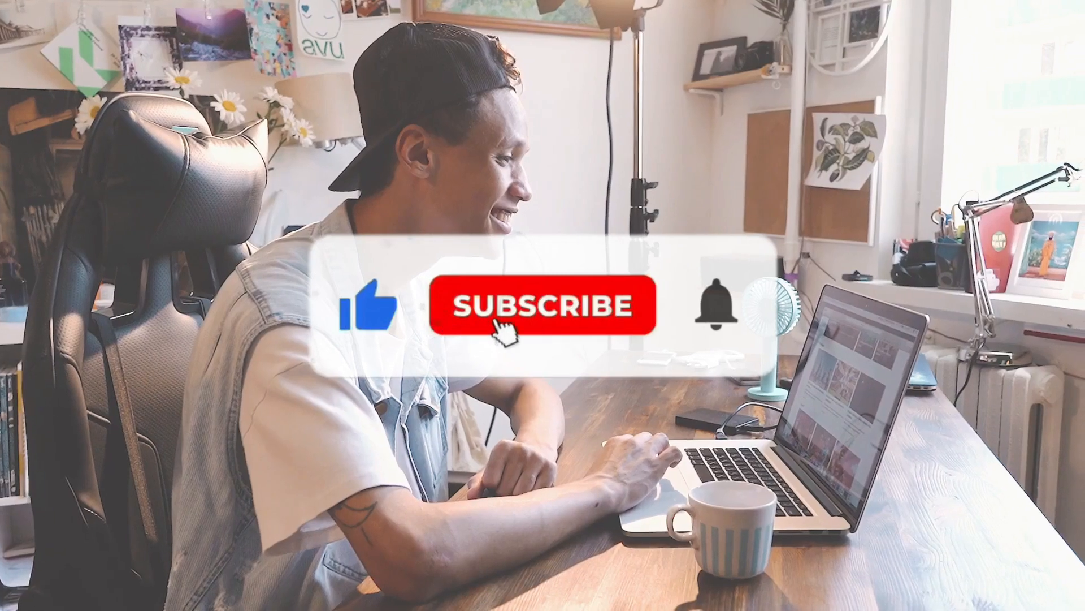
click(510, 328)
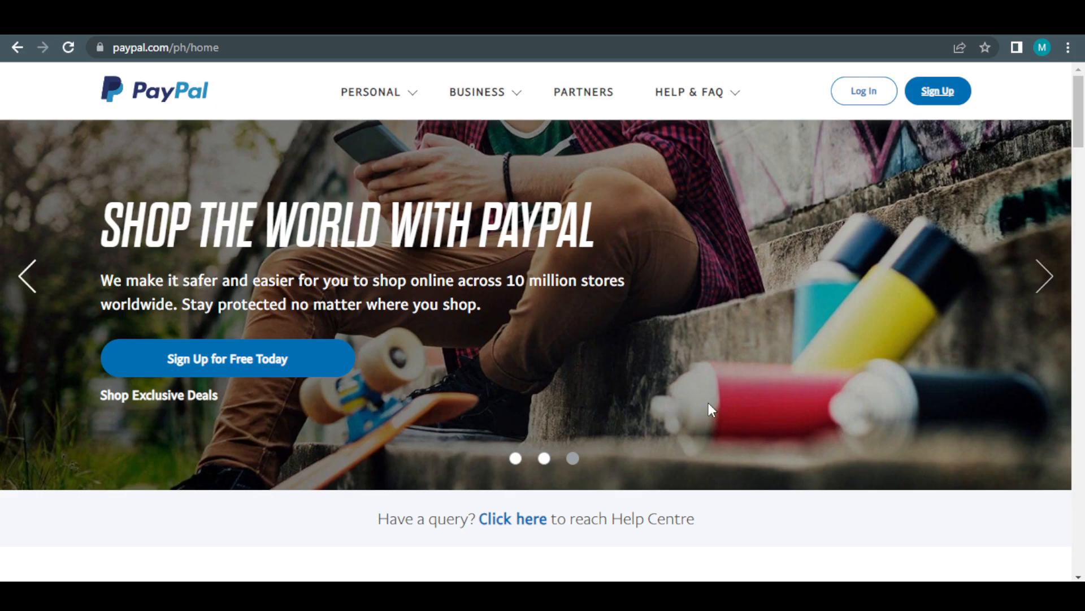
mouse_move(555, 398)
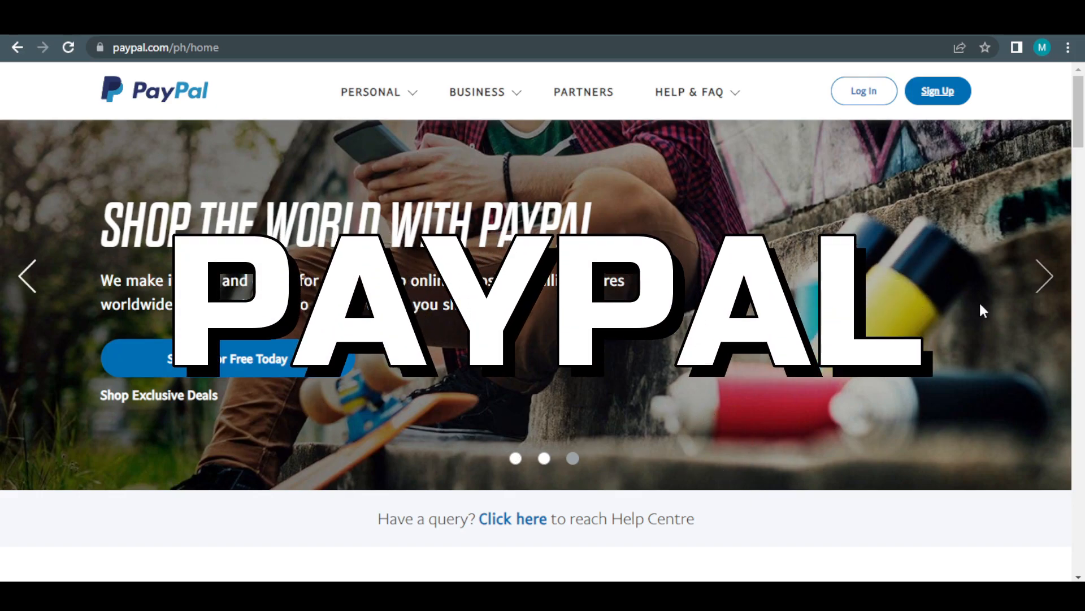
mouse_move(979, 91)
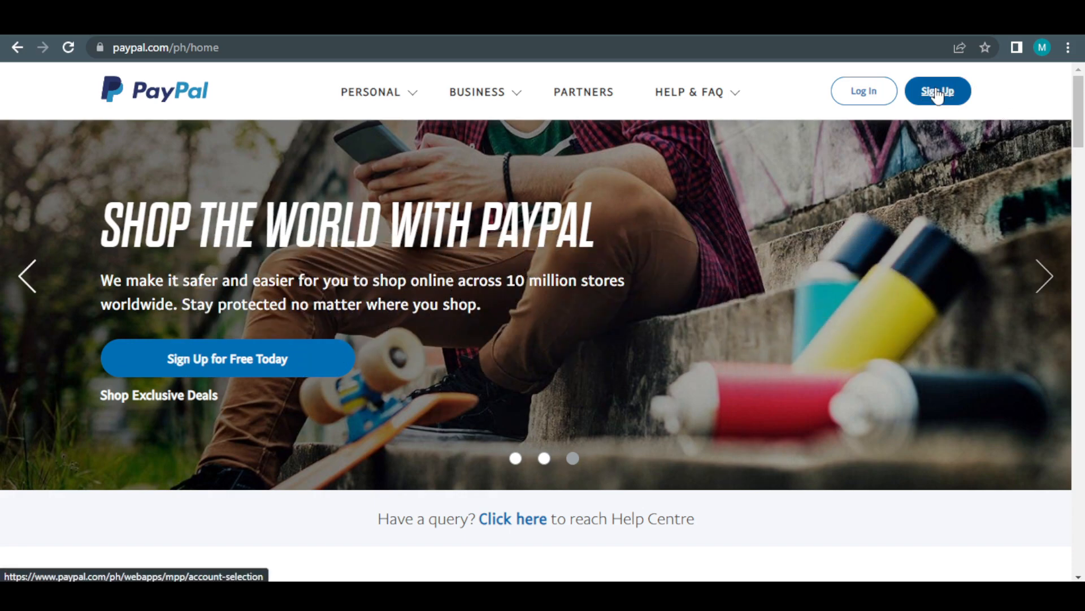
- Start the PayPal sign-up and list the Personal Account 'I'm an' options
click(938, 90)
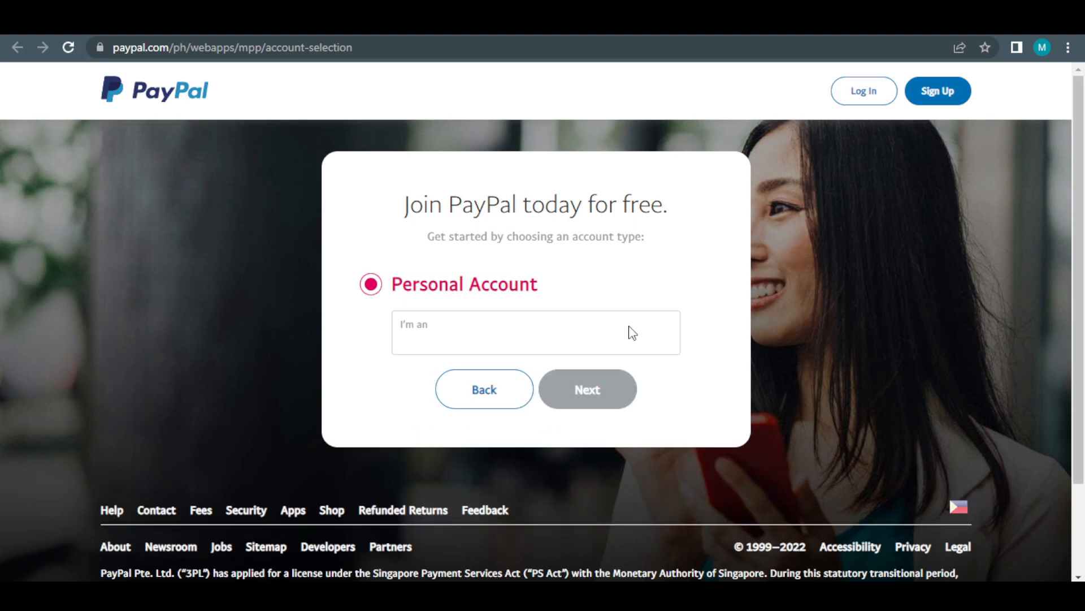
click(534, 333)
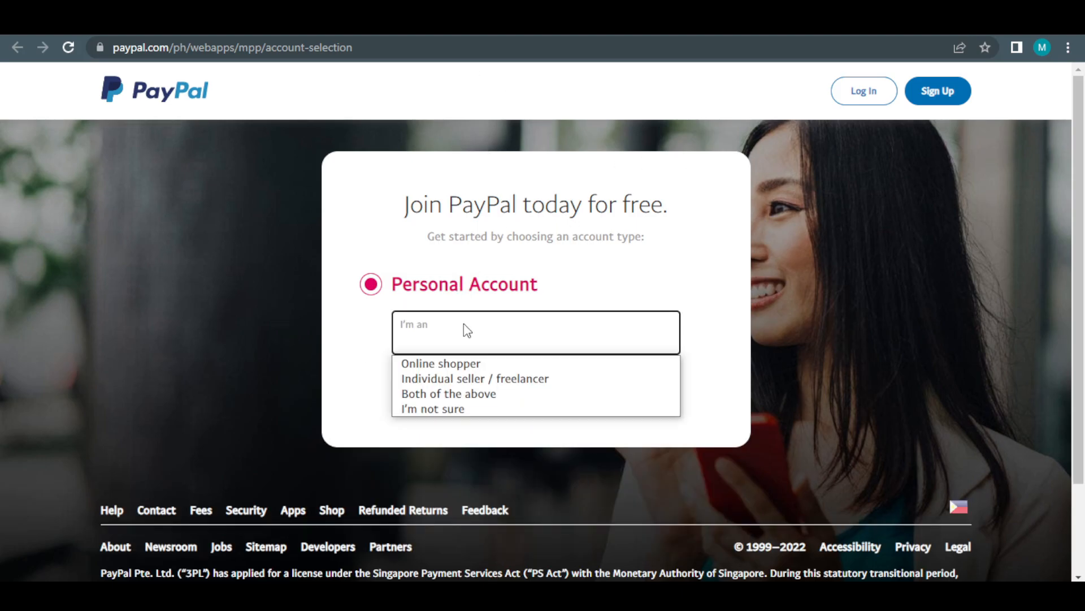
mouse_move(455, 355)
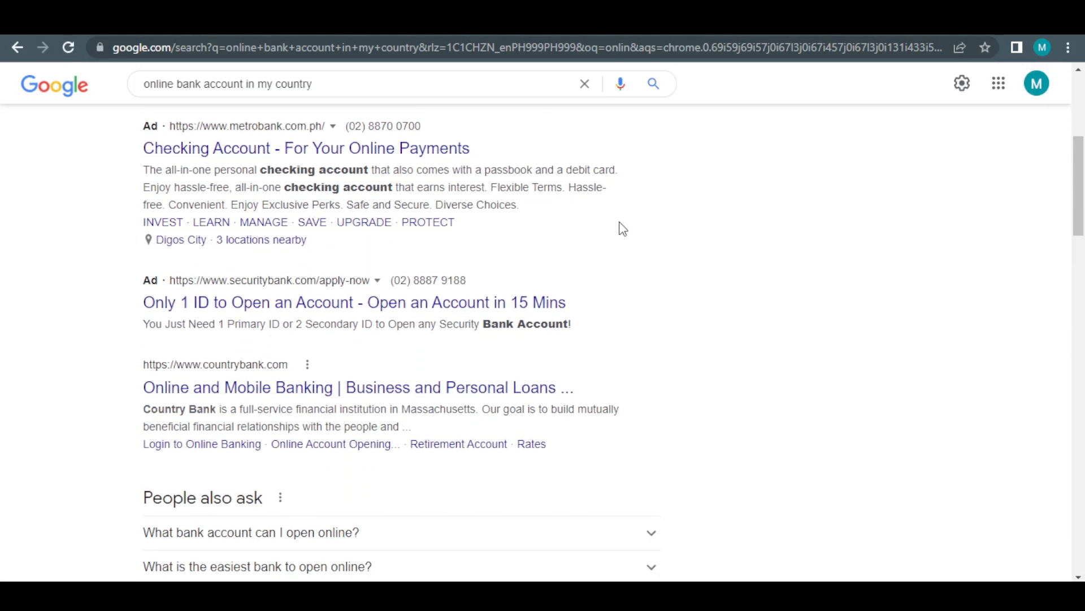
- Browse the online bank account results, then set PayPal's account type to Individual seller / freelancer
scroll(down, 3)
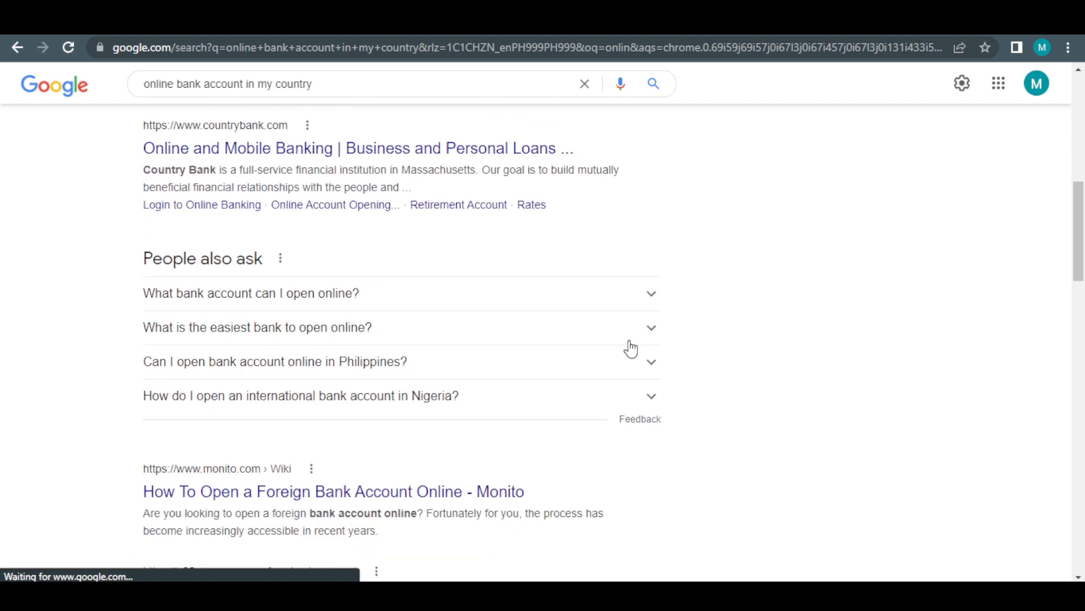
scroll(down, 3)
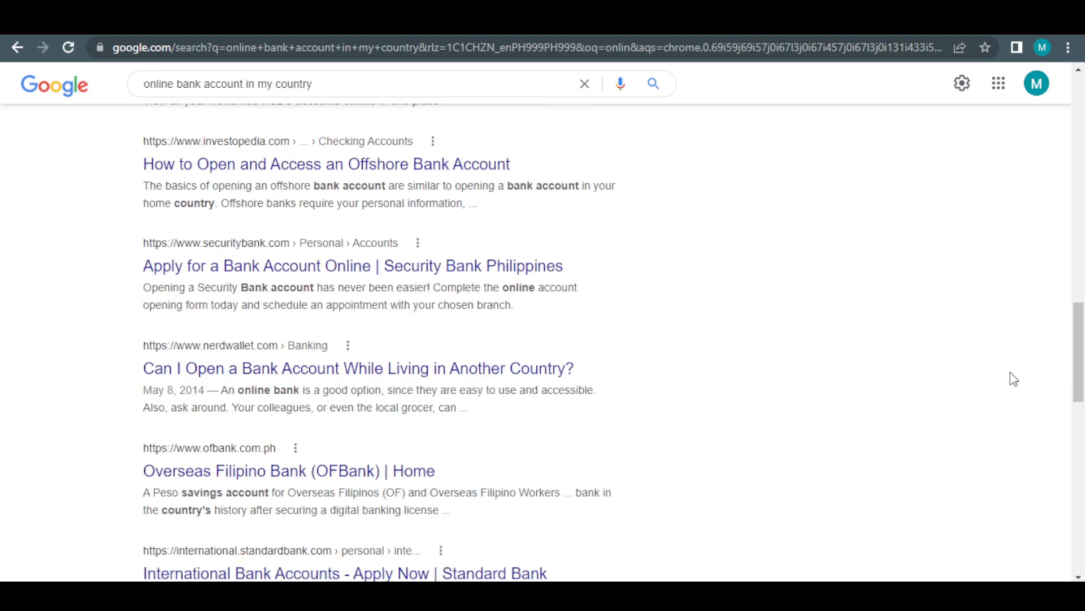
scroll(up, 3)
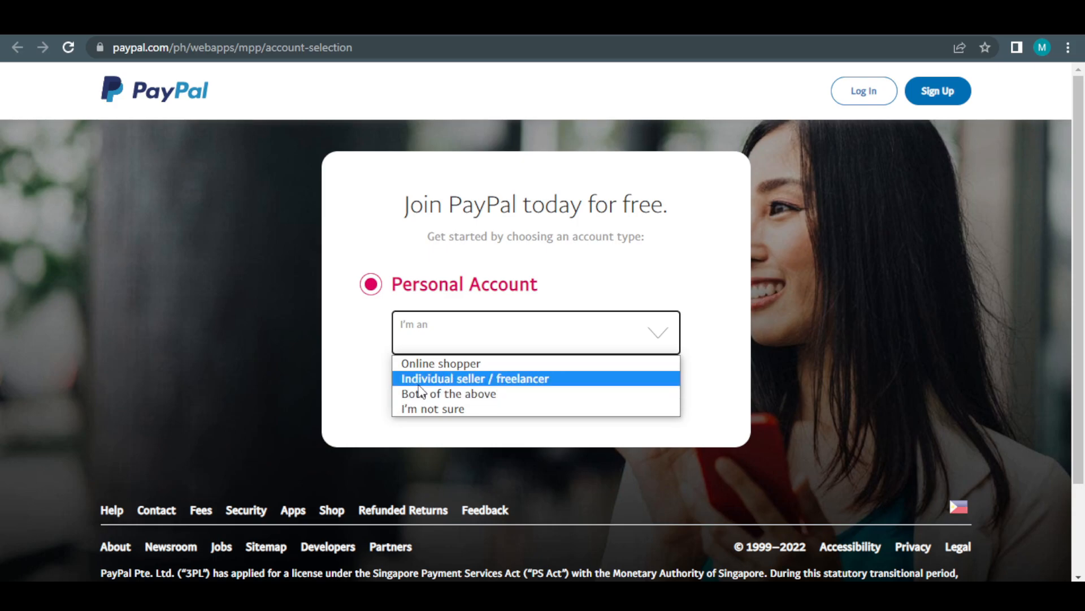
click(475, 378)
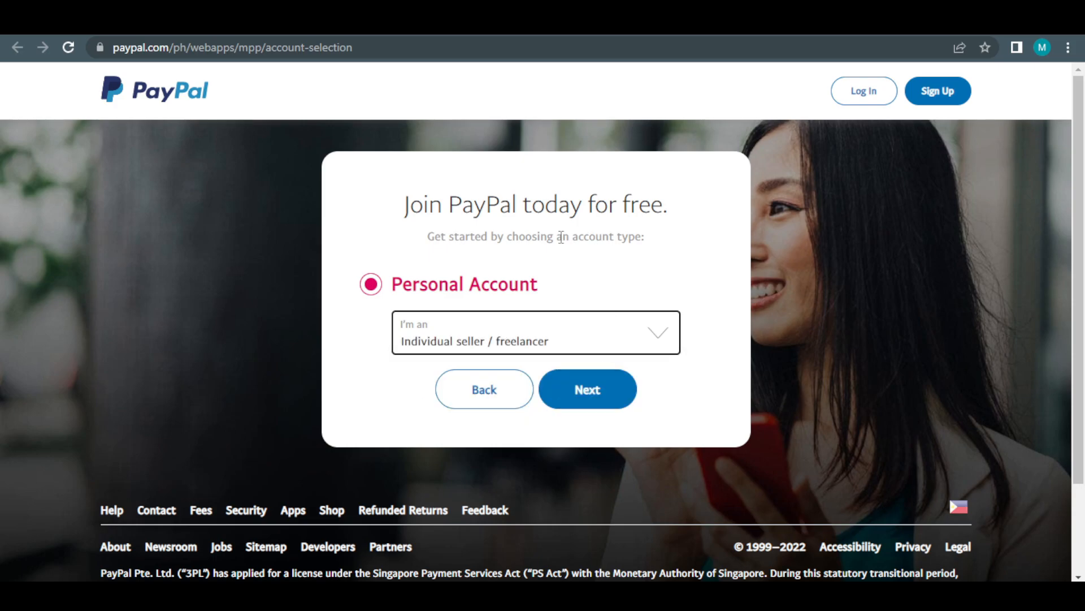
click(588, 389)
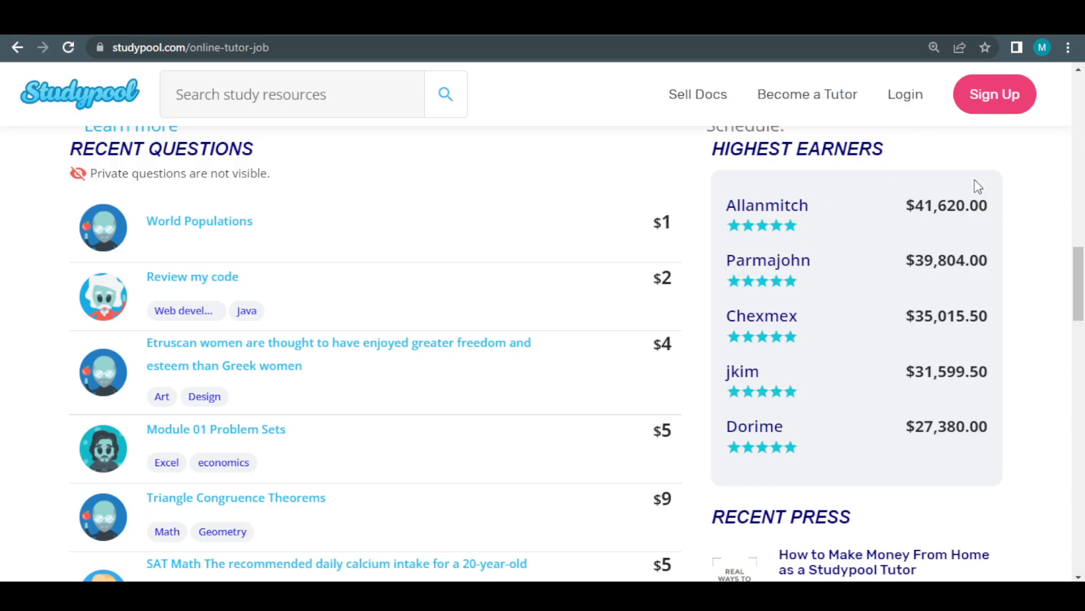
- Zoom the Studypool tutor page to 150% and scroll to the Highest Earners list
drag(755, 204, 952, 426)
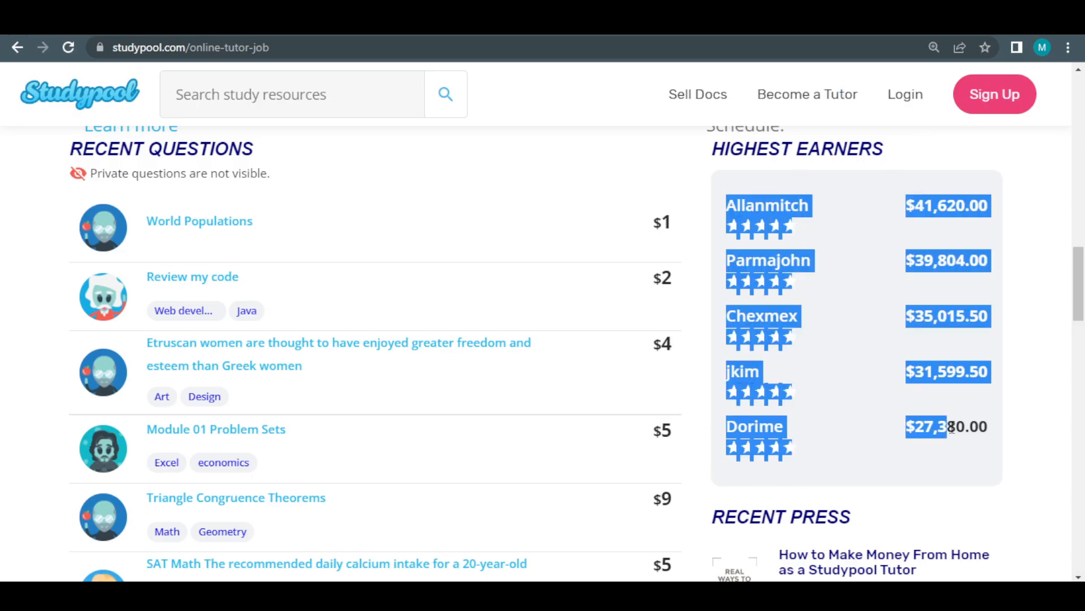
key(ctrl++)
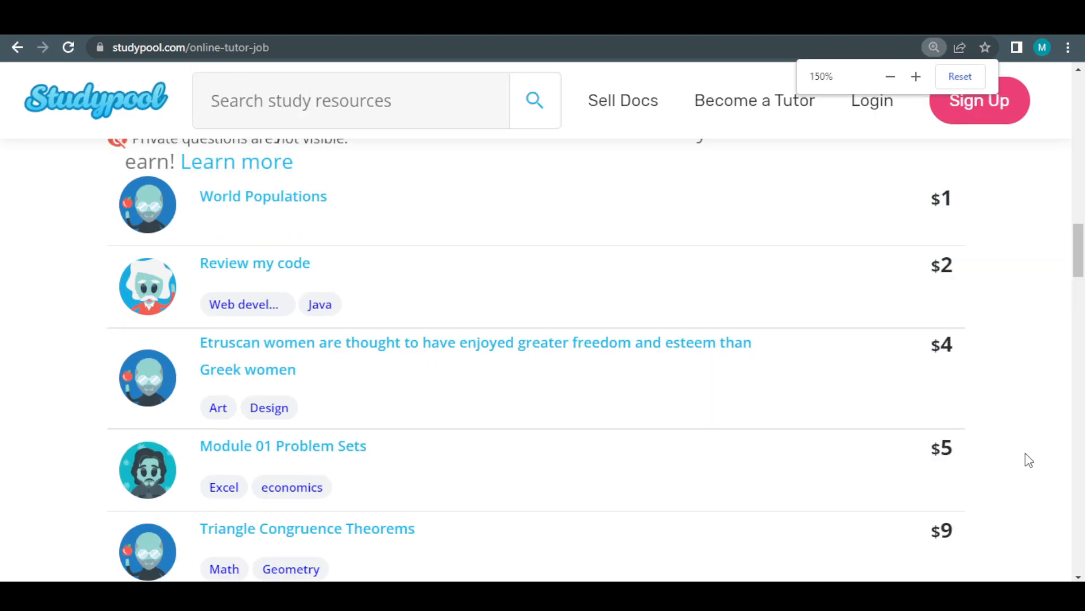
scroll(down, 3)
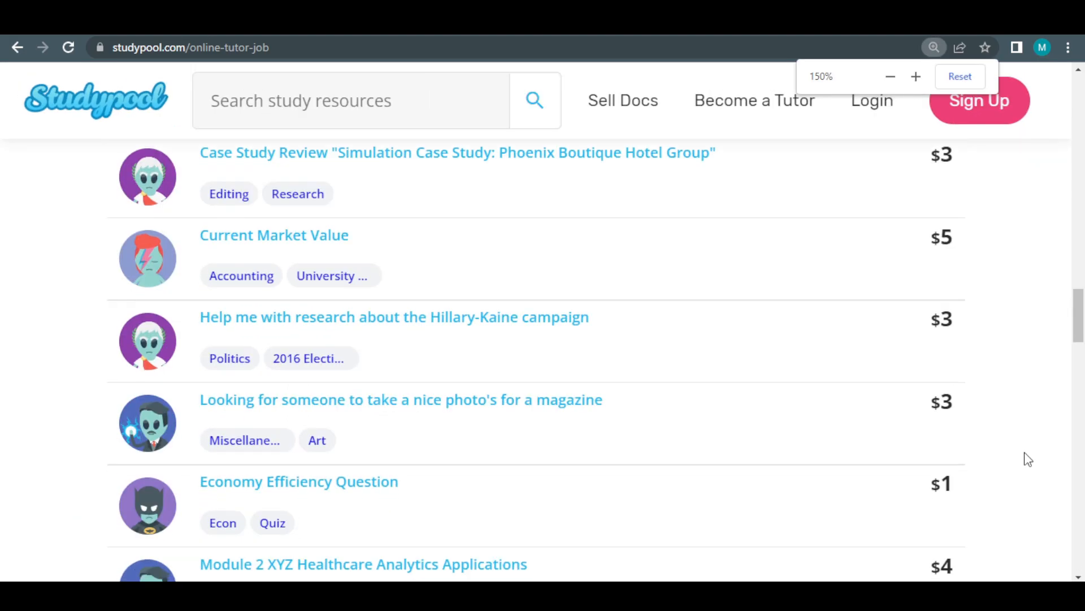
scroll(down, 3)
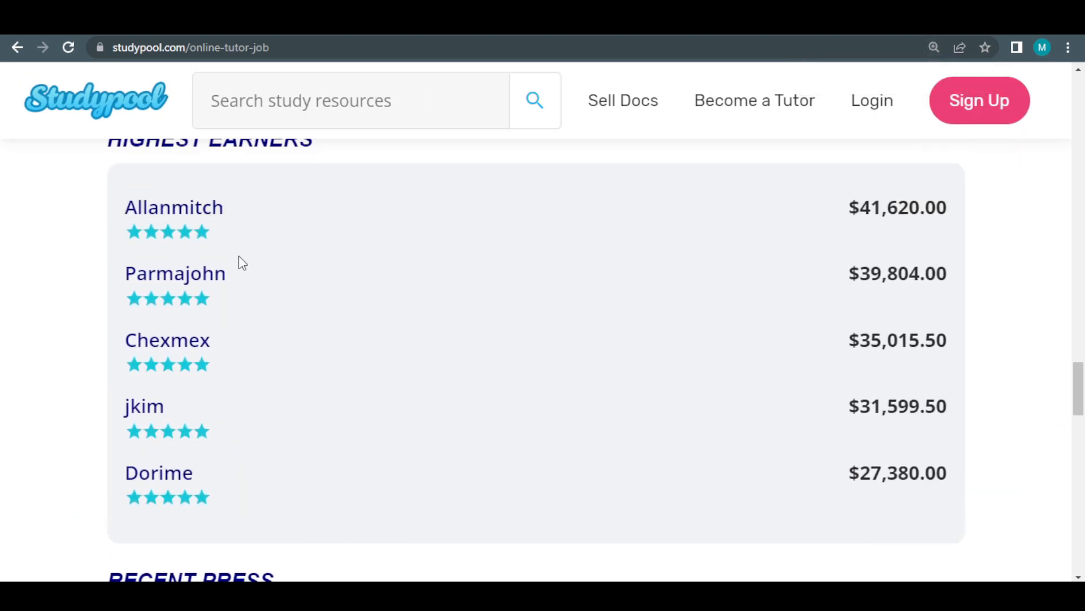
mouse_move(516, 538)
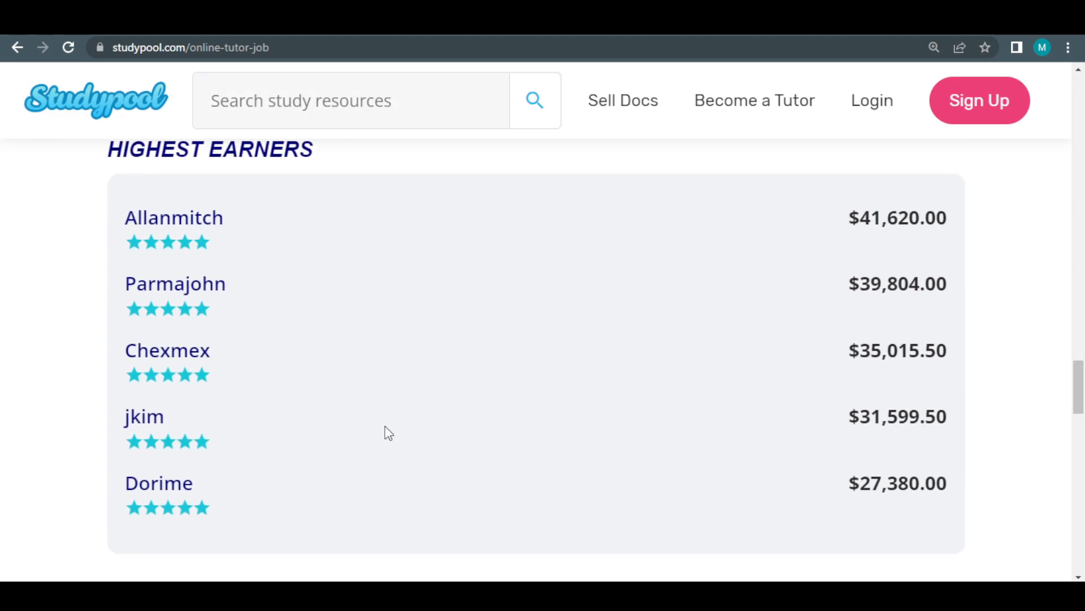
scroll(down, 3)
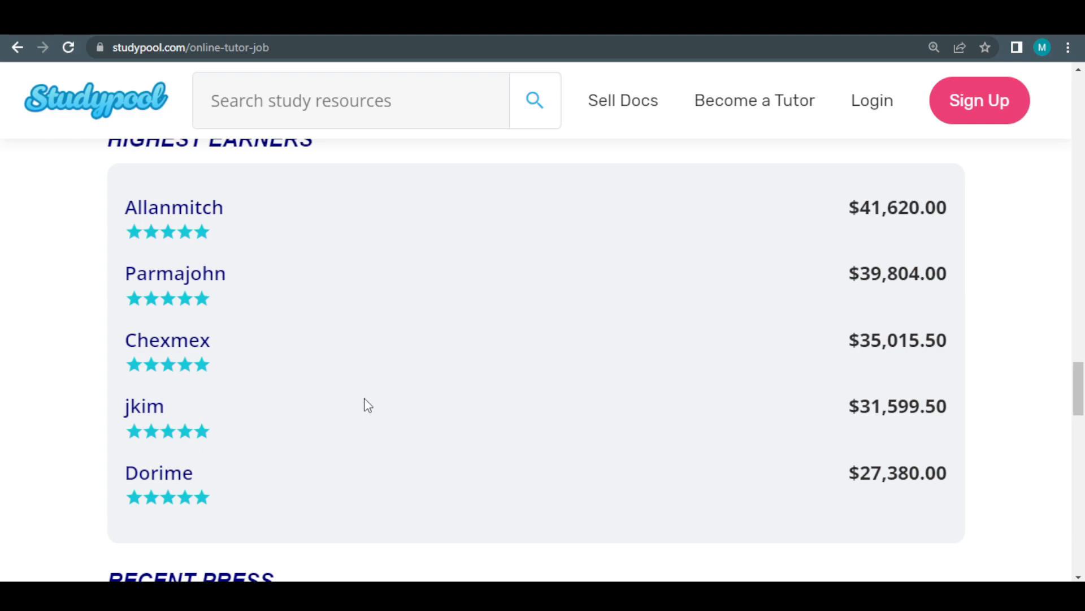
mouse_move(398, 406)
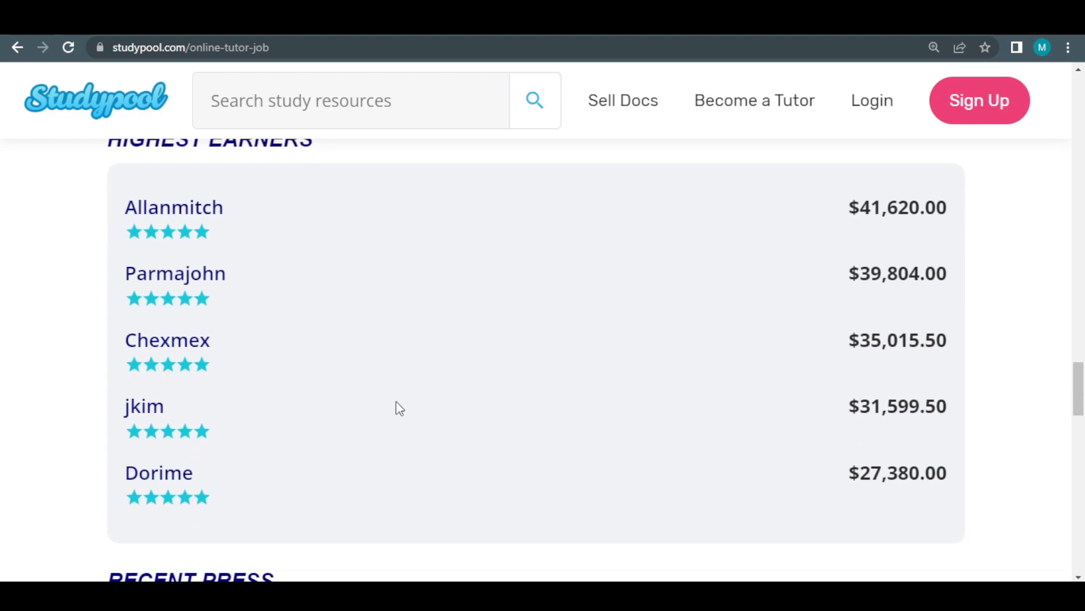
mouse_move(412, 385)
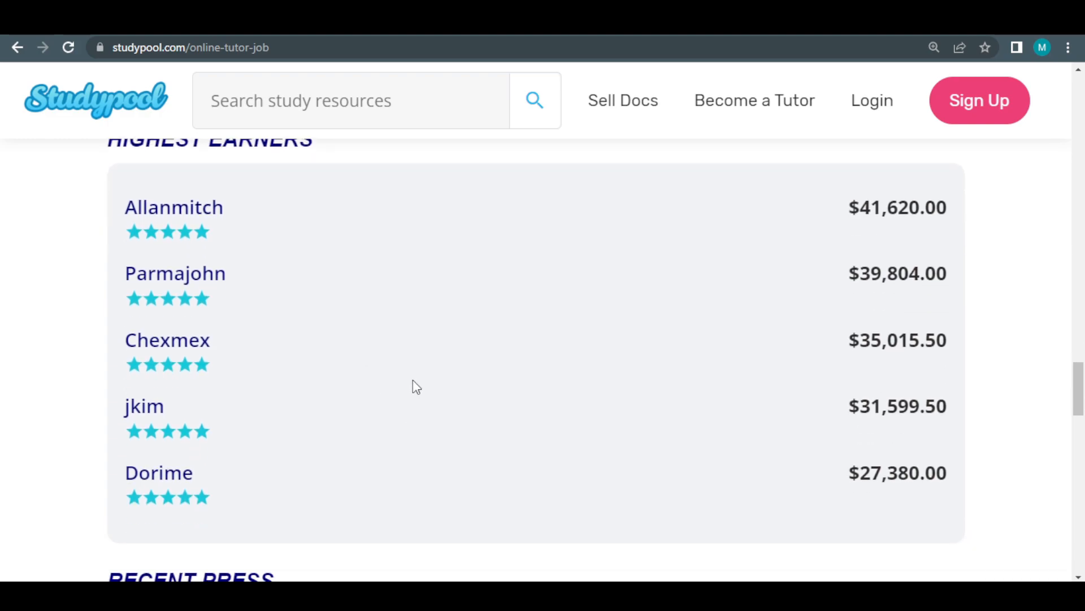
mouse_move(450, 449)
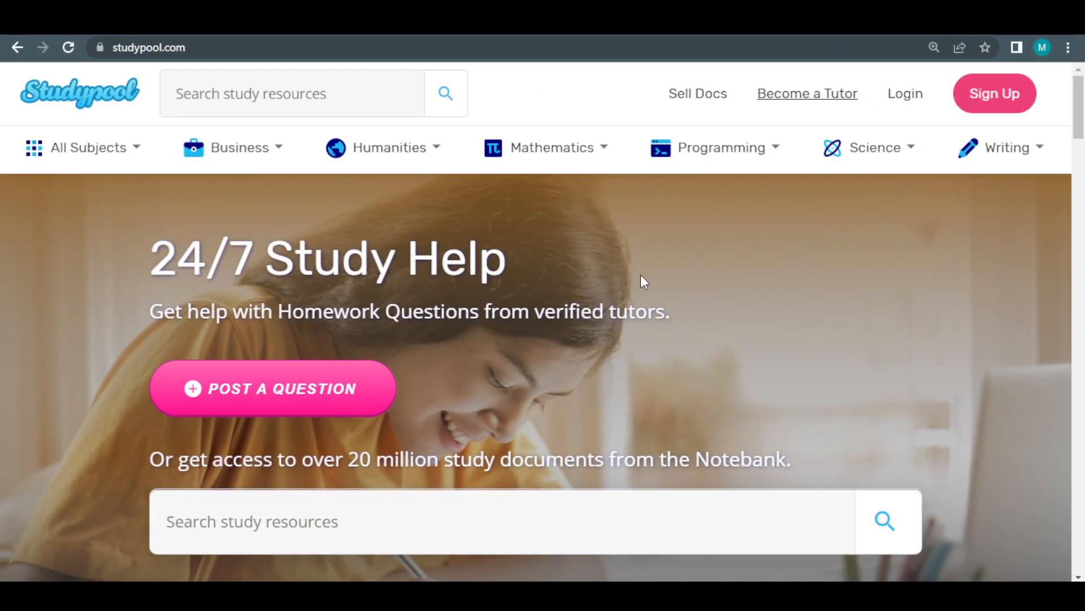
mouse_move(772, 385)
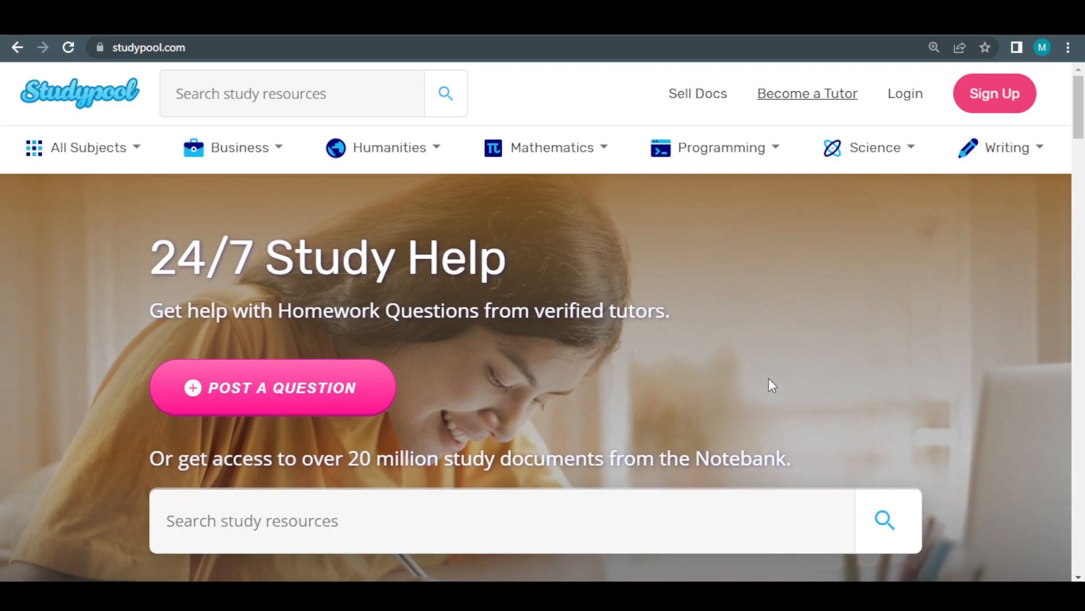
scroll(down, 3)
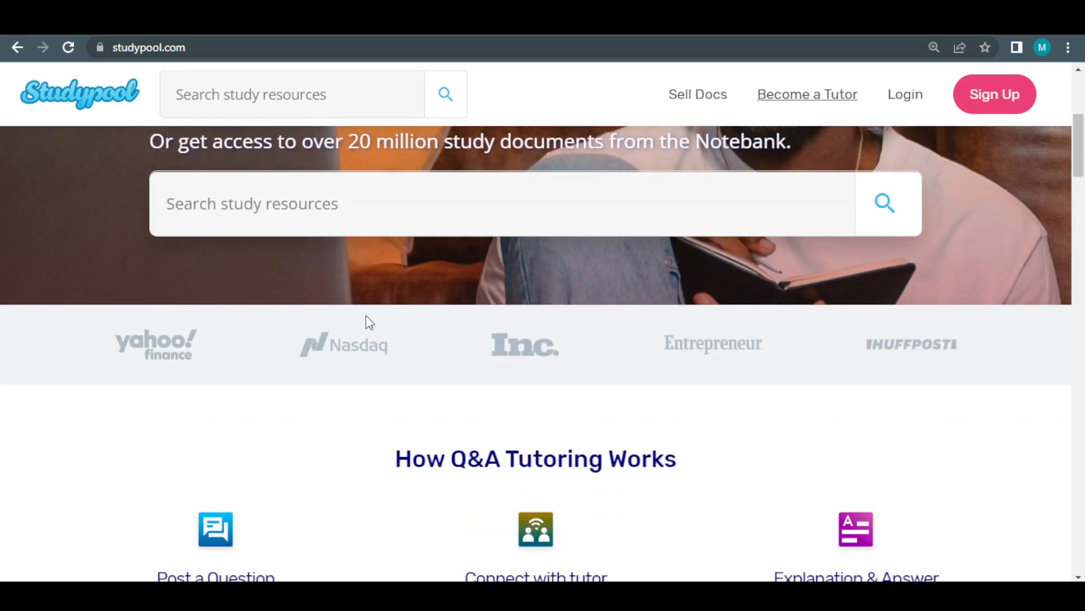
mouse_move(361, 290)
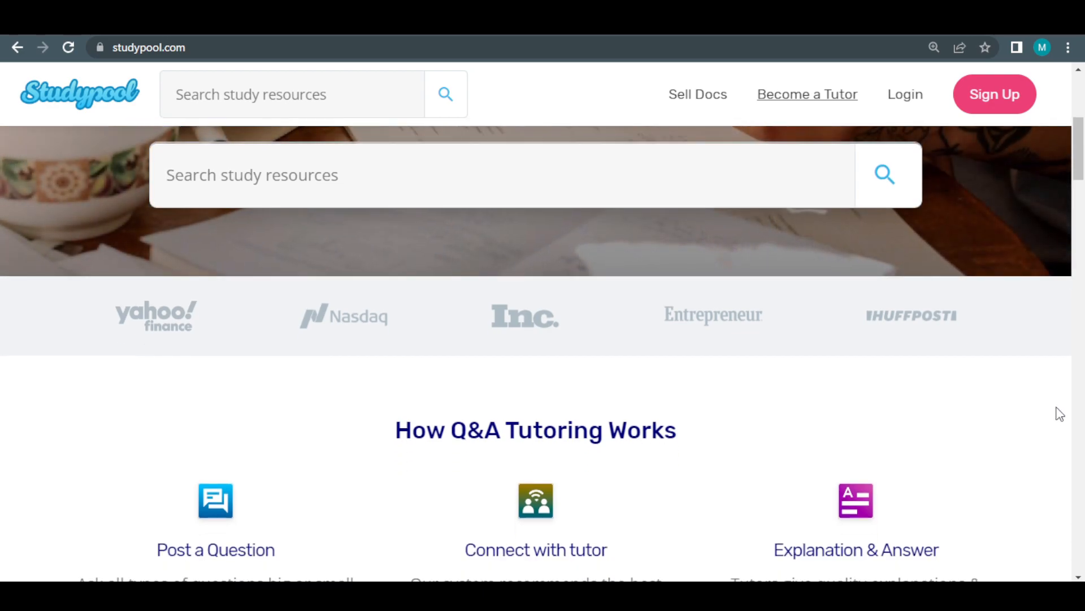
scroll(down, 3)
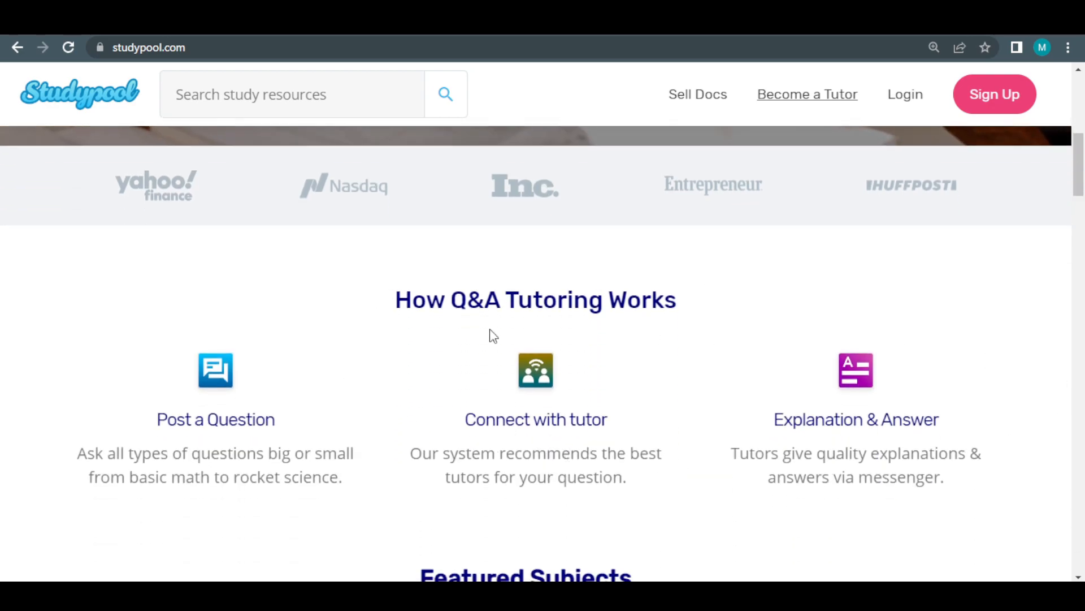
scroll(down, 3)
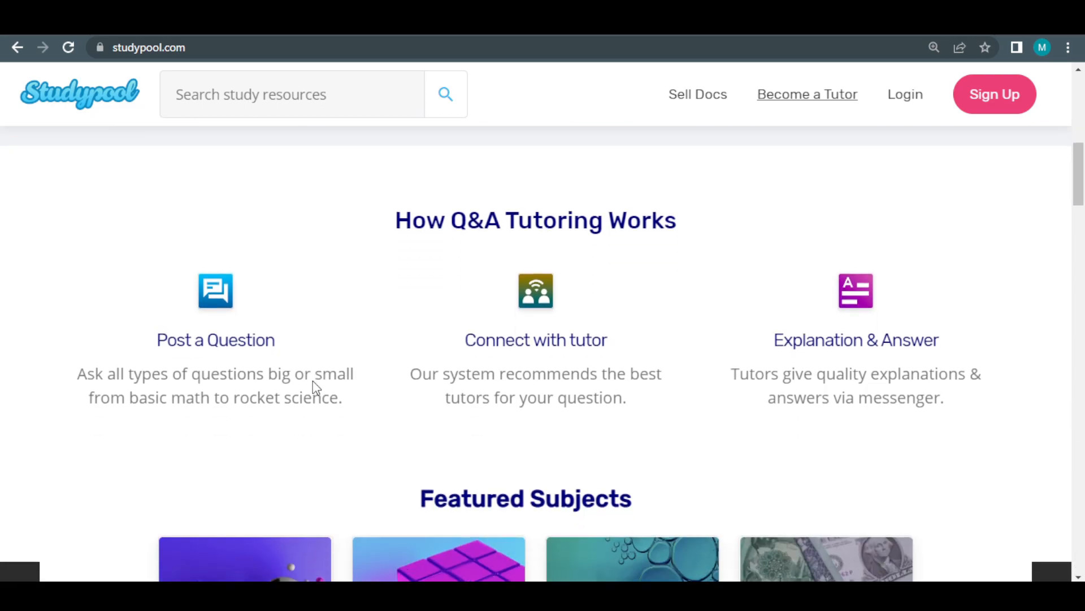
scroll(up, 3)
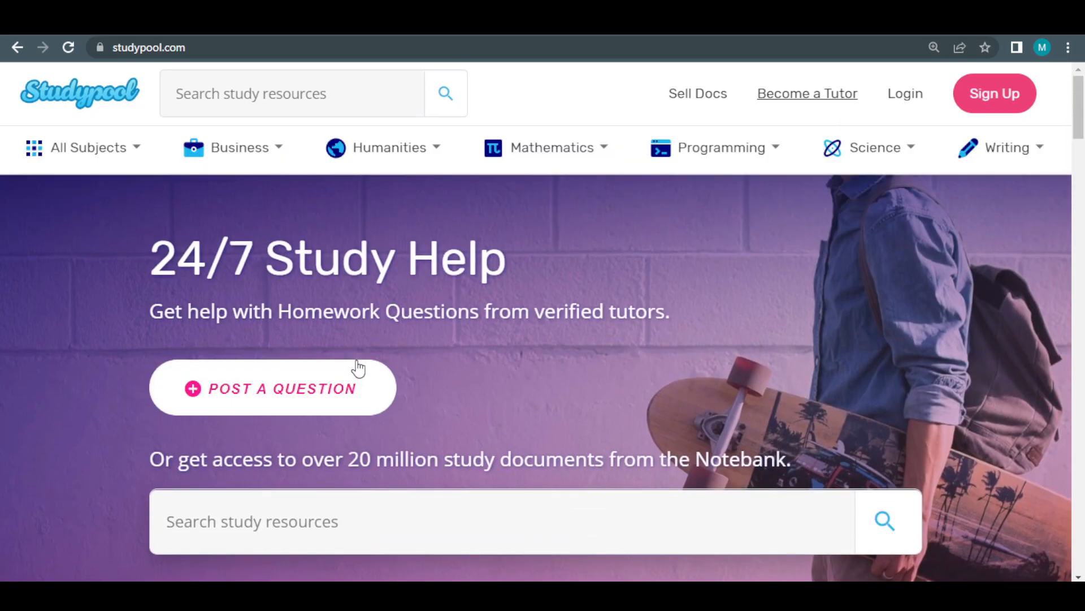
scroll(down, 3)
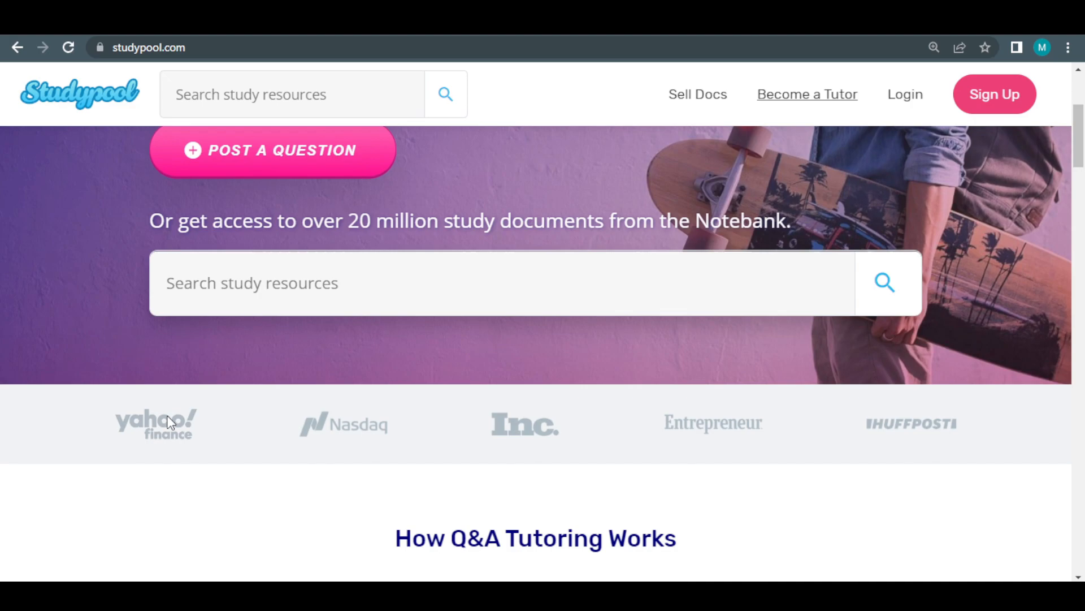
scroll(down, 3)
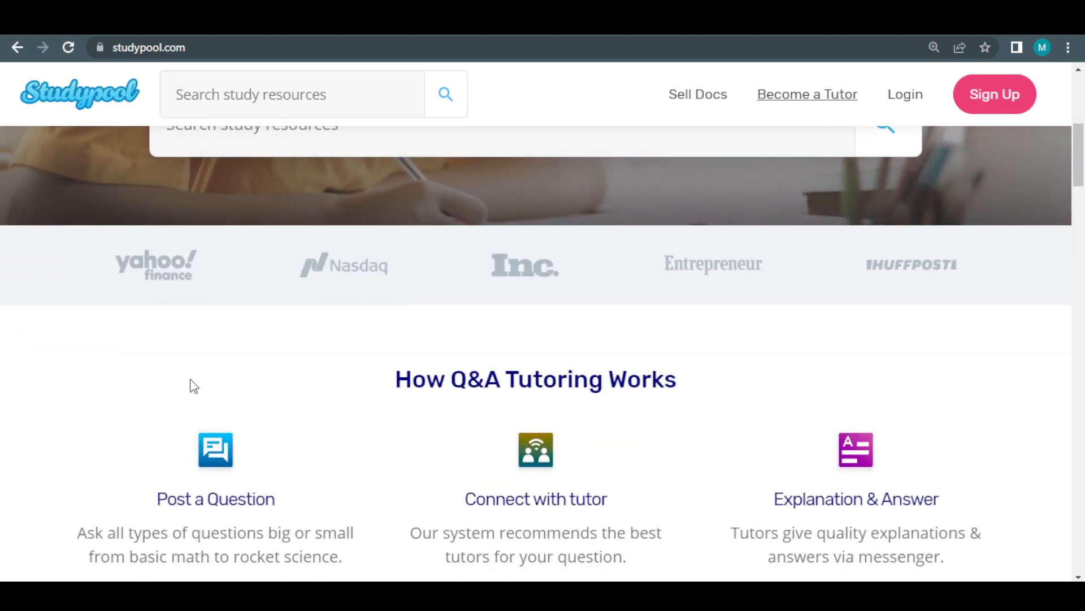
mouse_move(420, 354)
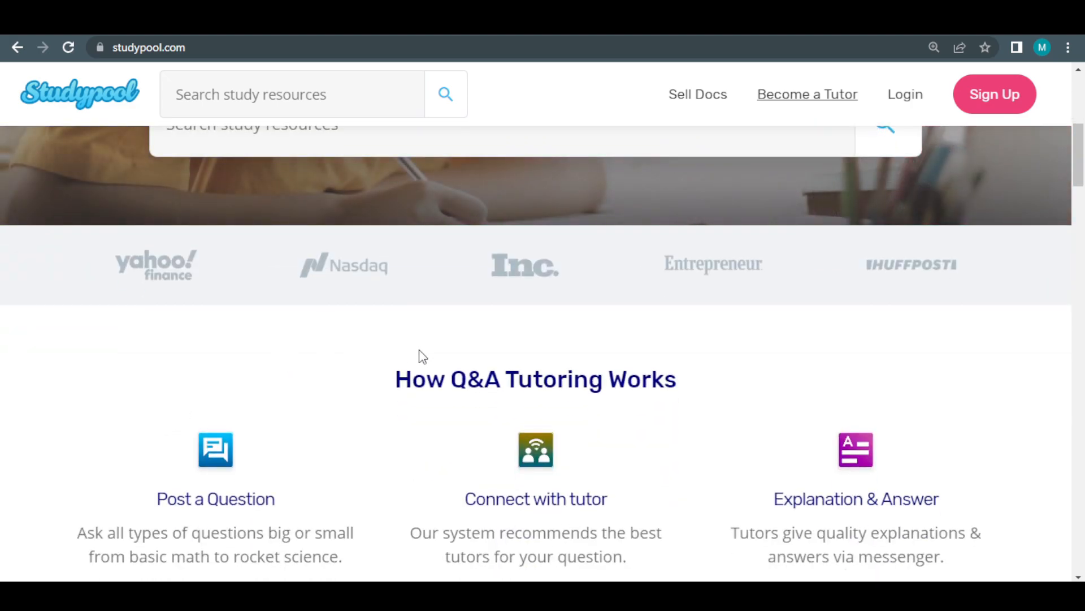
scroll(down, 3)
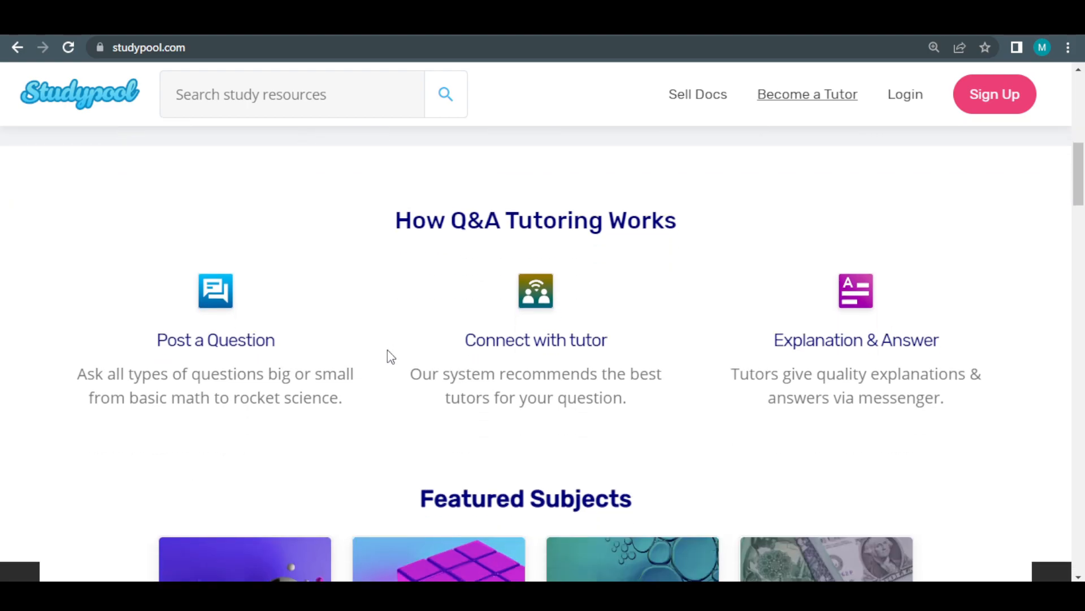
mouse_move(375, 237)
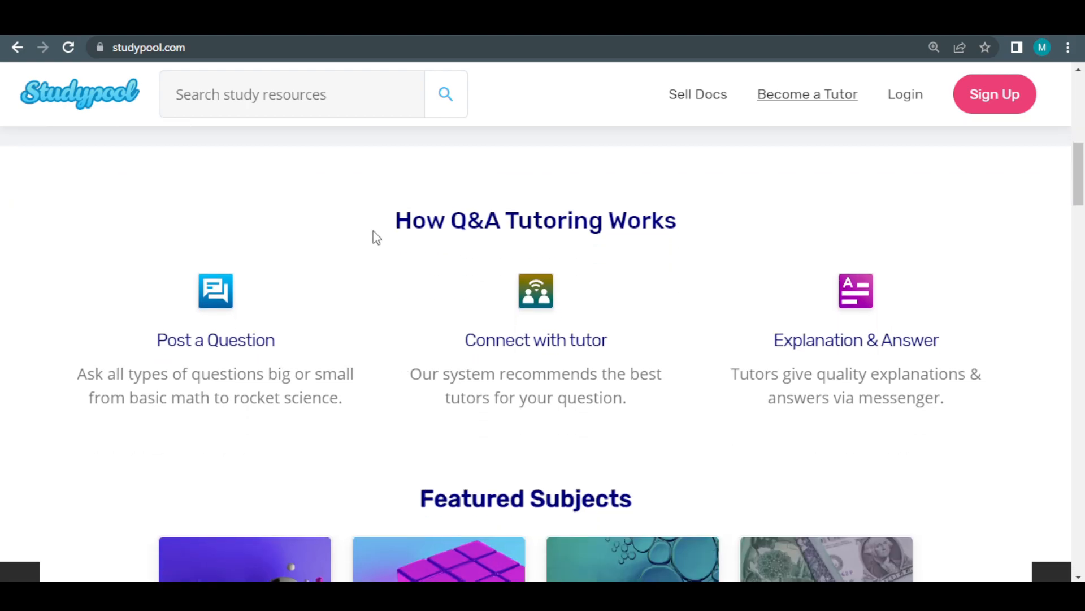
scroll(down, 3)
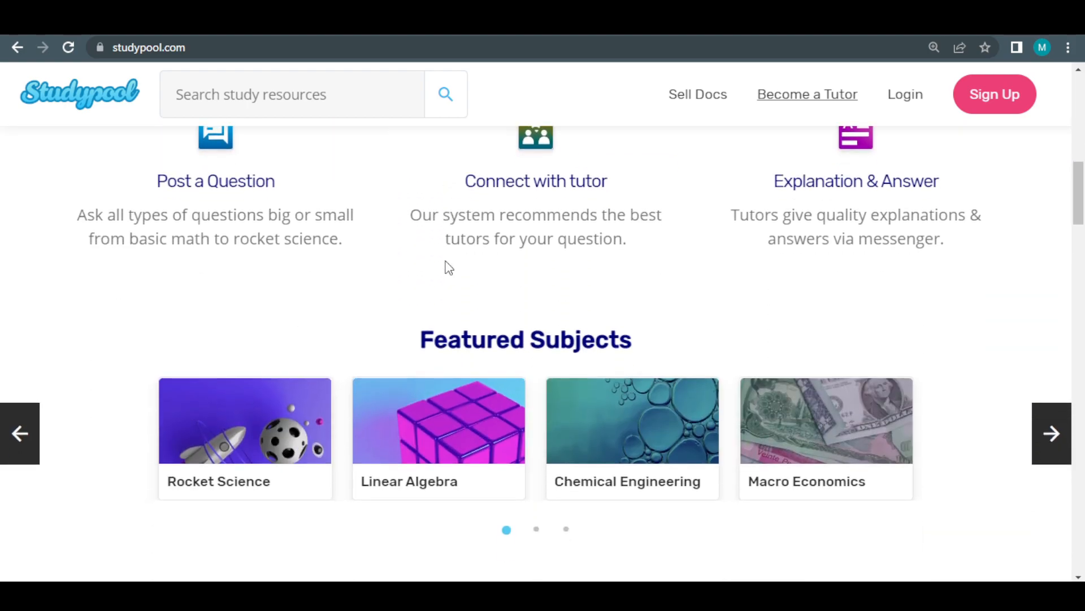
scroll(down, 3)
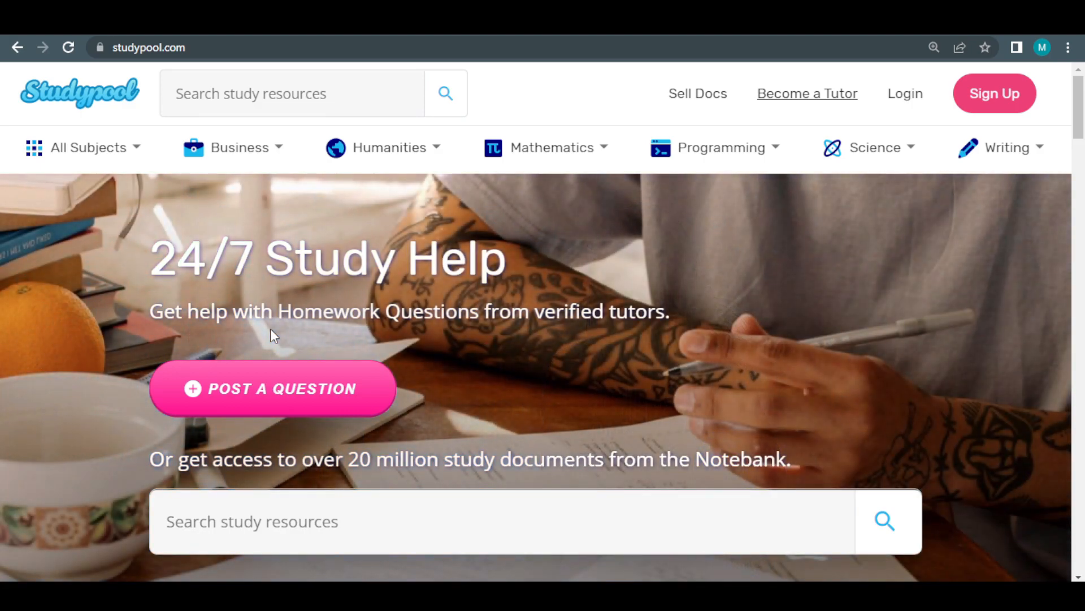
scroll(down, 3)
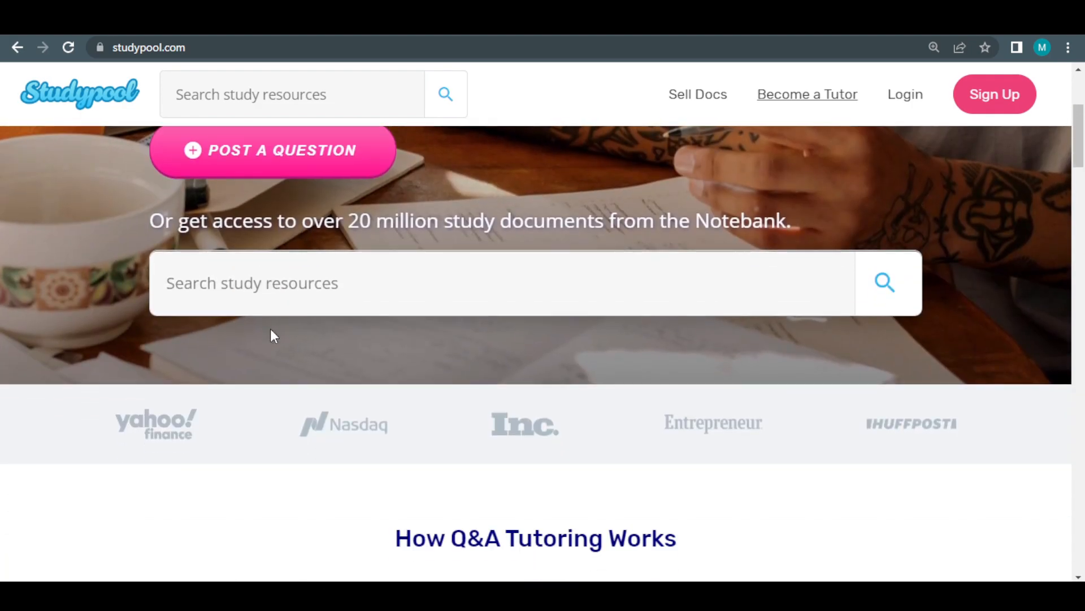
scroll(down, 3)
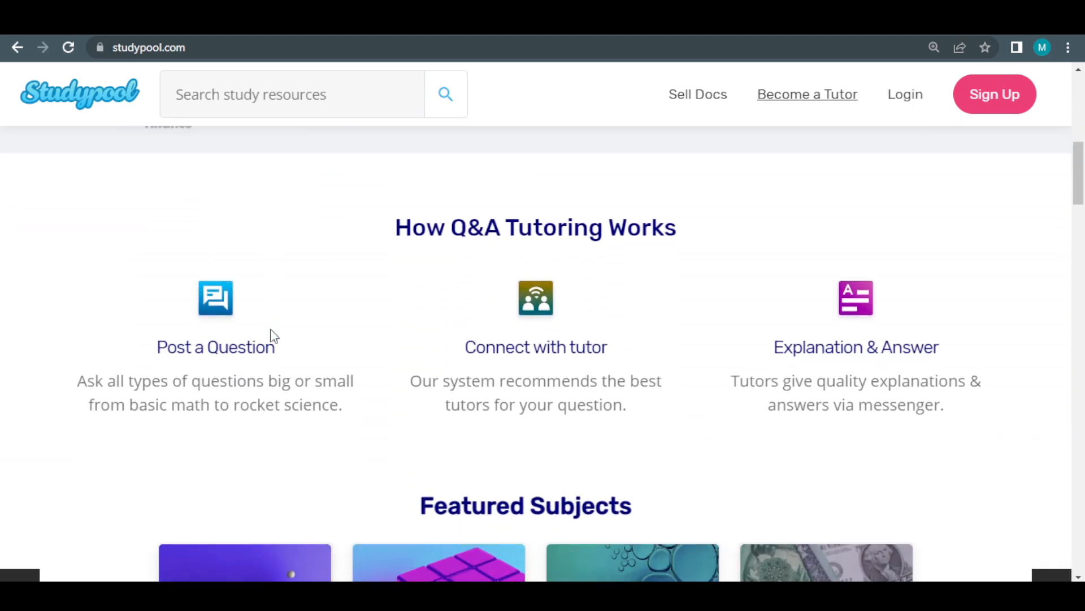
scroll(down, 3)
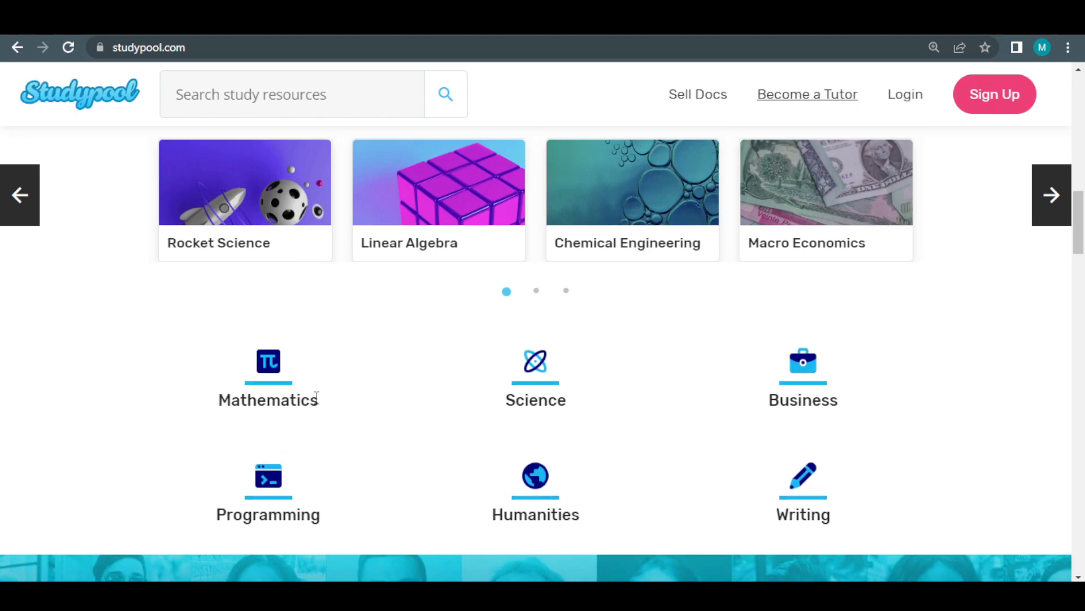
mouse_move(198, 472)
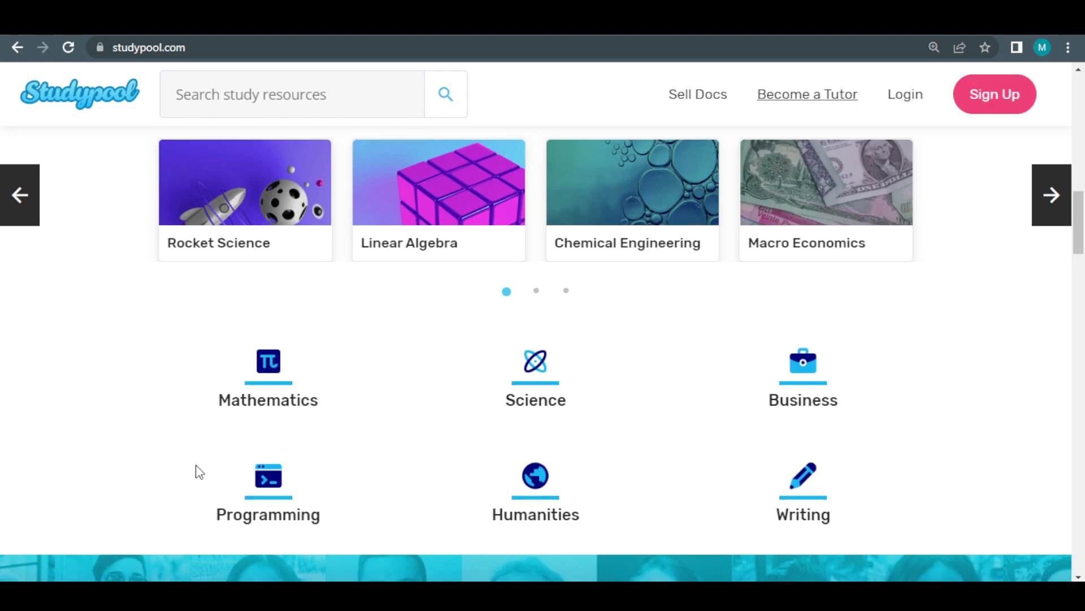
mouse_move(536, 360)
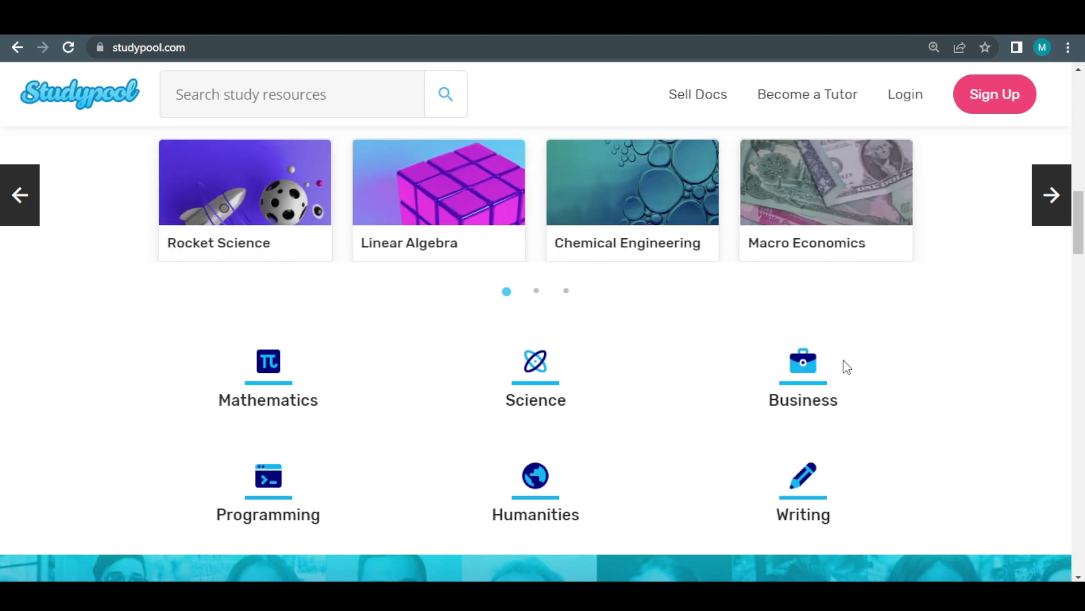
mouse_move(249, 498)
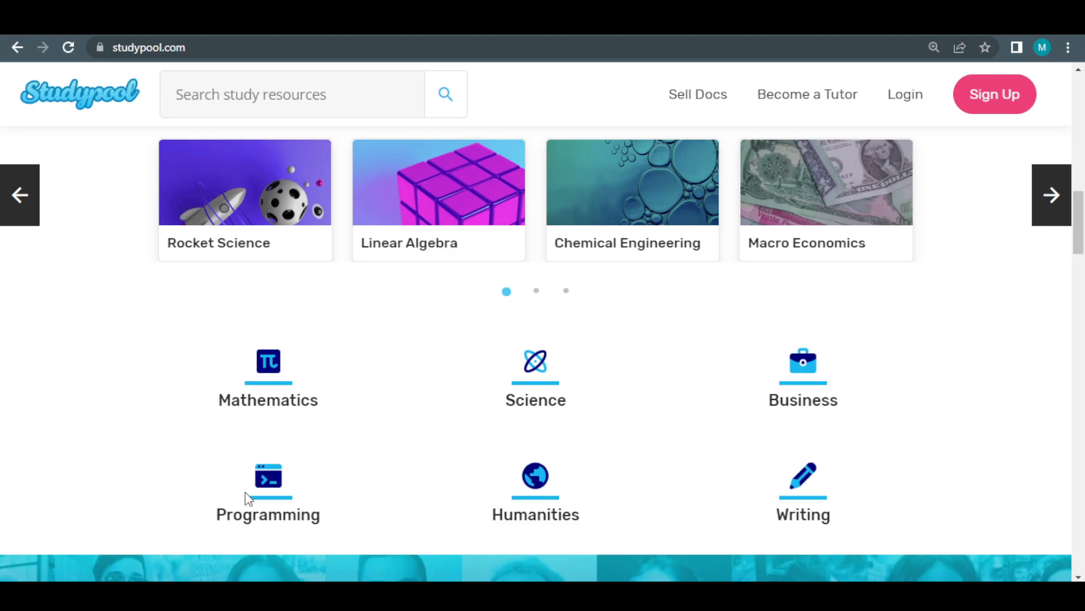
mouse_move(742, 414)
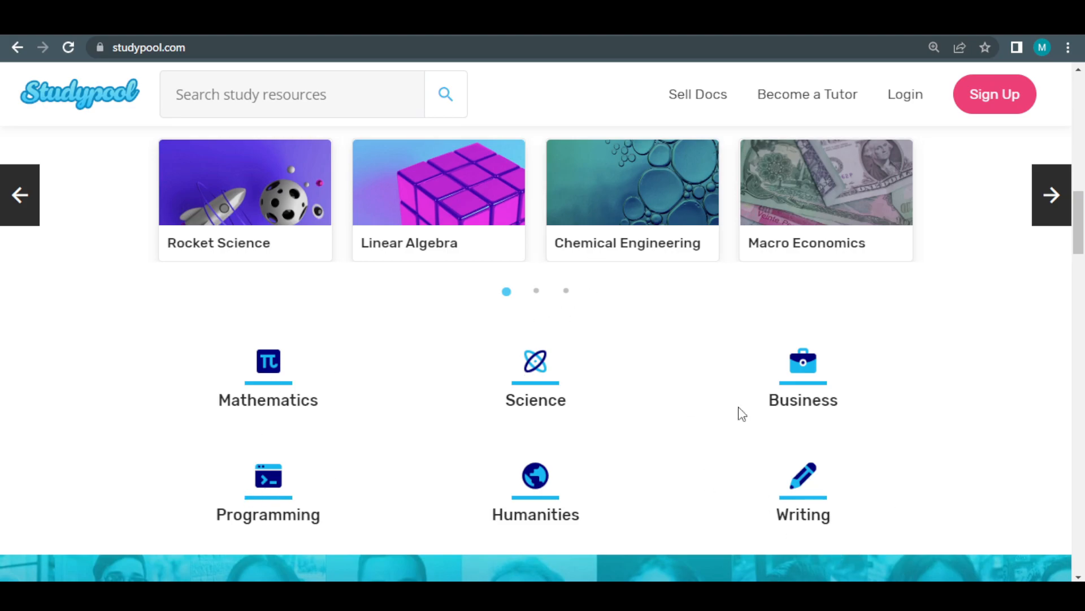
scroll(down, 3)
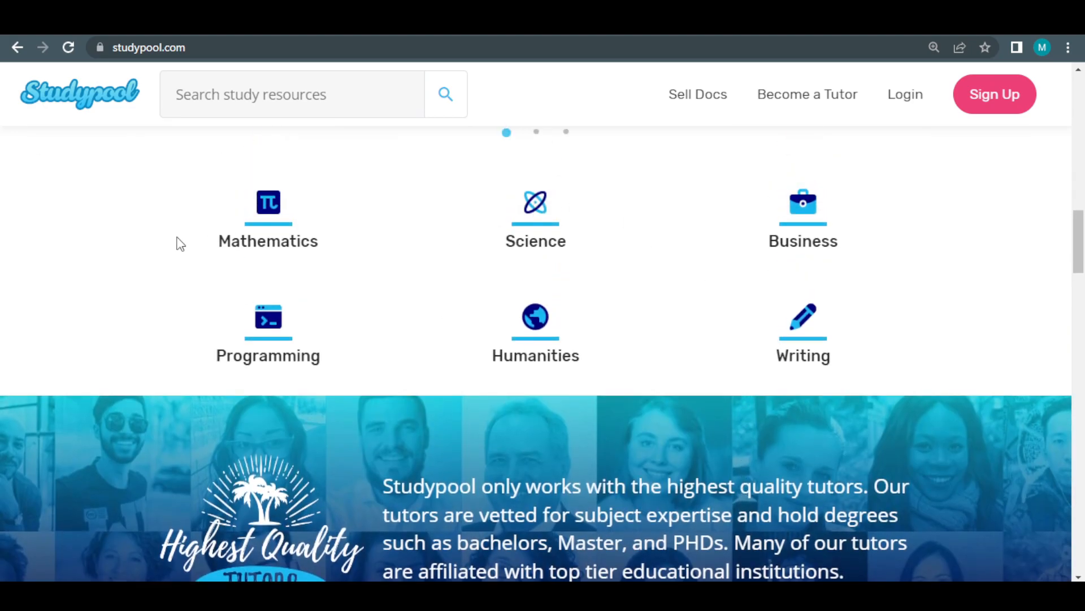
mouse_move(815, 262)
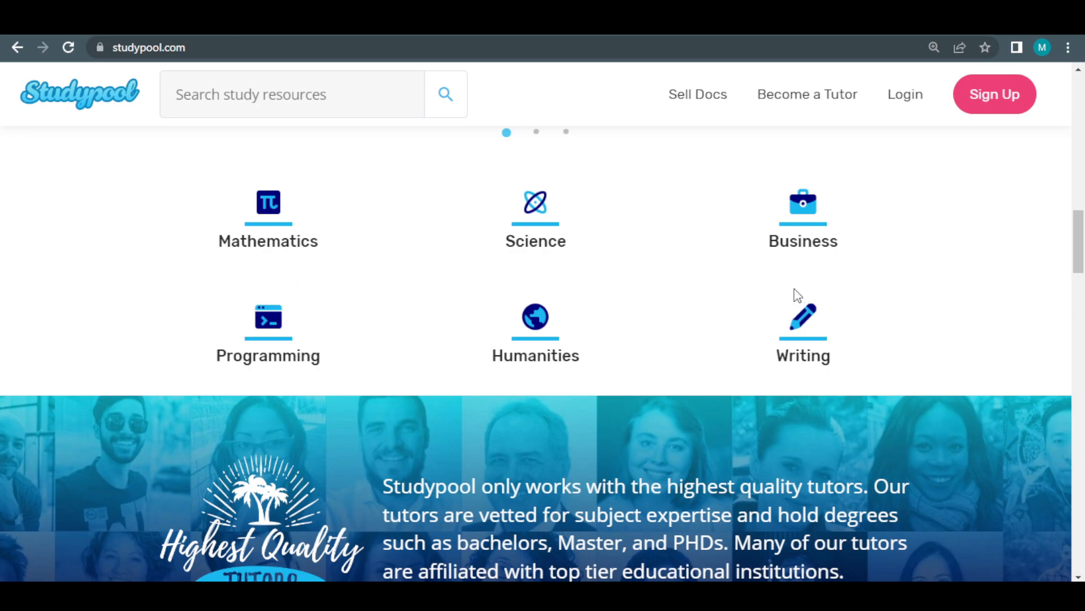
scroll(down, 3)
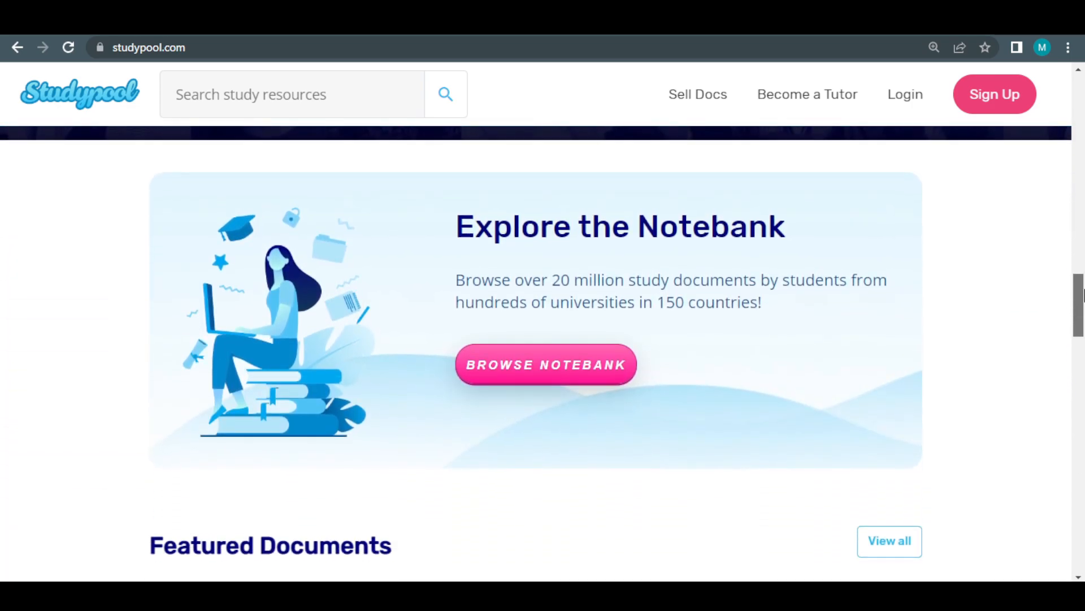
scroll(down, 3)
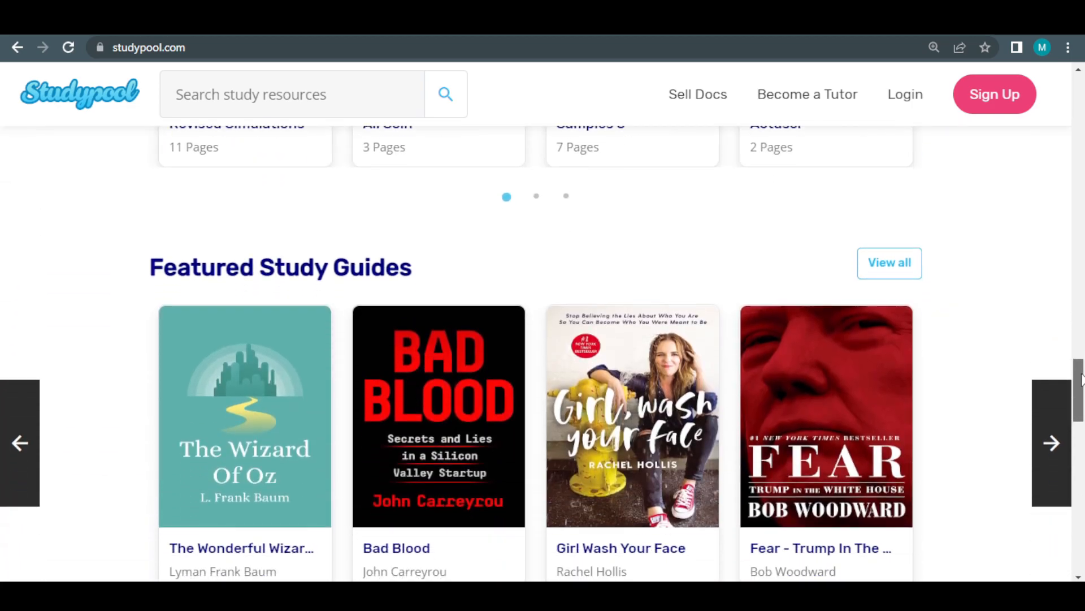
scroll(down, 3)
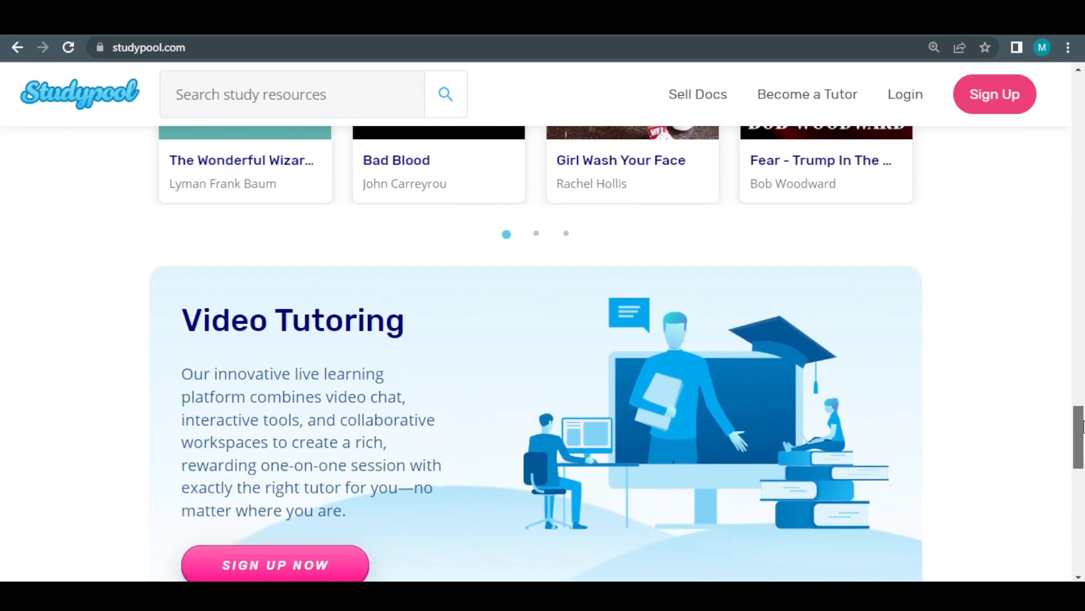
scroll(down, 3)
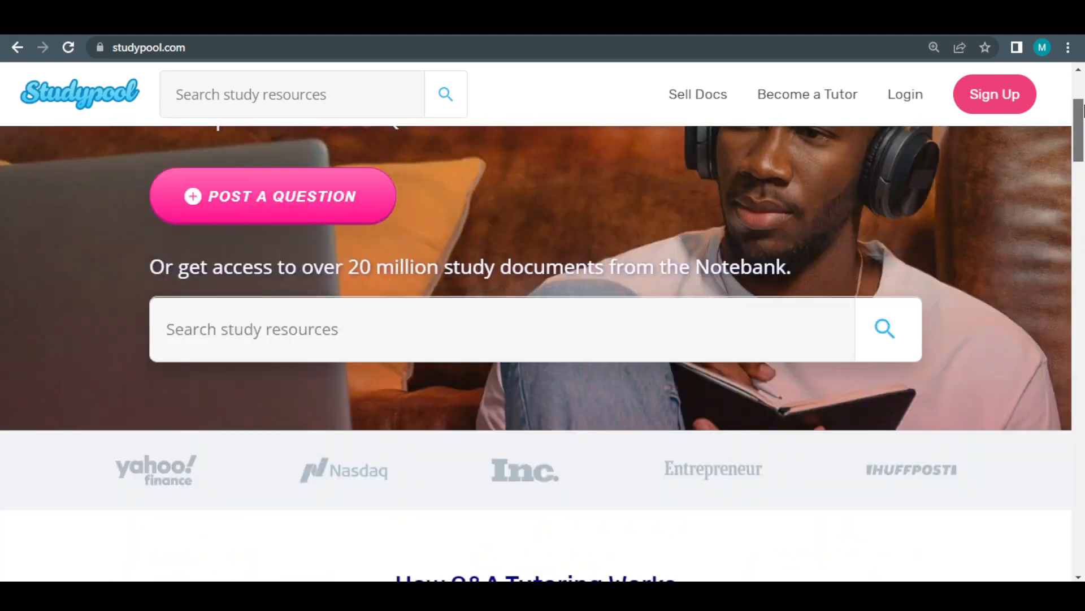
scroll(up, 3)
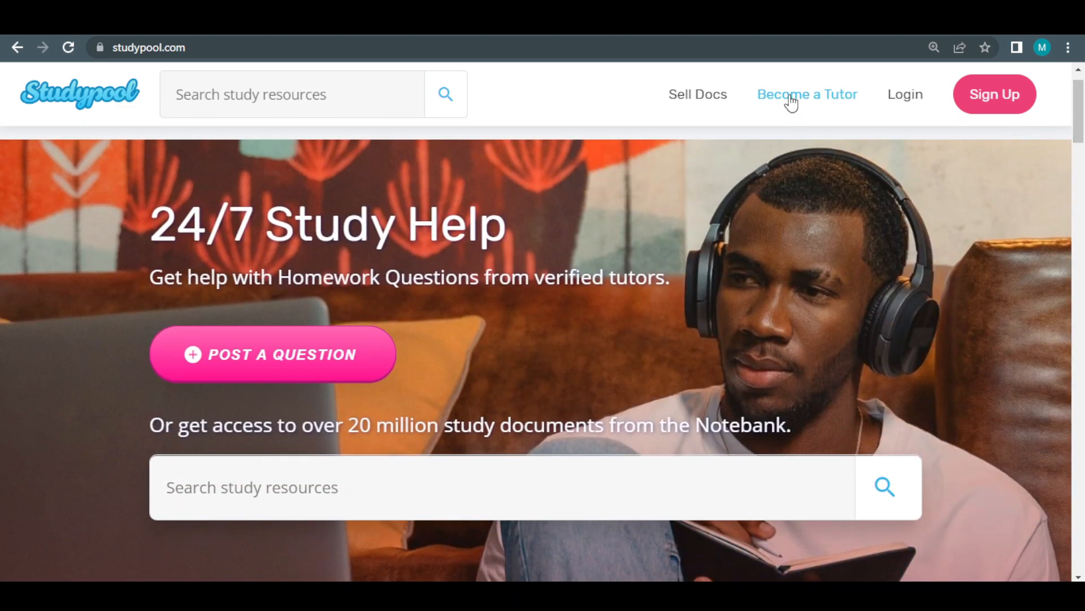
mouse_move(815, 99)
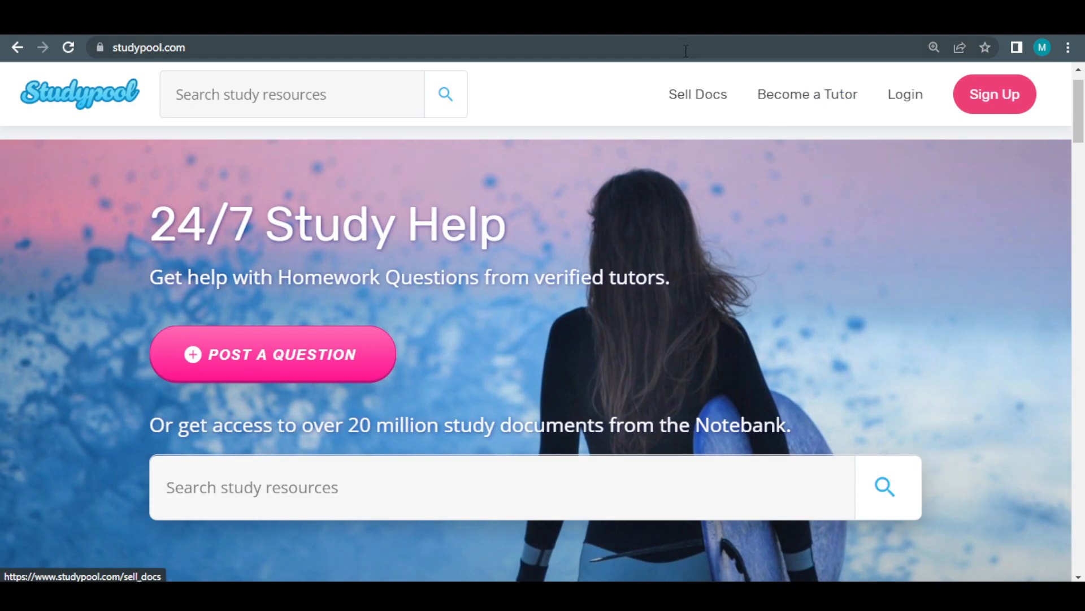
click(808, 94)
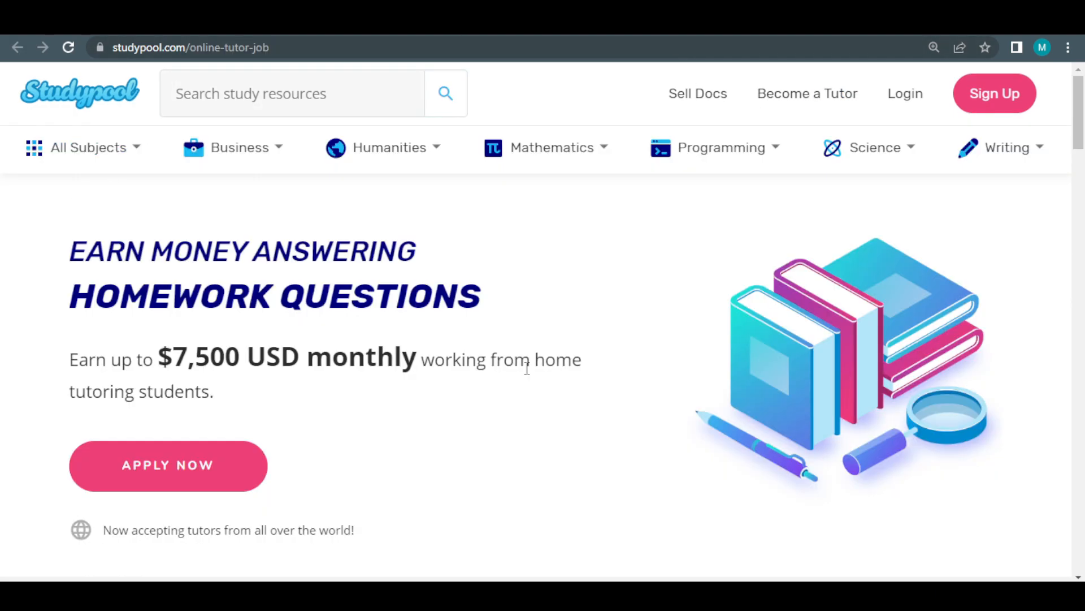
mouse_move(504, 365)
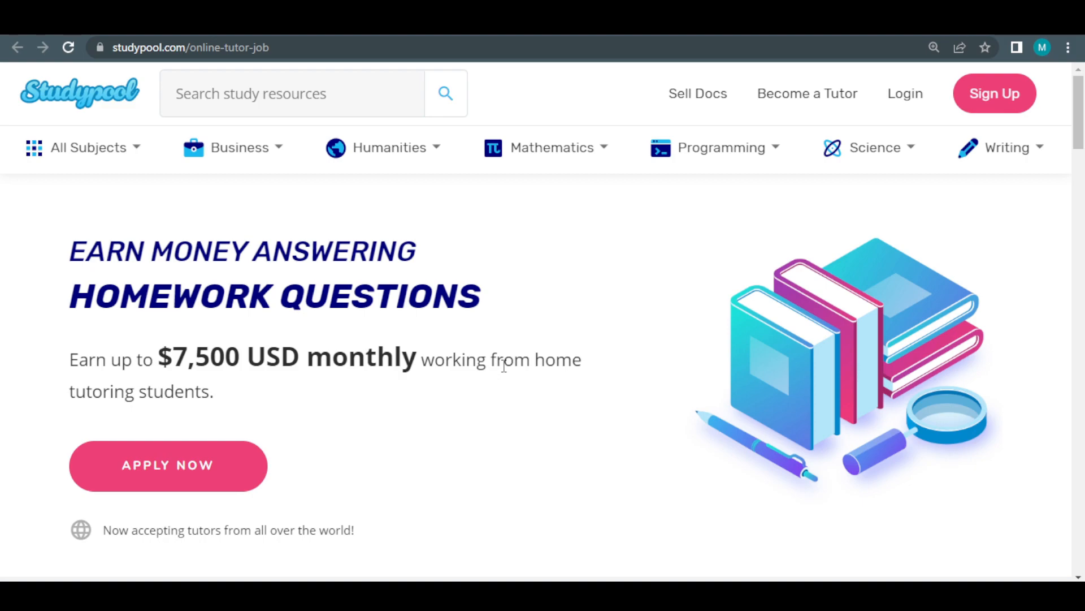
mouse_move(5, 250)
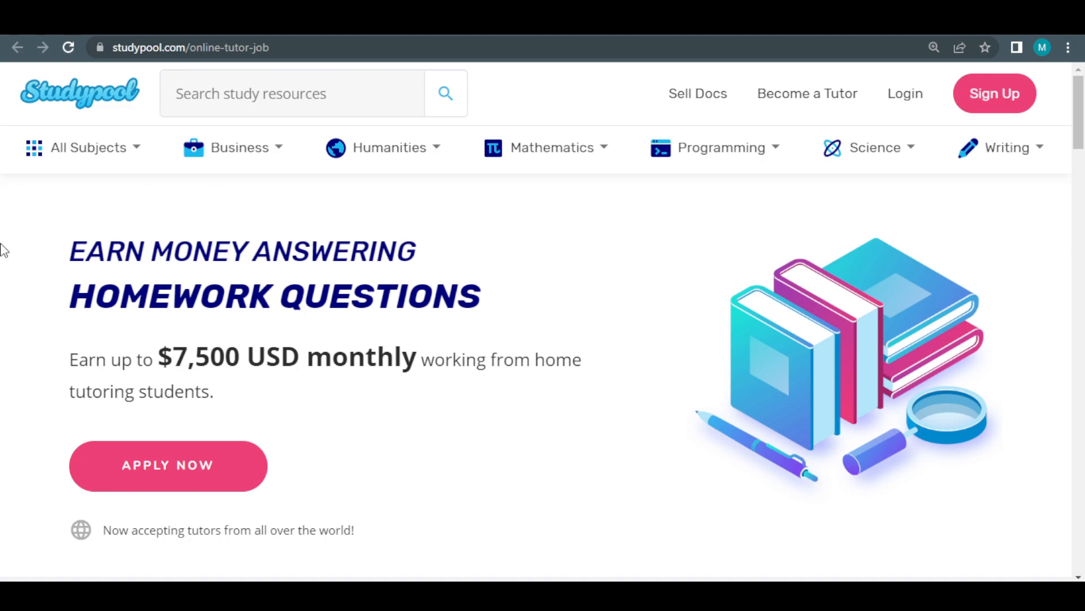
mouse_move(621, 306)
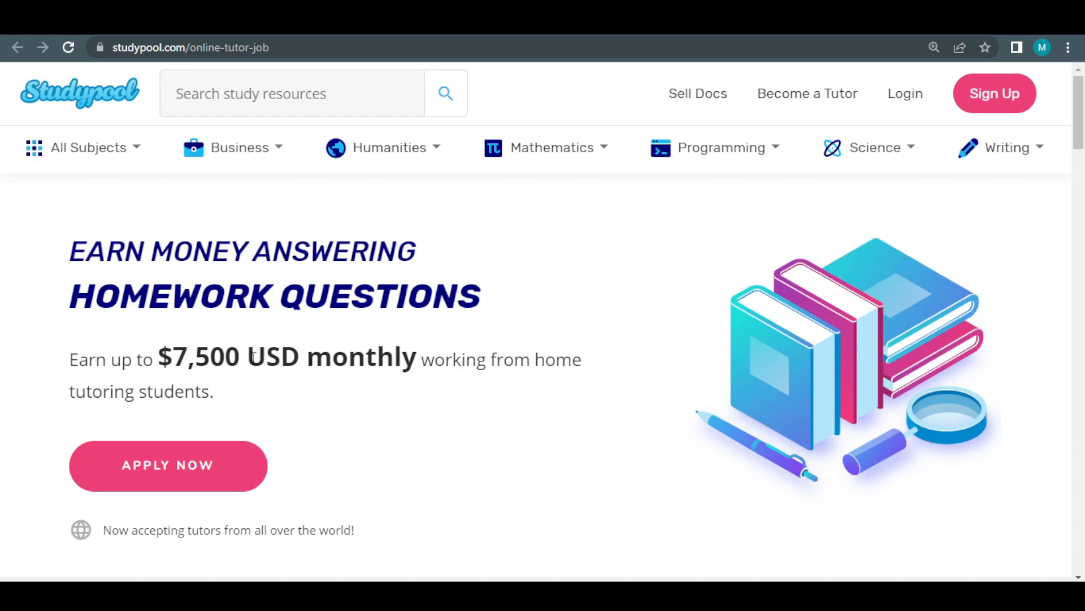
mouse_move(50, 362)
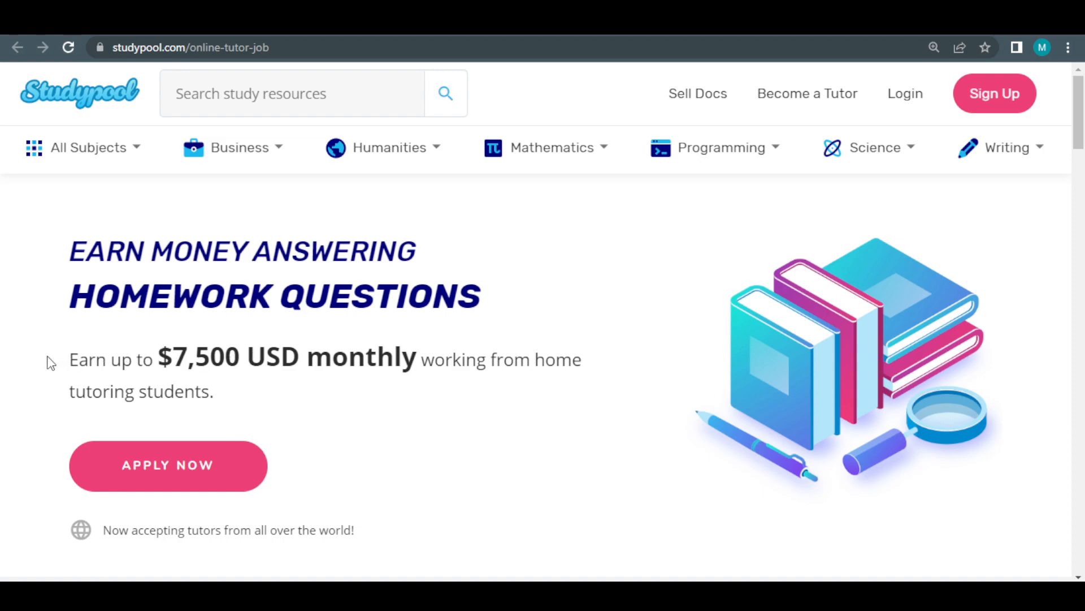
mouse_move(67, 363)
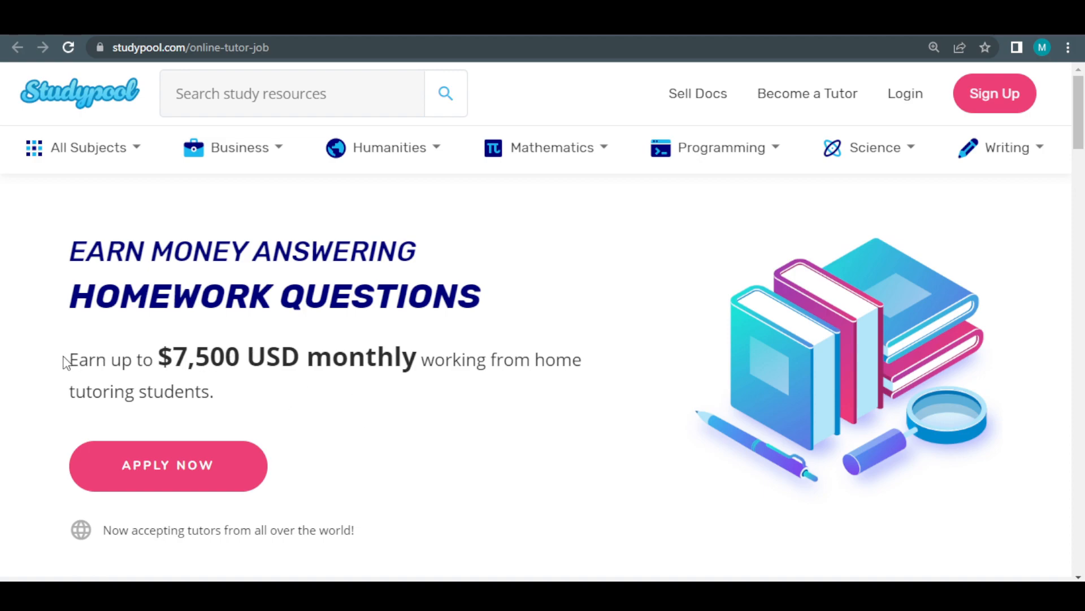
drag(69, 358, 215, 391)
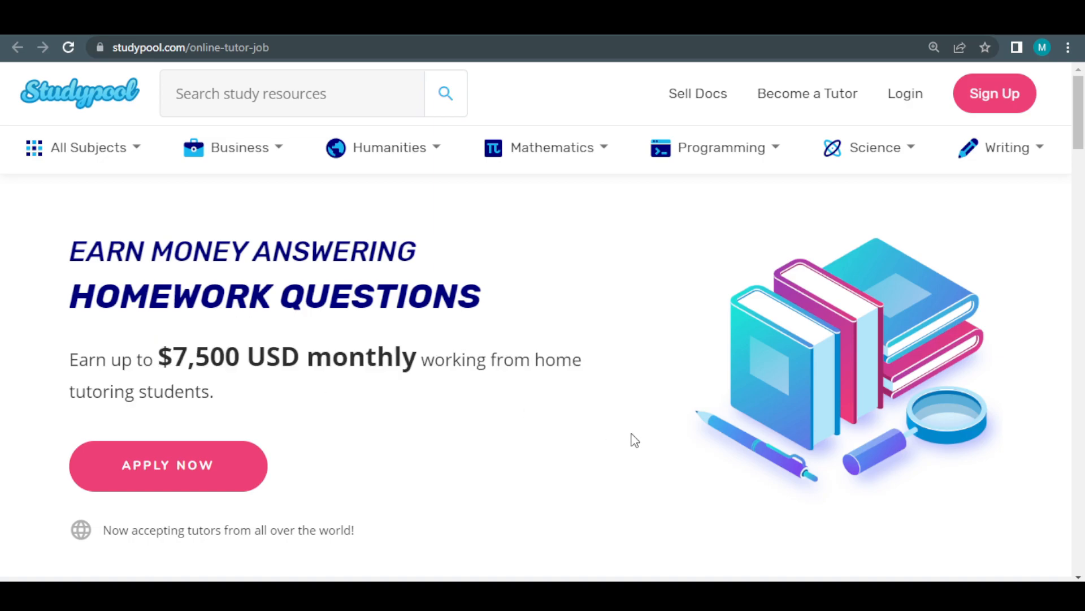
- Scroll the tutor job page past Recent Questions, Highest Earners and press mentions to testimonials
scroll(down, 3)
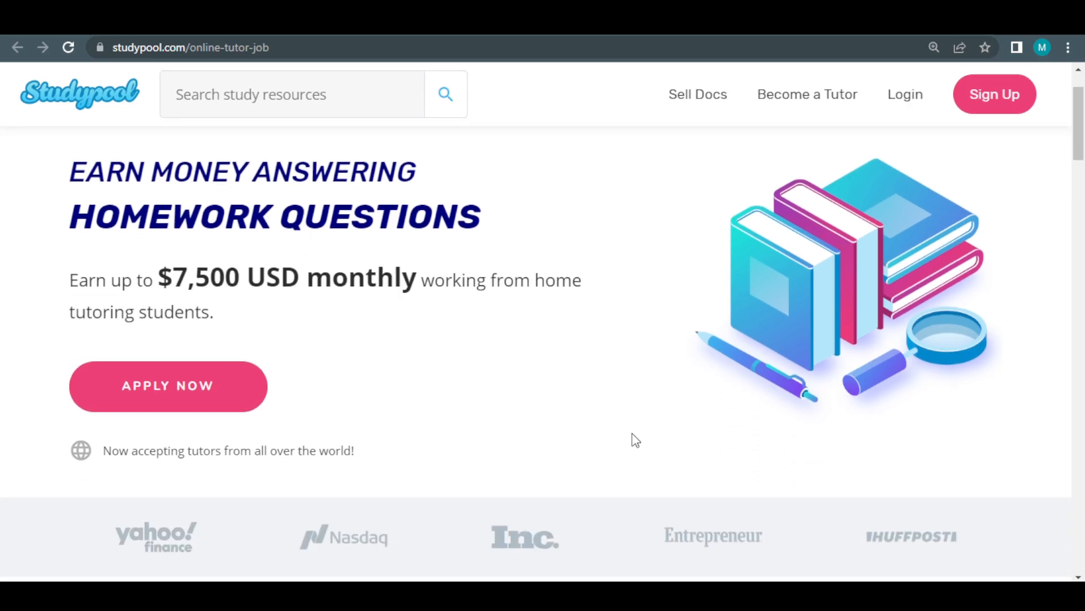
scroll(down, 3)
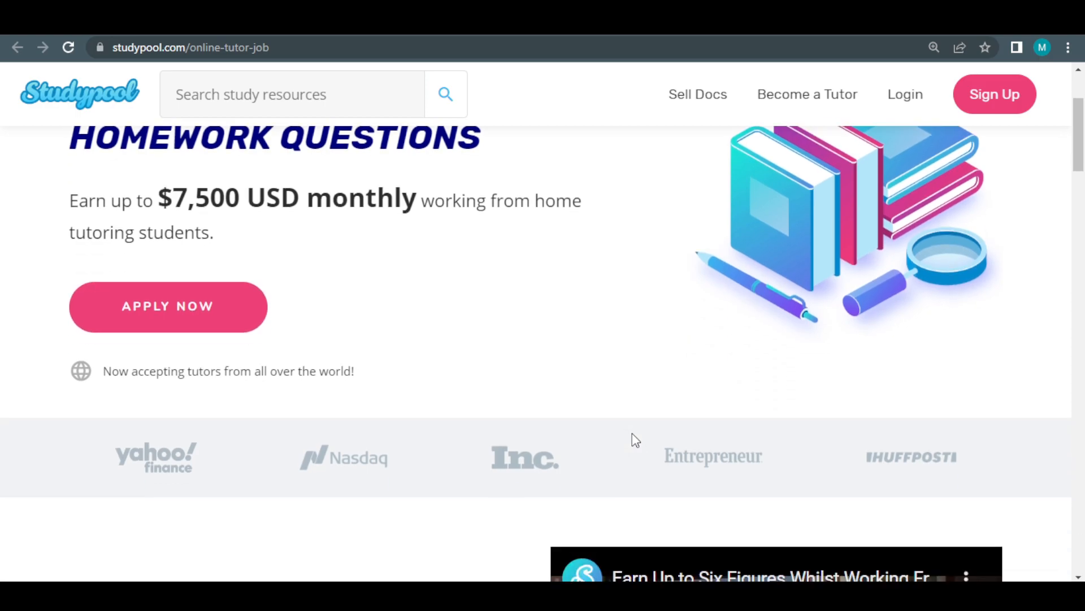
scroll(down, 3)
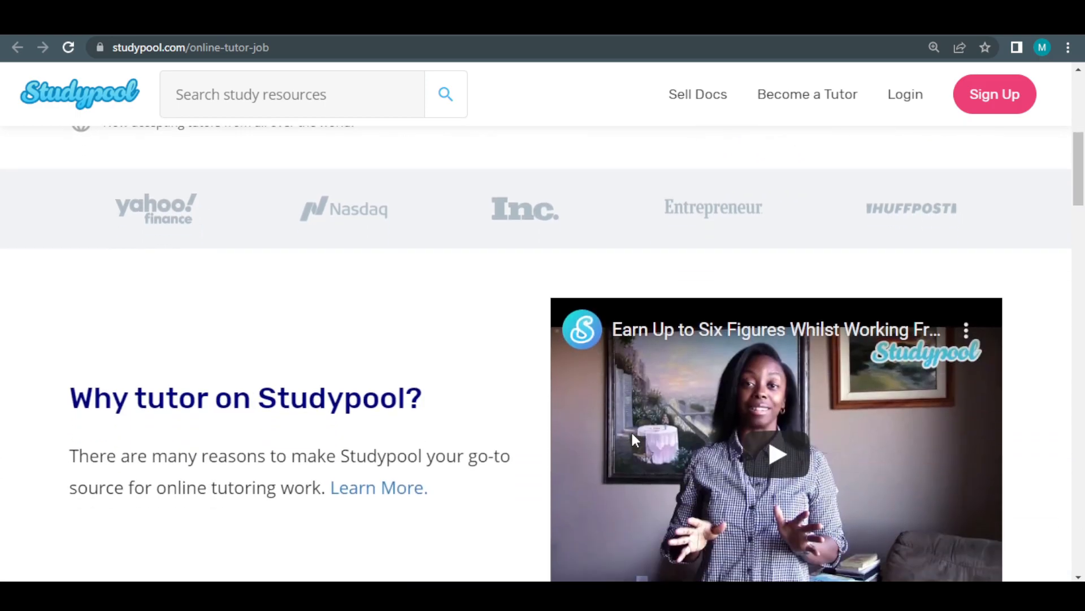
scroll(down, 3)
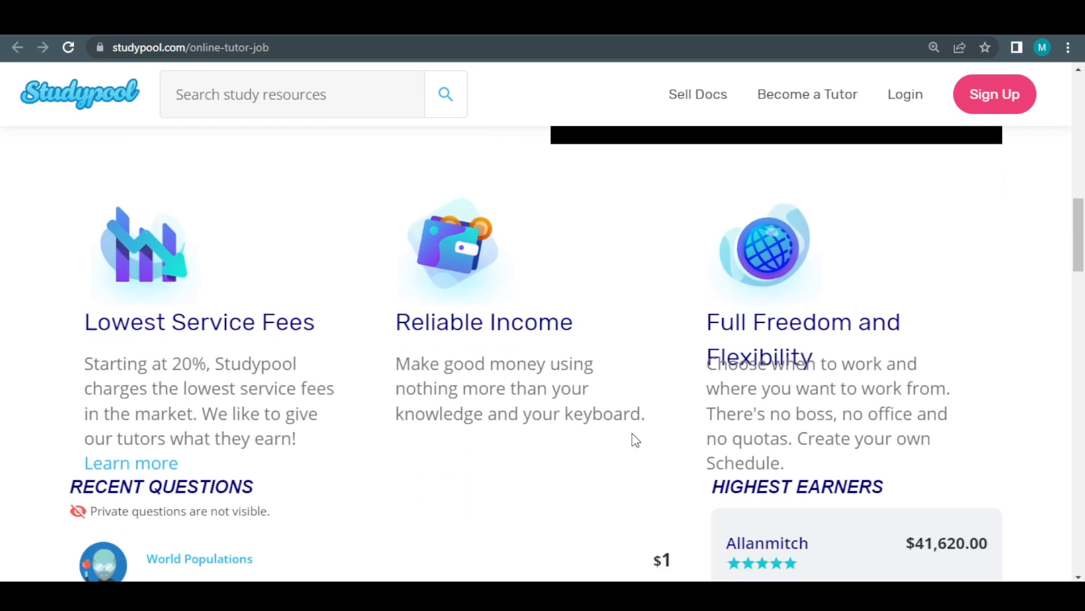
mouse_move(84, 362)
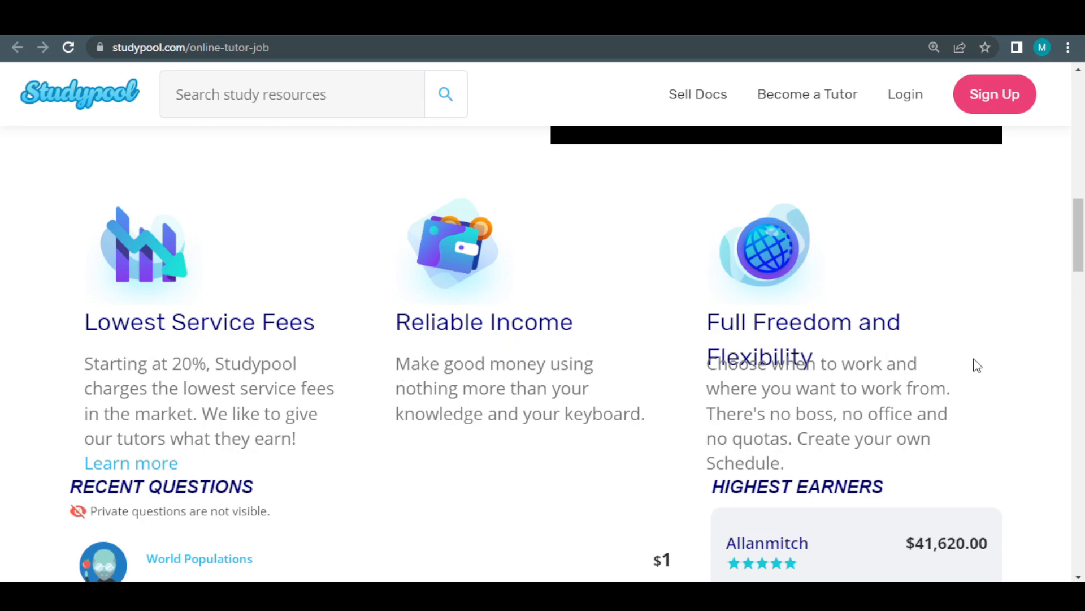
mouse_move(368, 355)
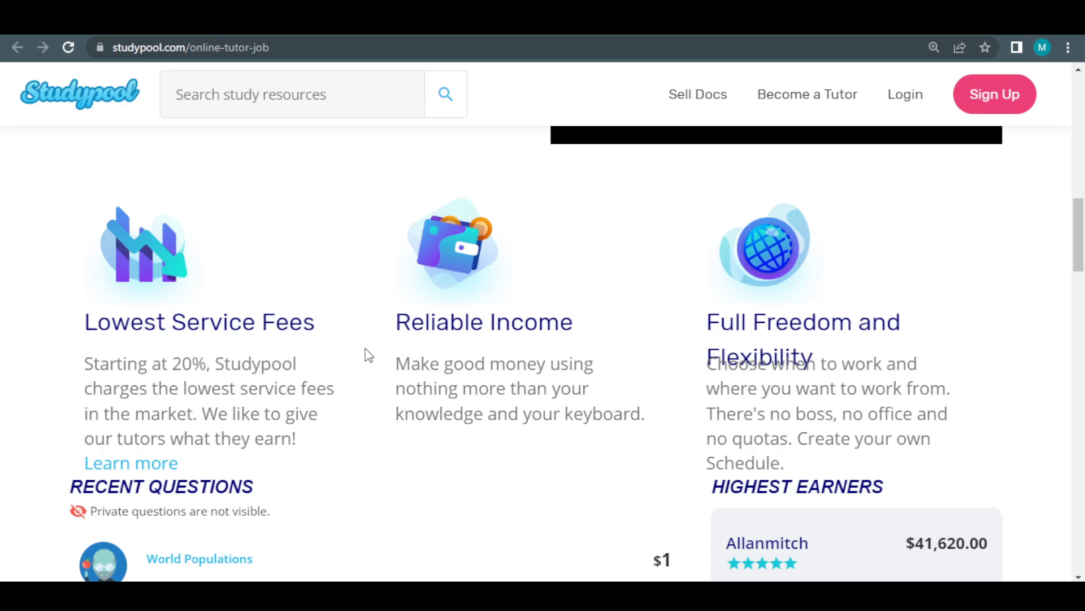
scroll(down, 3)
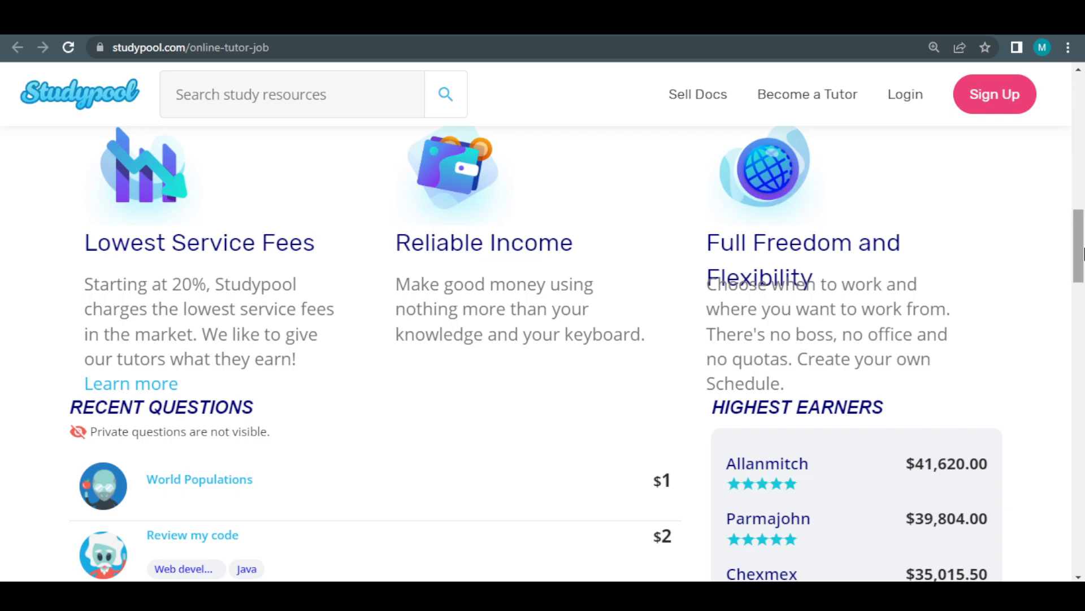
scroll(down, 3)
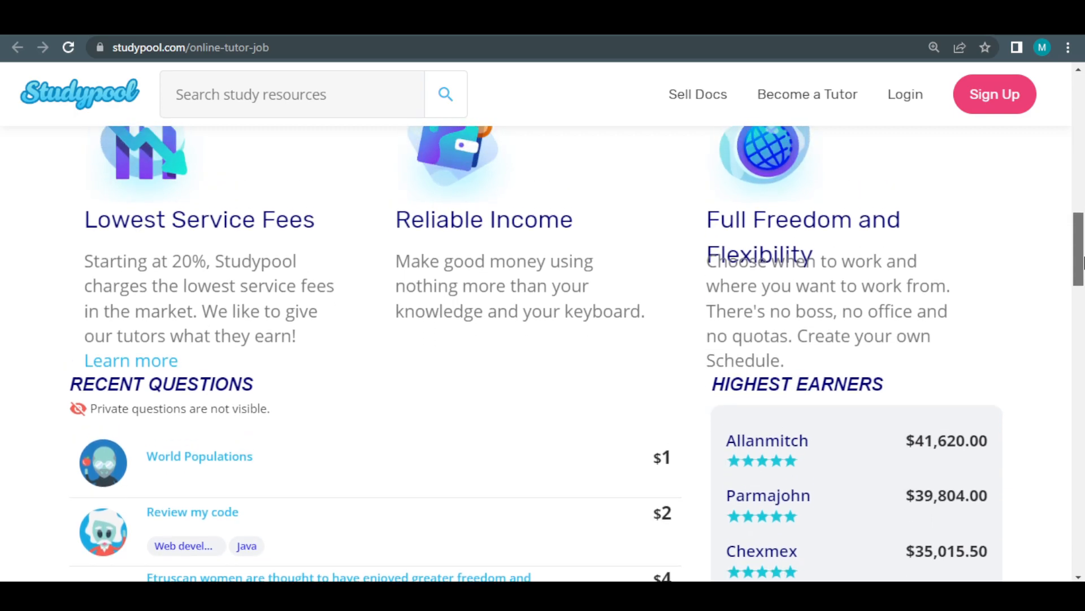
scroll(down, 3)
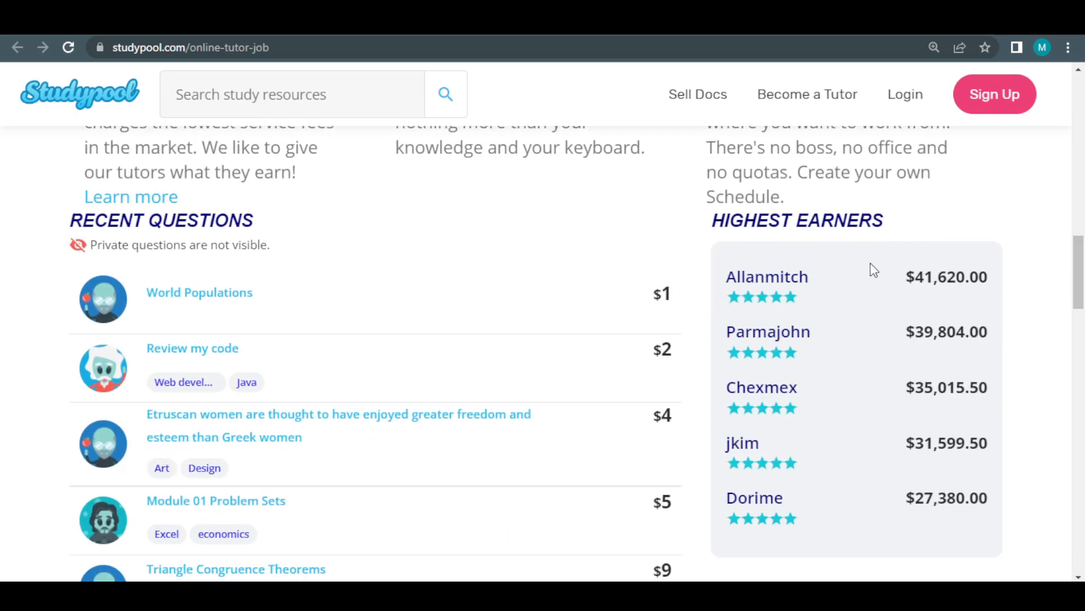
scroll(down, 3)
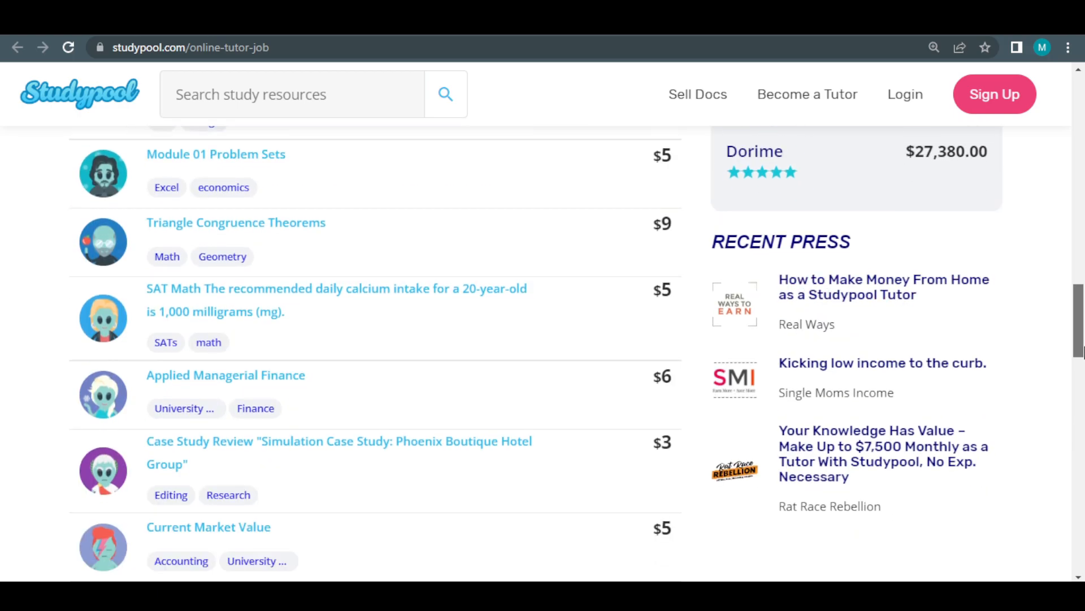
scroll(down, 3)
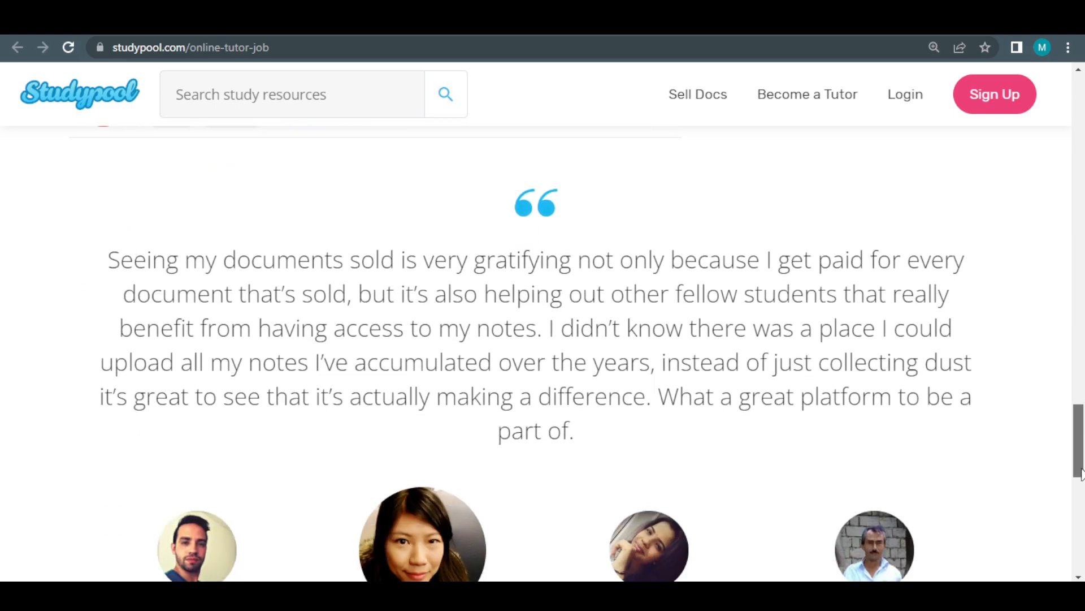
scroll(down, 3)
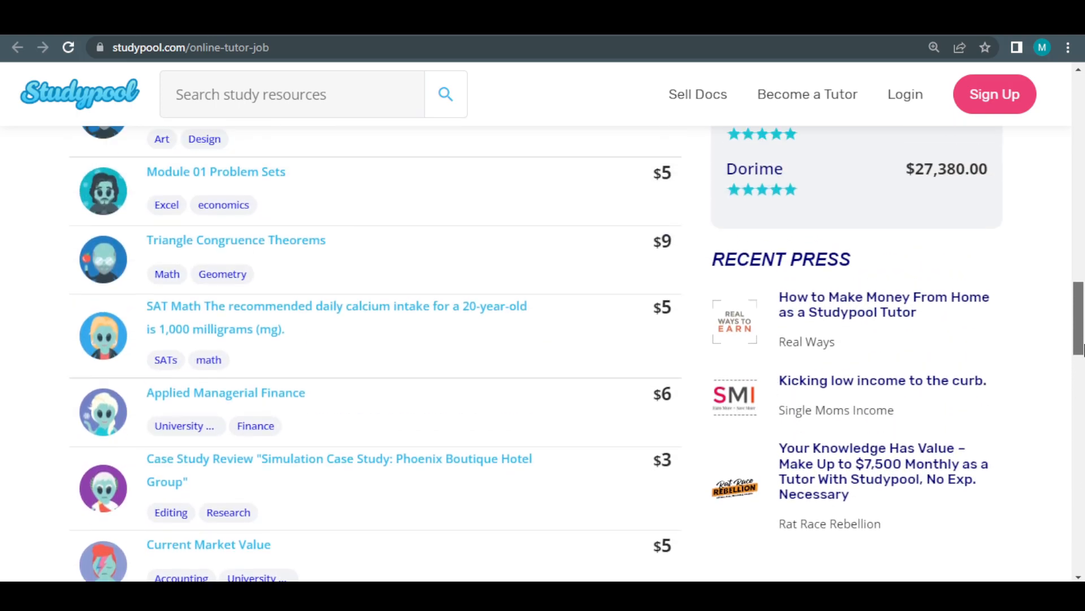
scroll(down, 3)
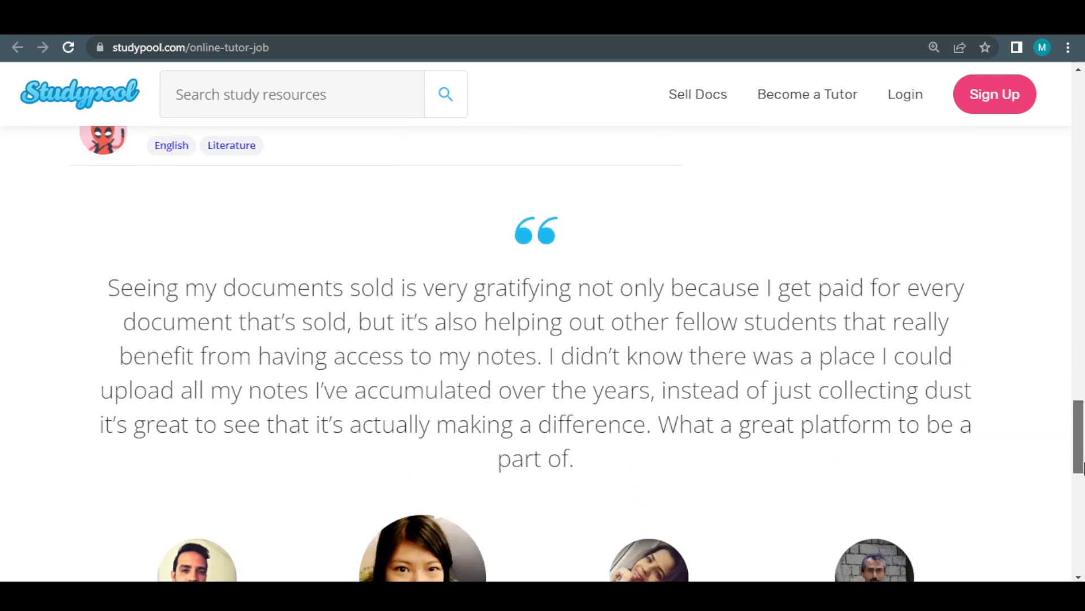
scroll(up, 3)
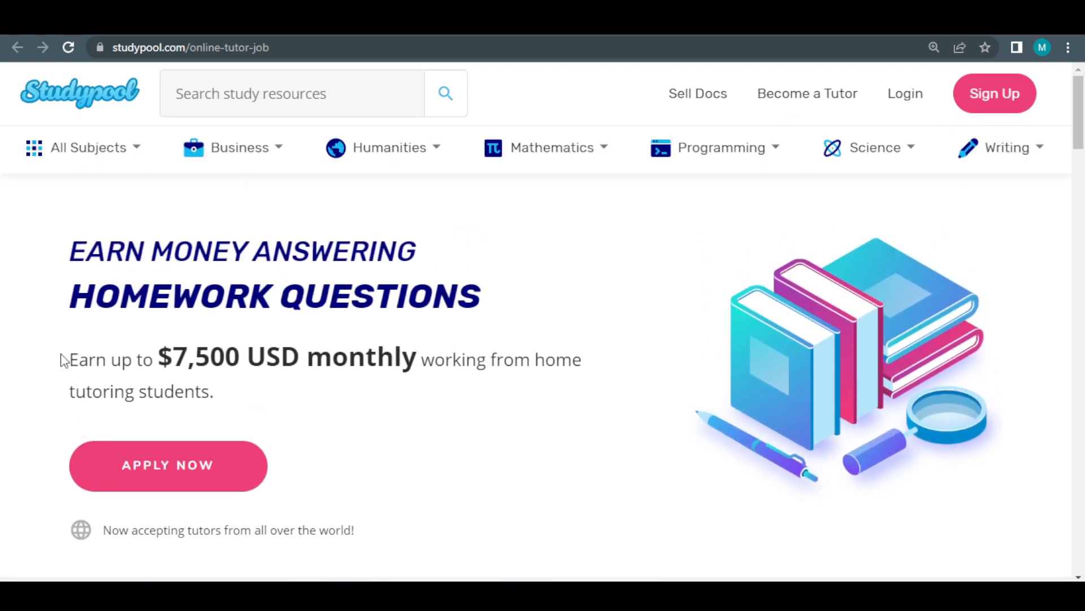
mouse_move(170, 473)
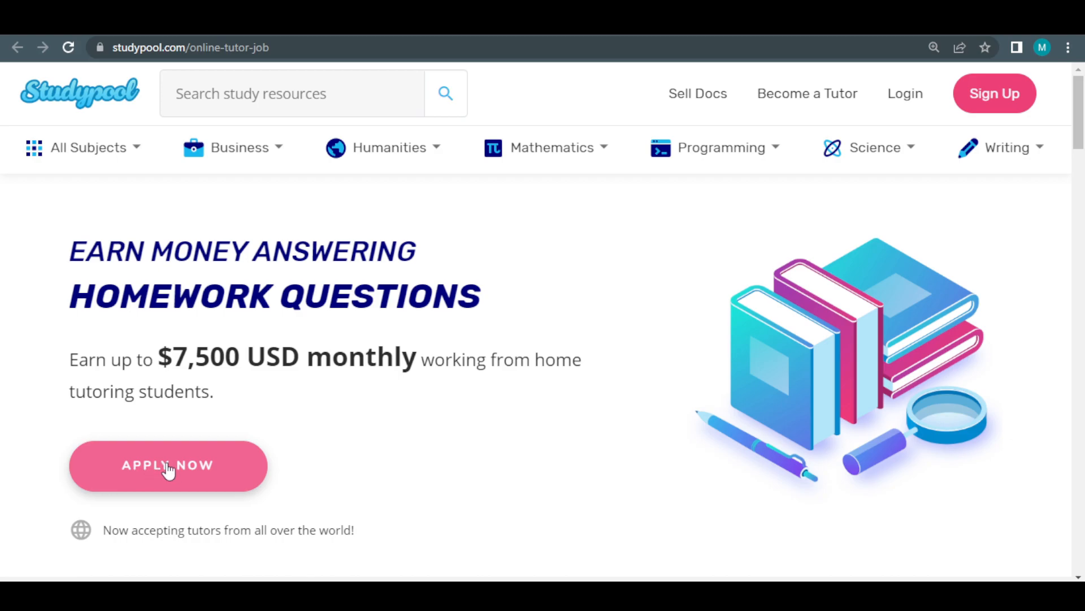
- Open the Become A Tutor popup via APPLY NOW and start entering the email
click(168, 466)
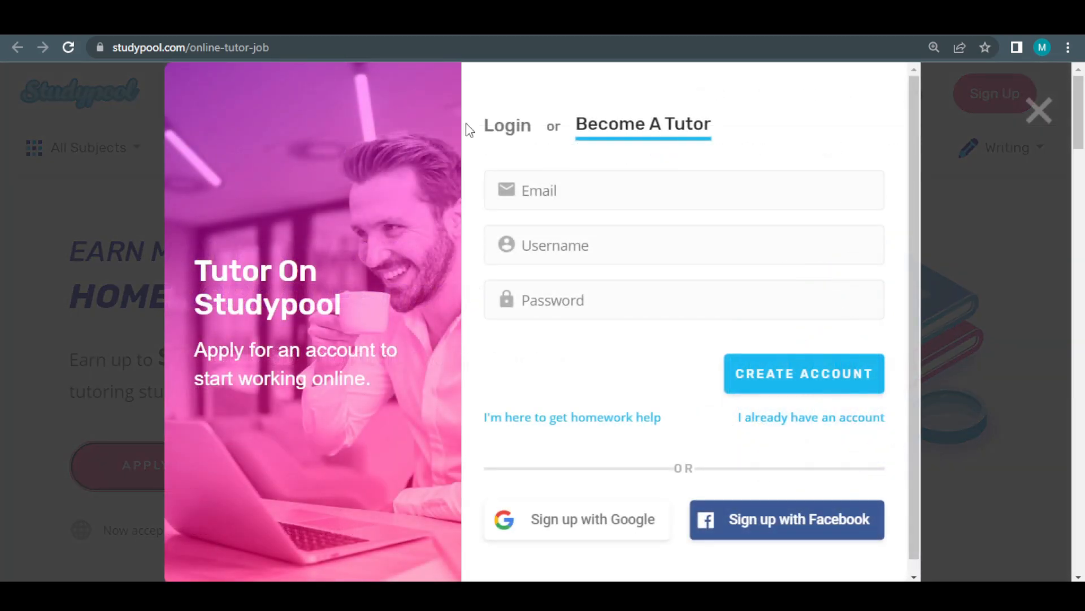
mouse_move(368, 267)
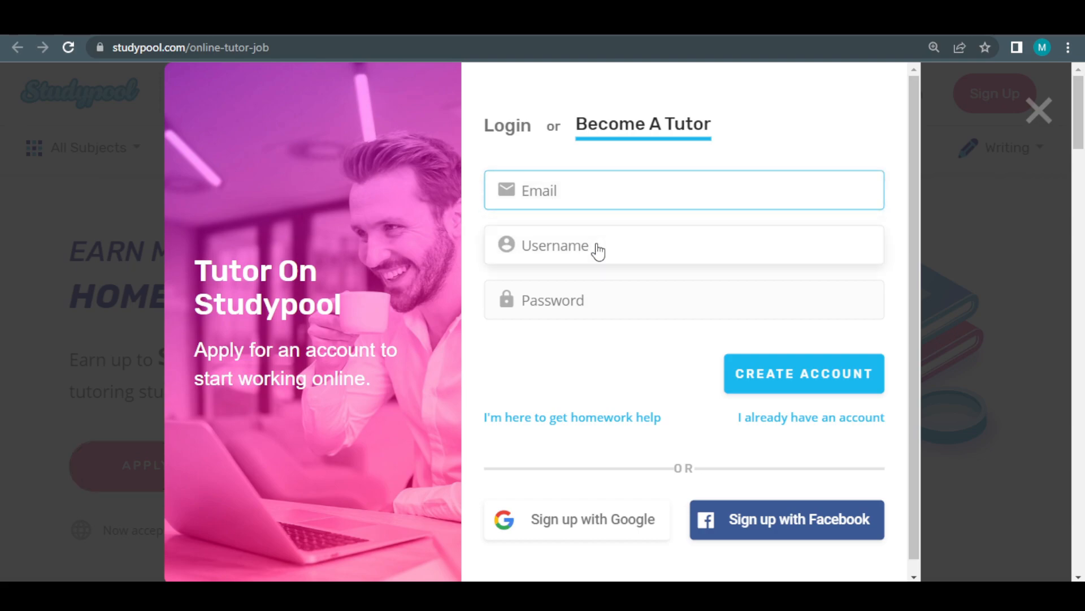
click(683, 300)
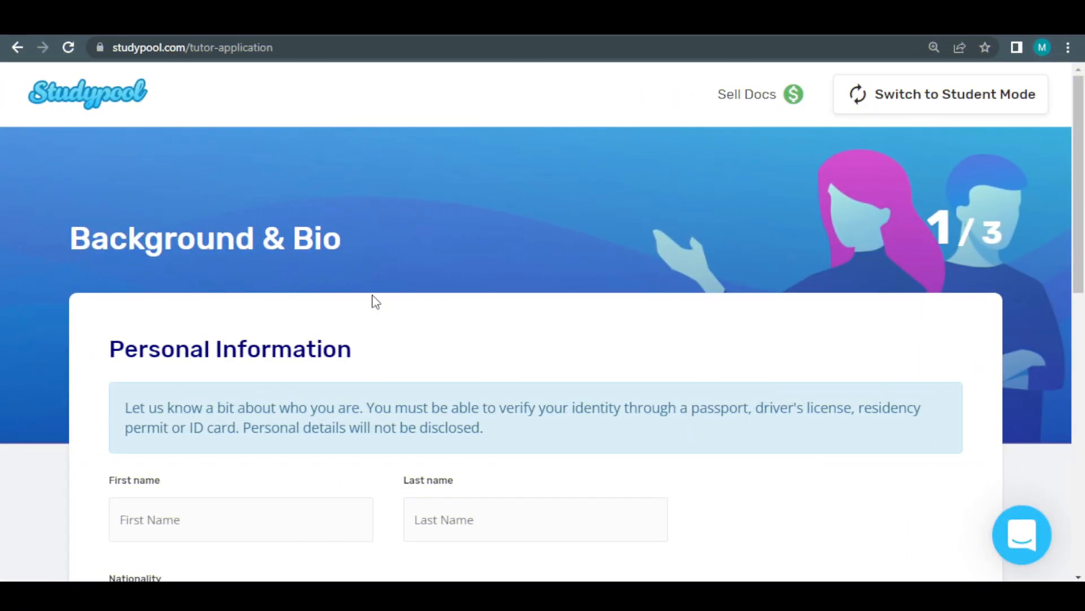
mouse_move(930, 307)
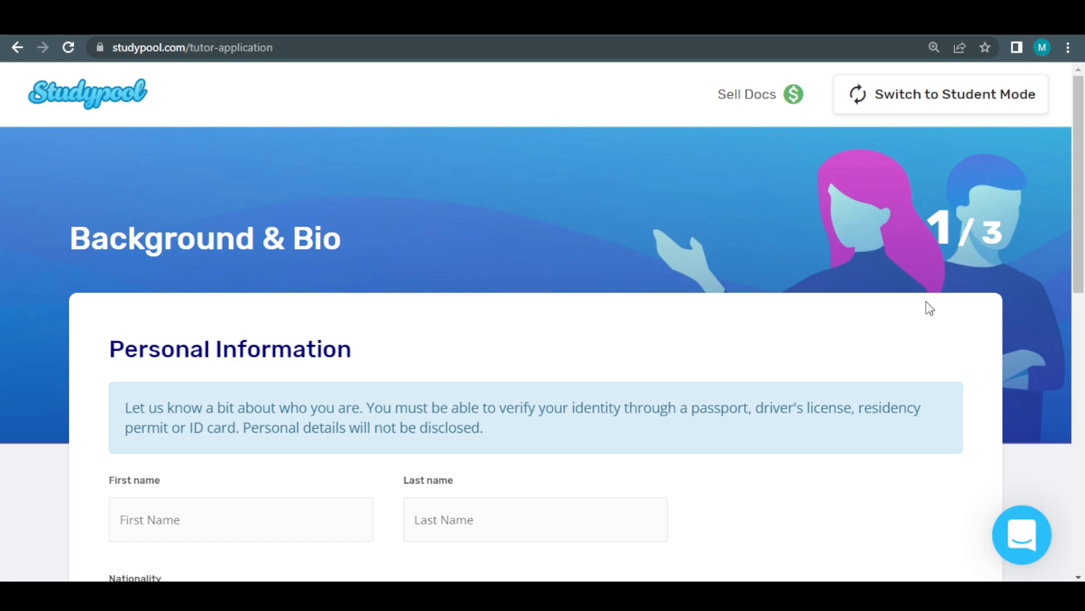
- Look over the application's Personal Information section, then return to the Studypool home page
scroll(down, 3)
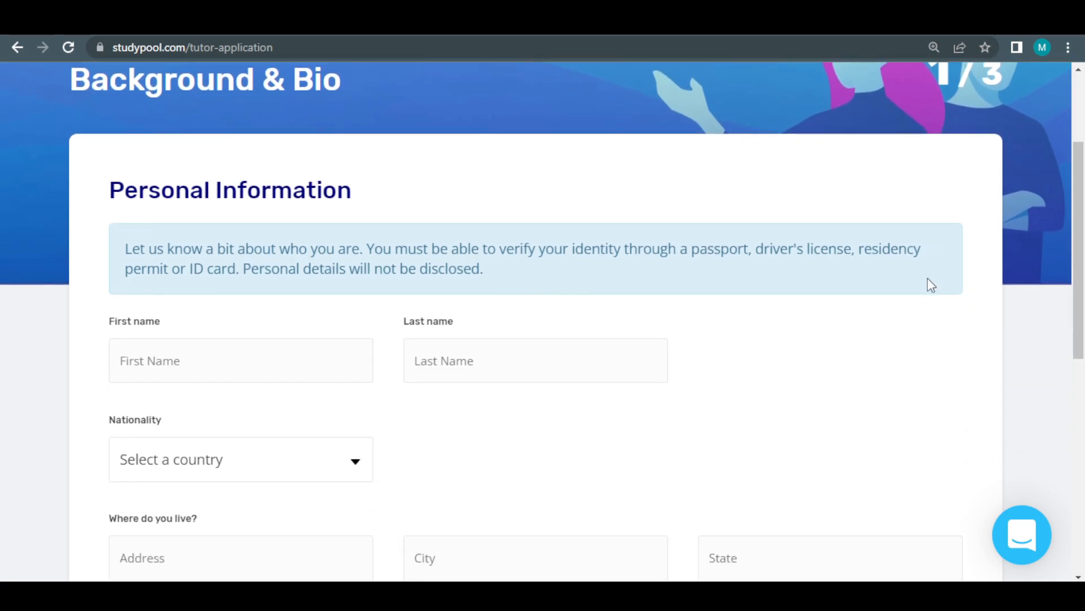
scroll(up, 3)
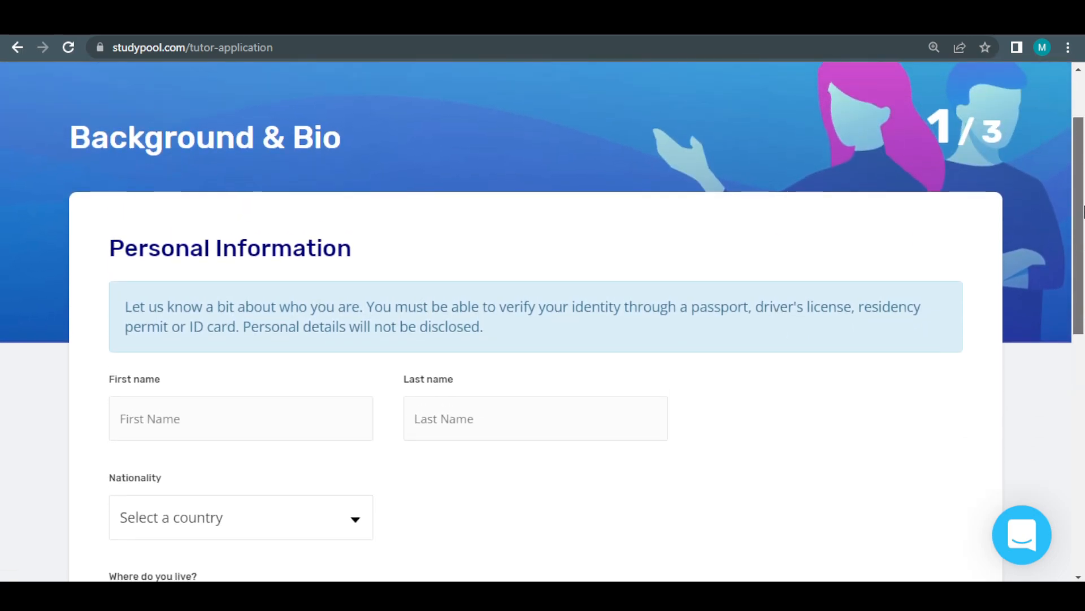
scroll(up, 3)
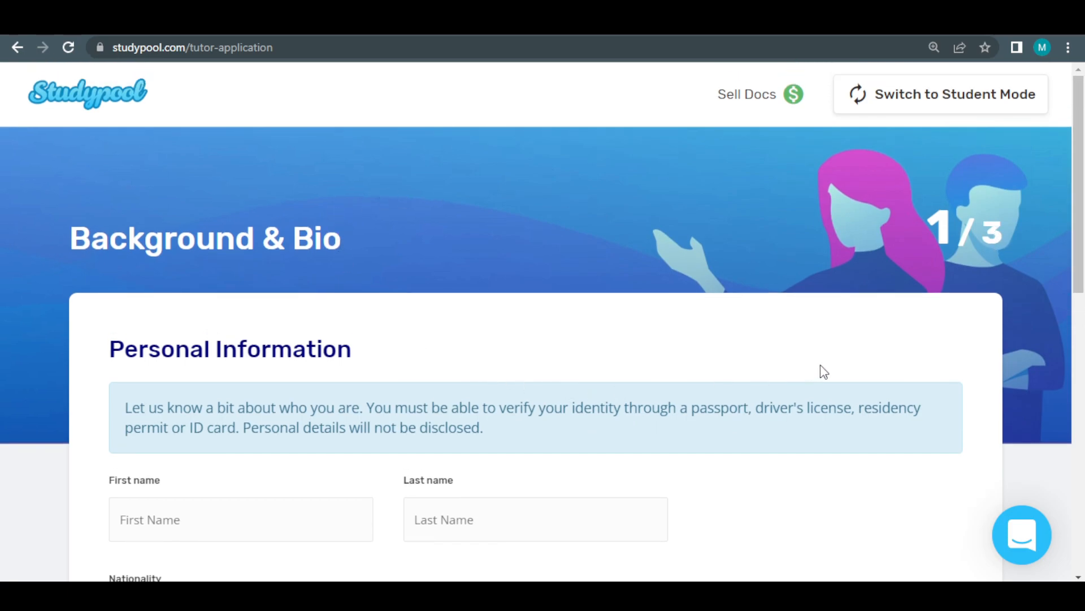
scroll(down, 3)
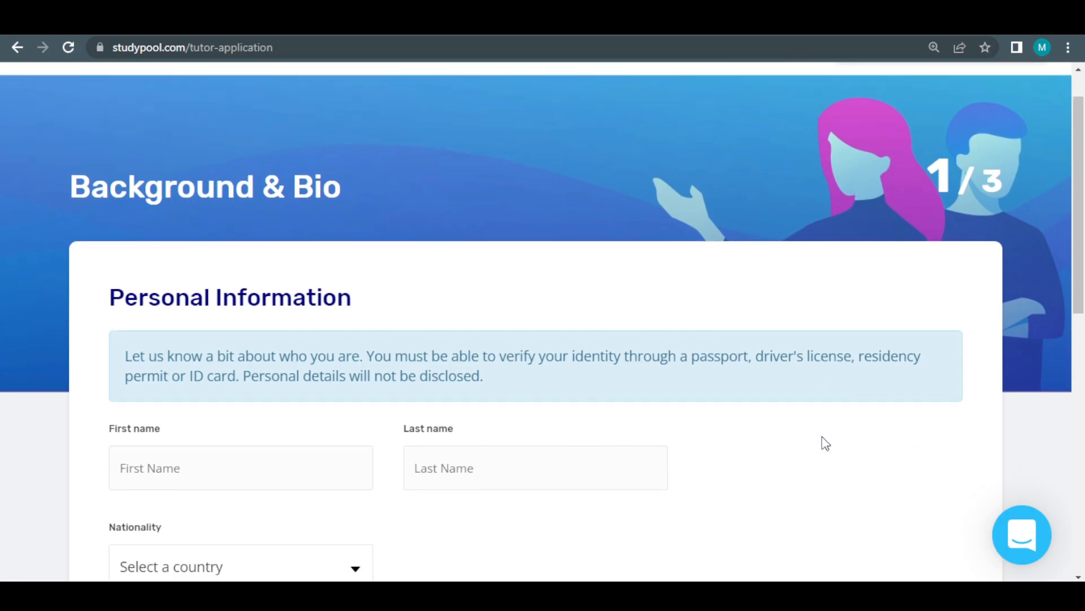
click(955, 94)
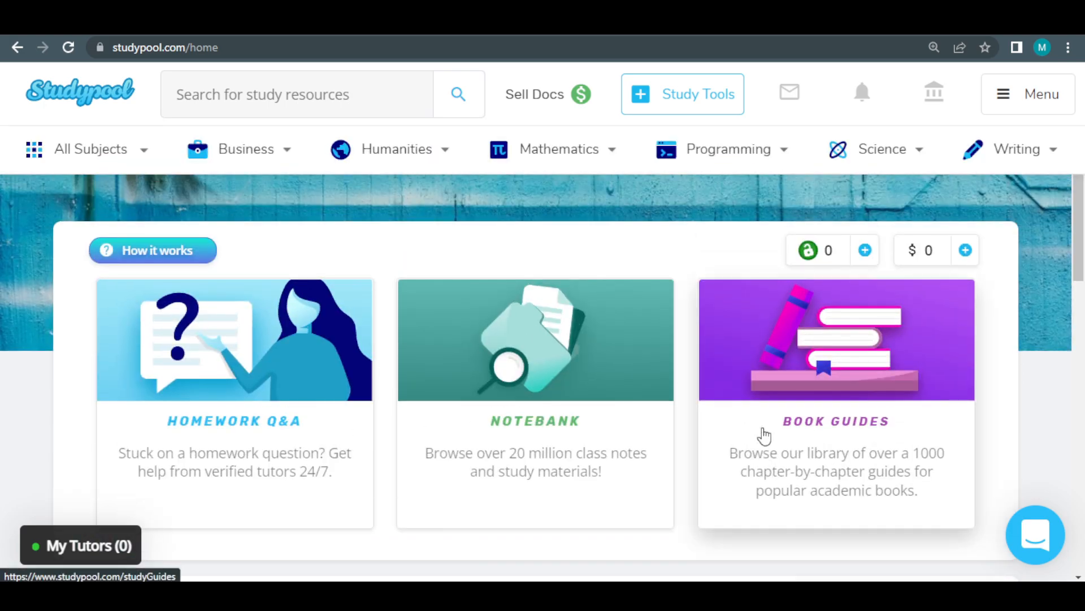
- Swap the account to Tutor Mode from the top-right Menu
click(1028, 94)
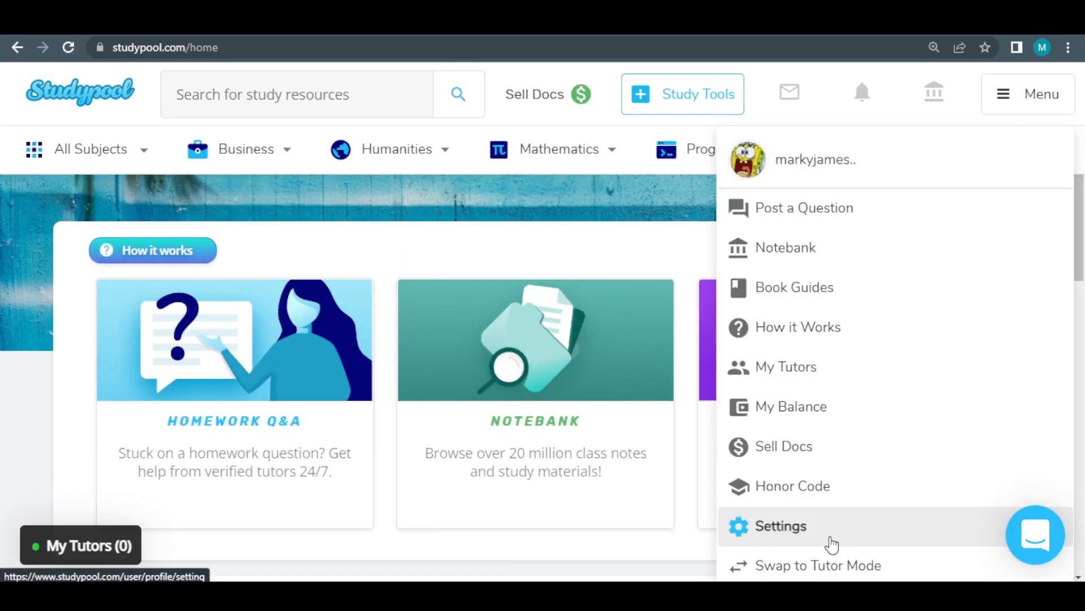
click(782, 526)
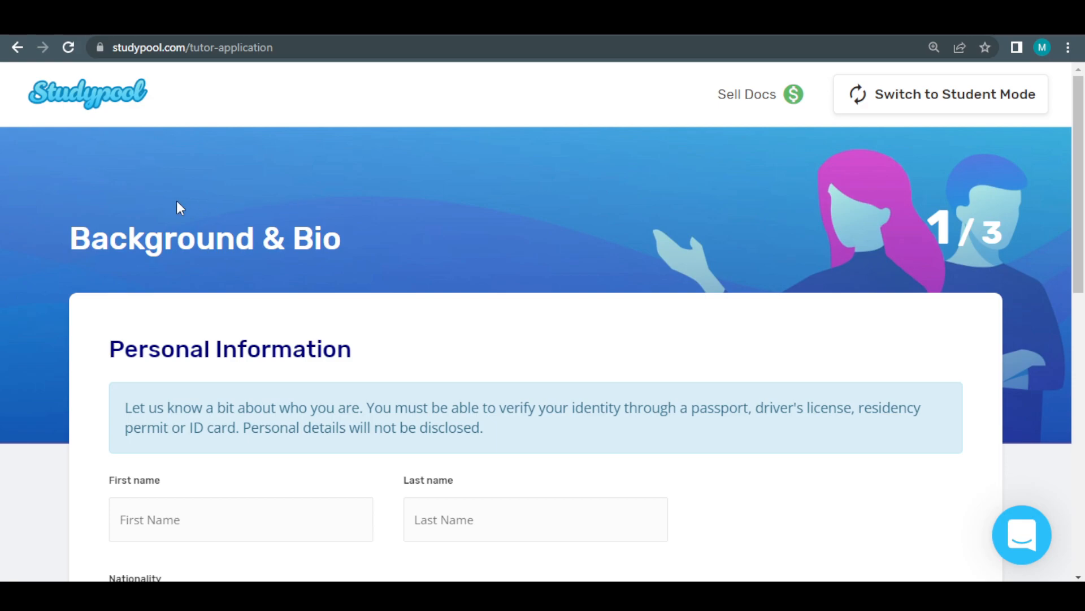
scroll(down, 3)
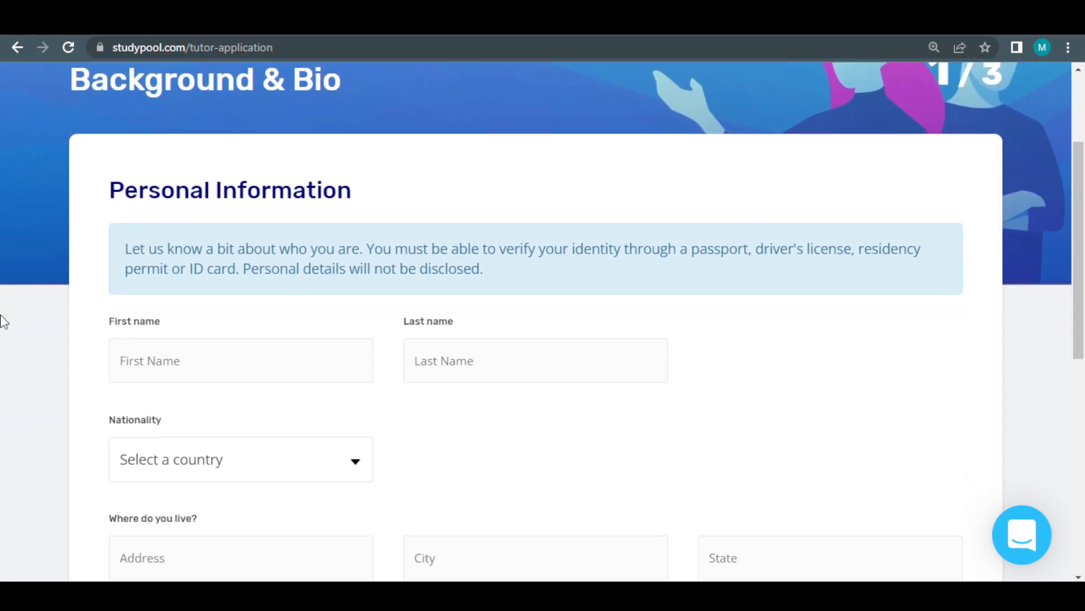
mouse_move(21, 325)
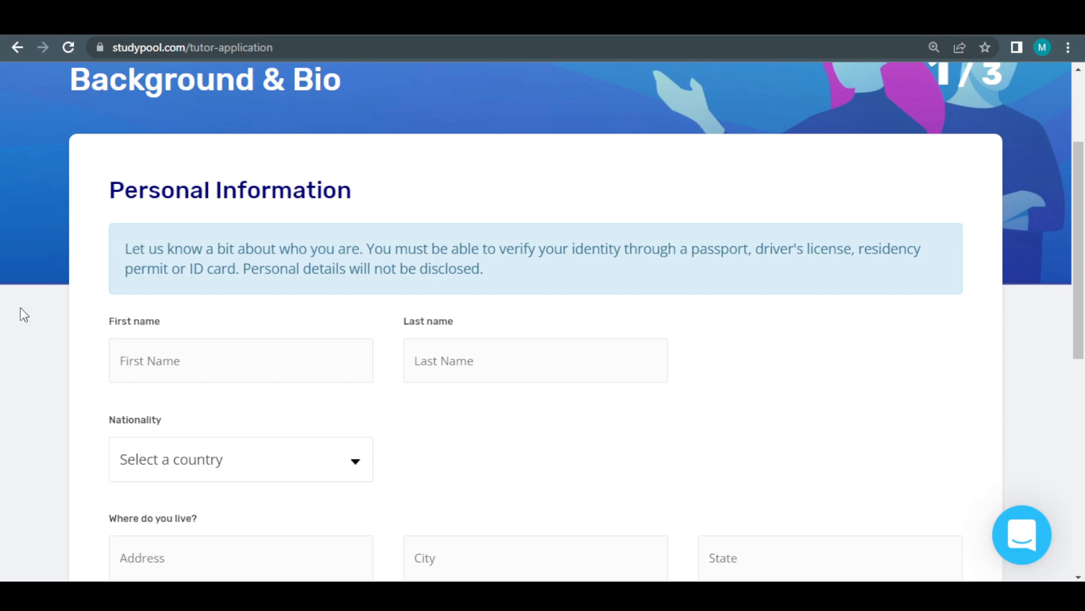
scroll(down, 3)
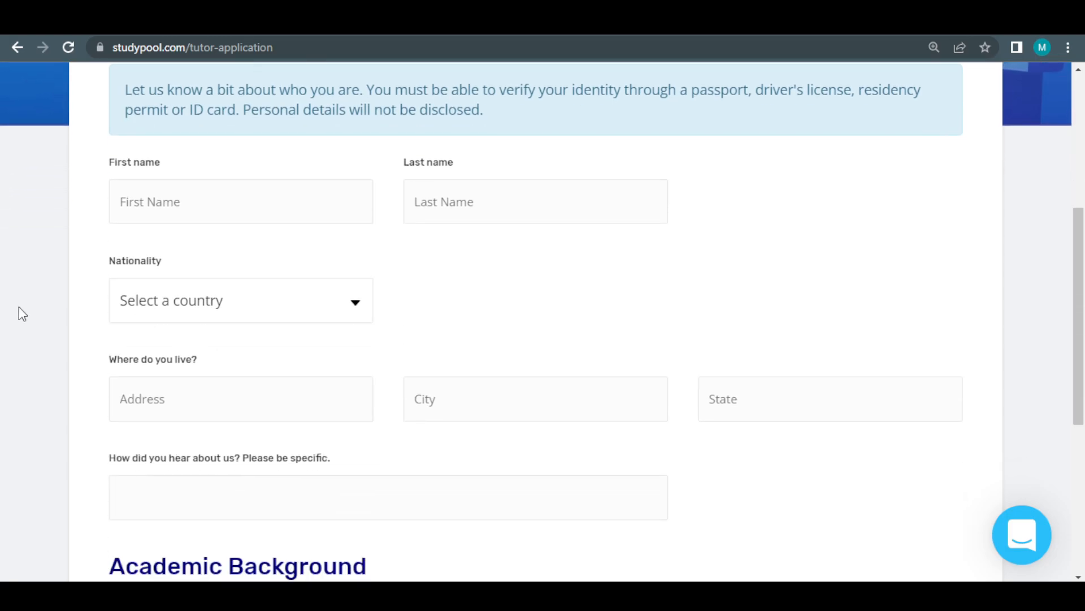
scroll(down, 3)
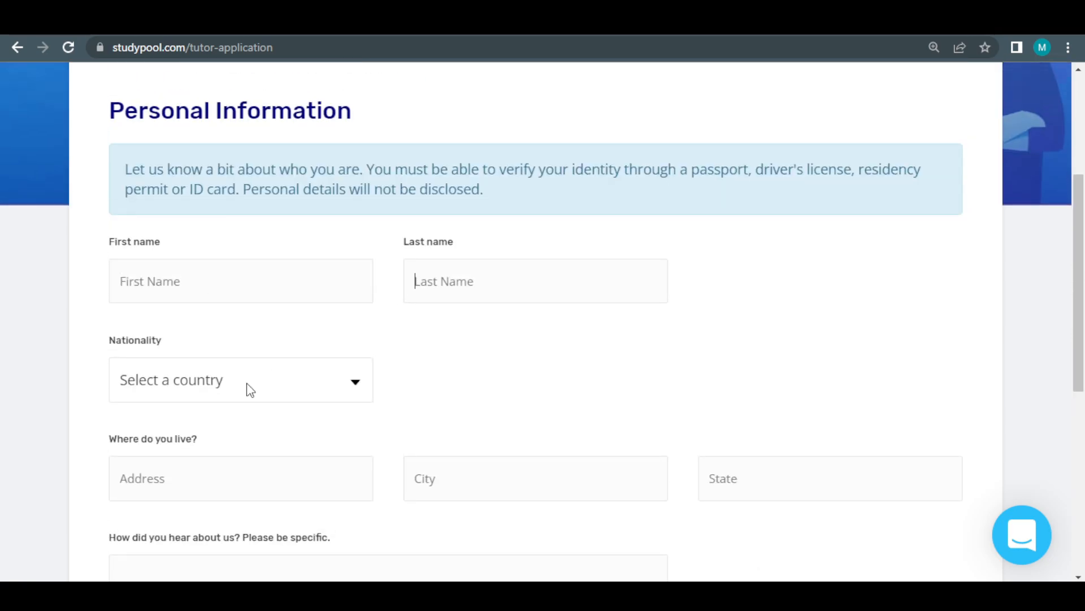
scroll(down, 3)
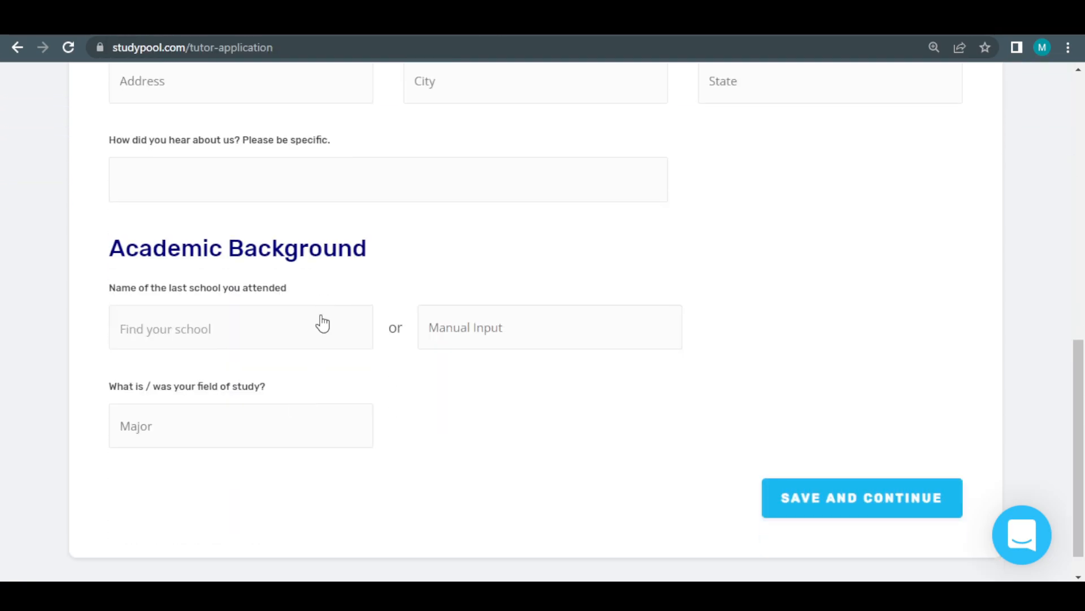
scroll(down, 3)
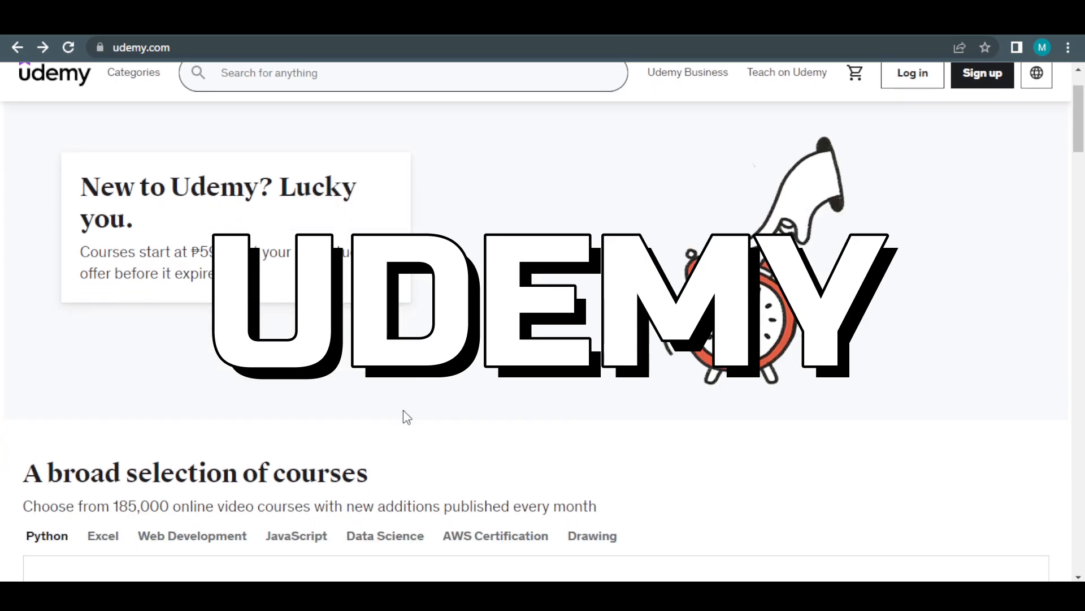
scroll(down, 3)
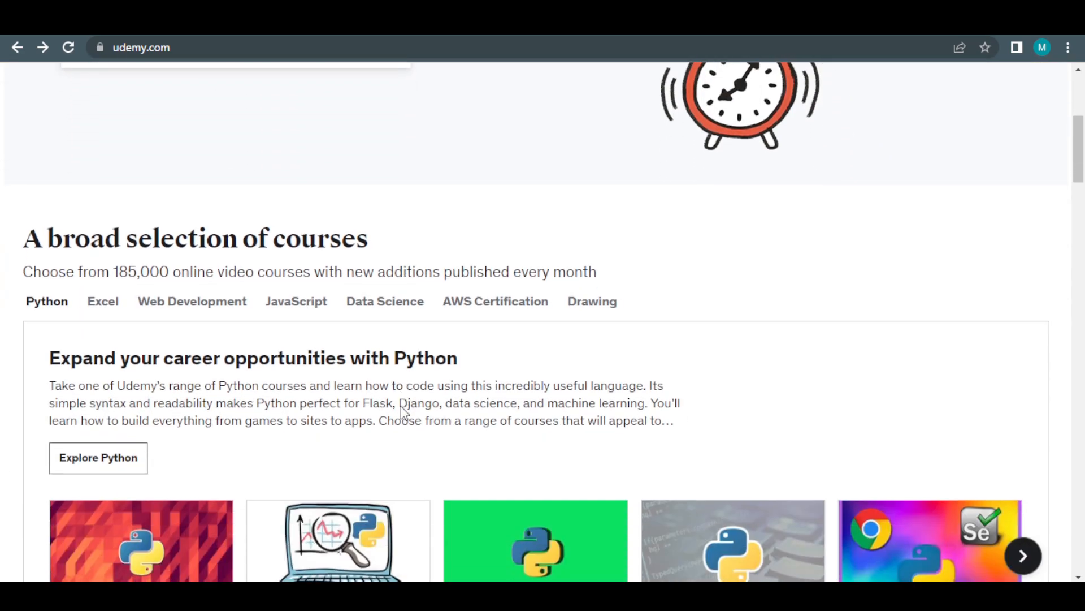
scroll(down, 3)
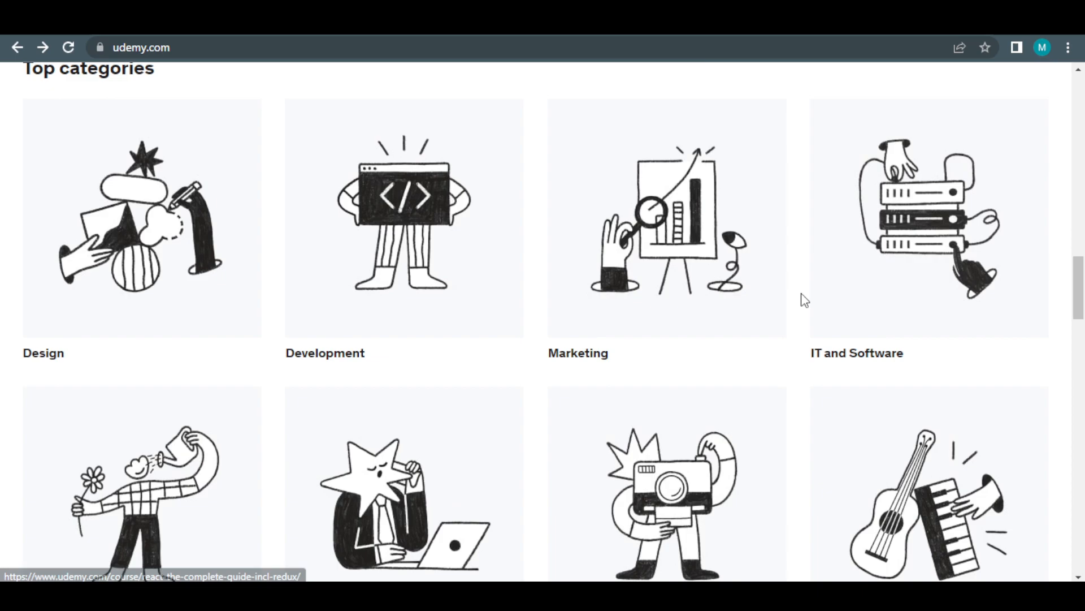
scroll(down, 3)
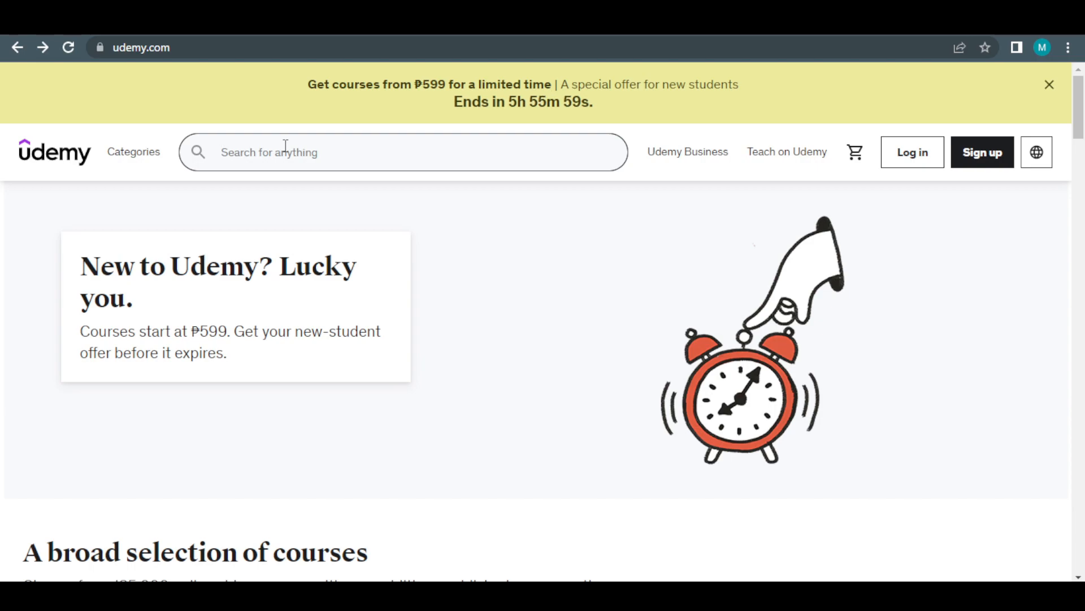
- Search Udemy for 'business' and browse down through the Business Courses results
text(business)
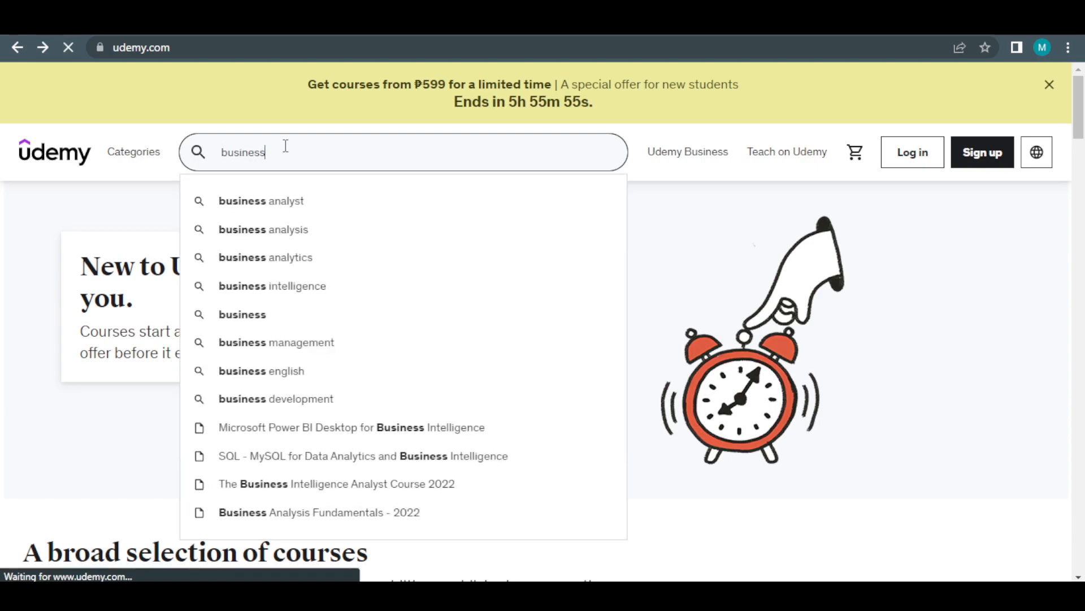
key(Enter)
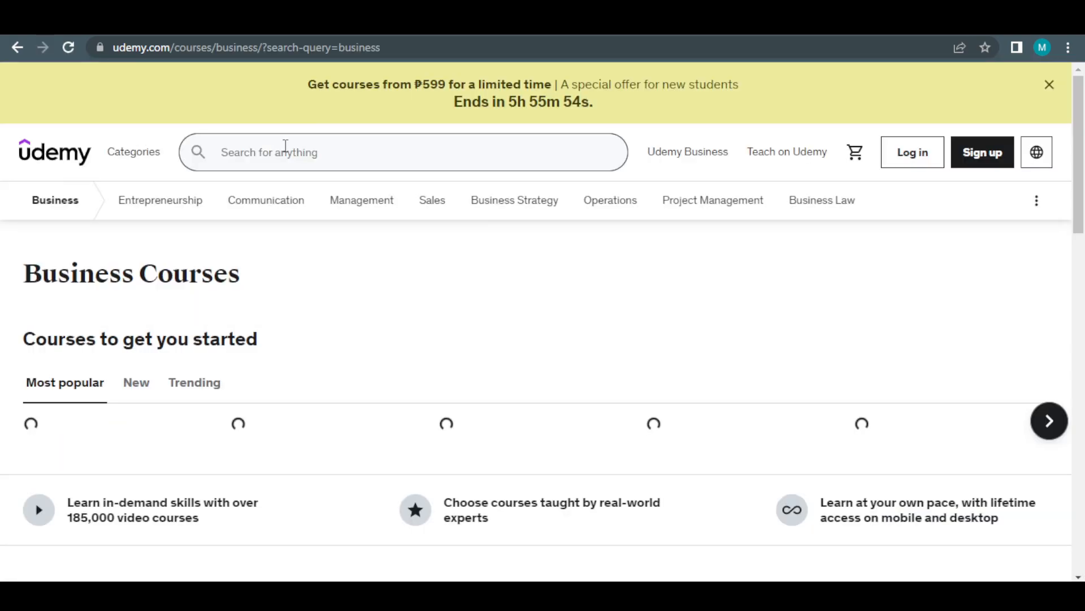
scroll(down, 3)
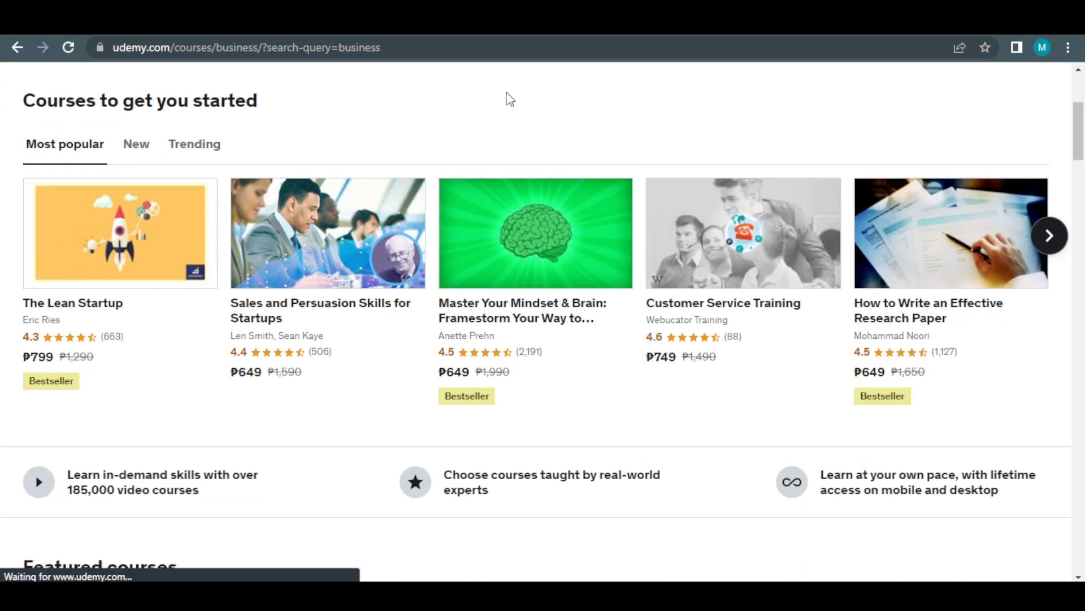
scroll(down, 3)
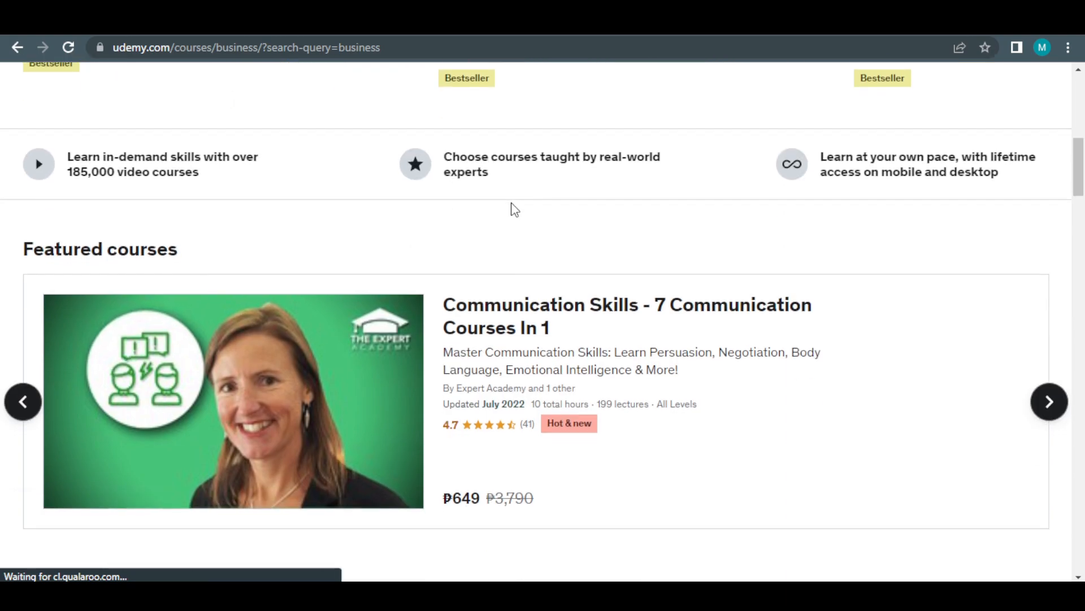
scroll(down, 3)
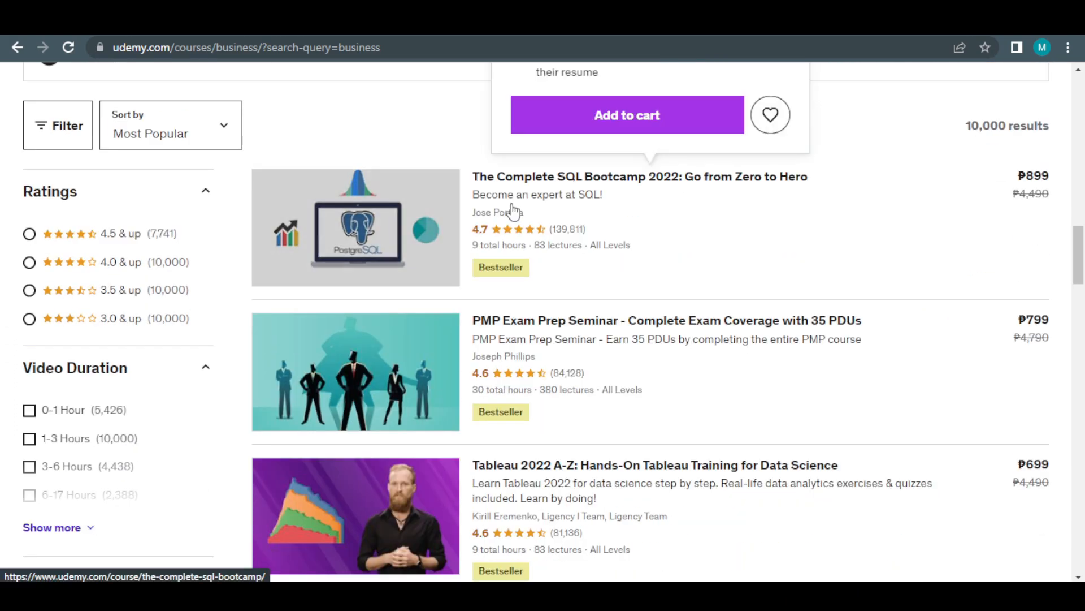
scroll(down, 3)
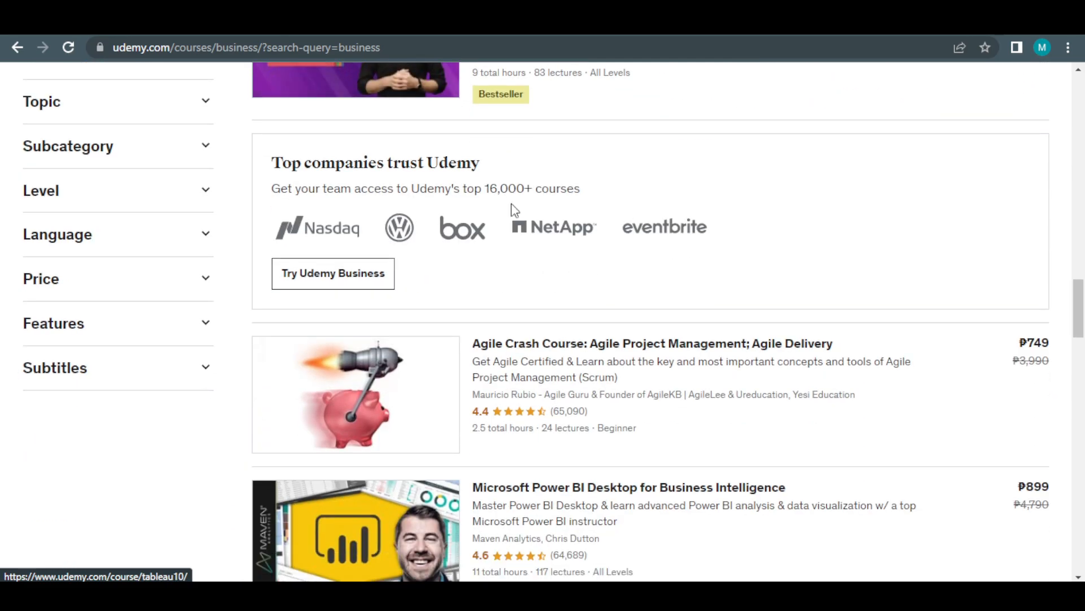
scroll(down, 3)
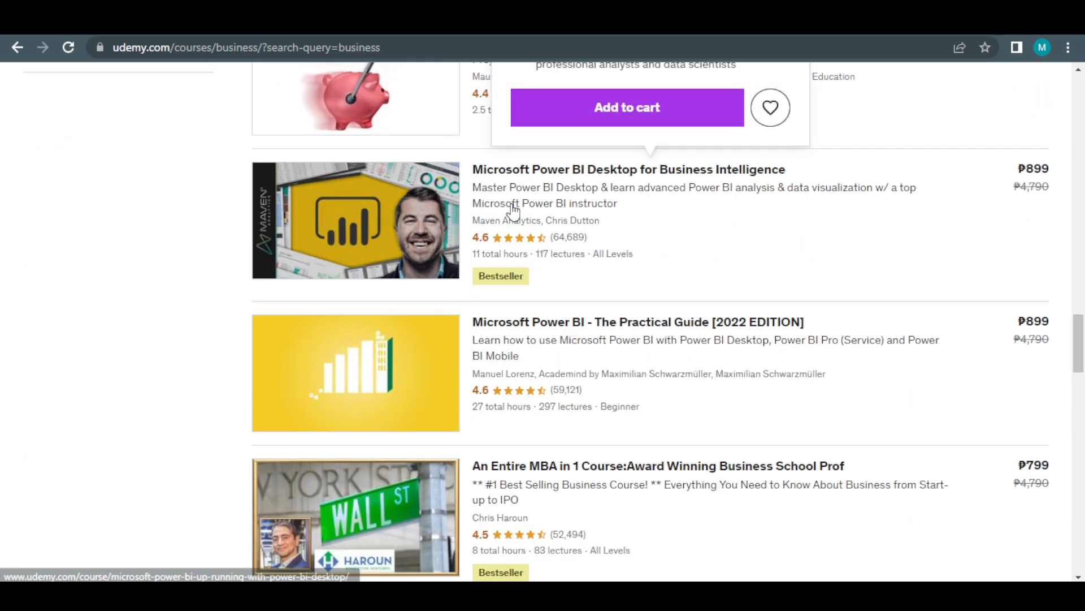
scroll(down, 3)
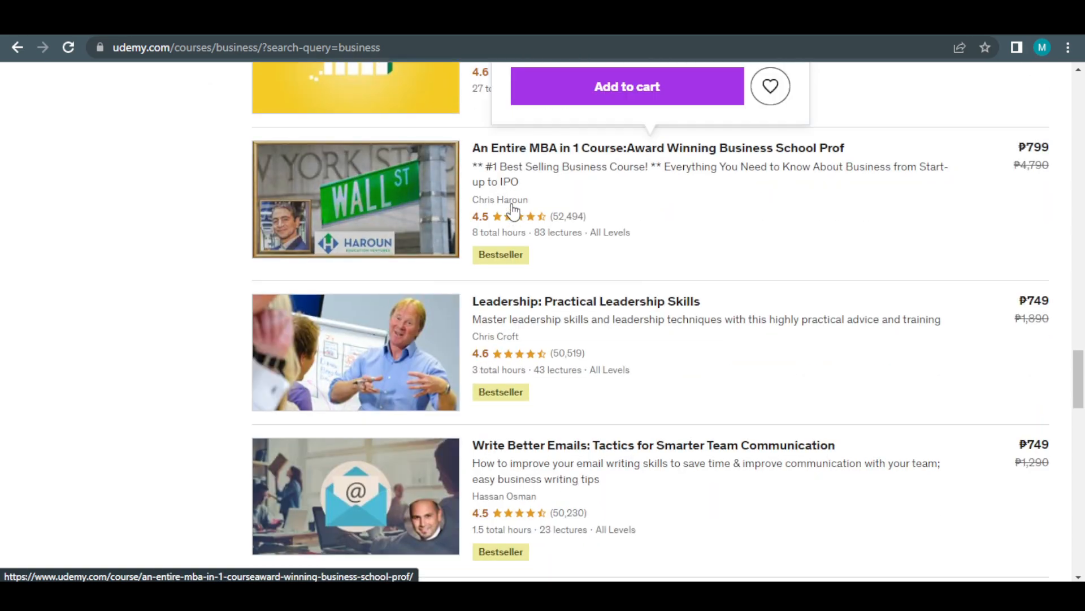
scroll(down, 3)
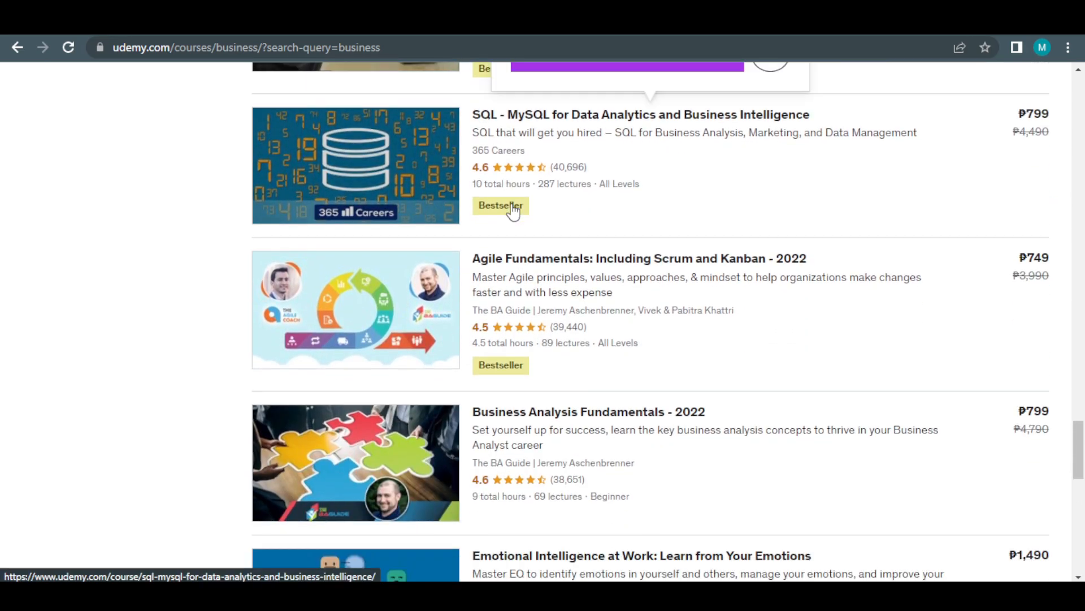
scroll(down, 3)
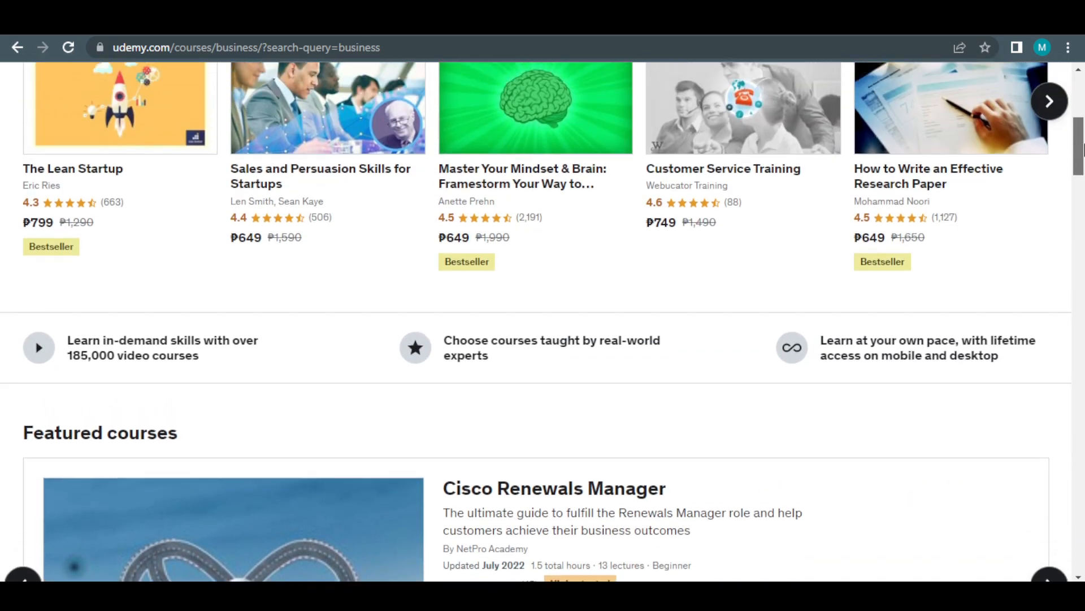
scroll(up, 3)
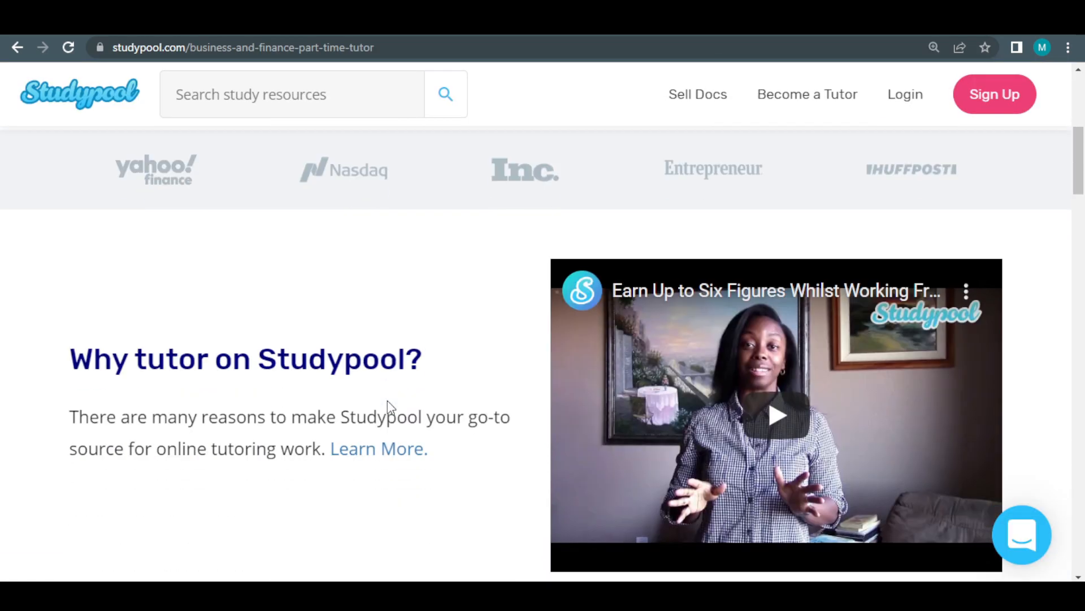
- Scroll the Business & Finance tutor page through recent questions to the top tutoring subjects
scroll(down, 3)
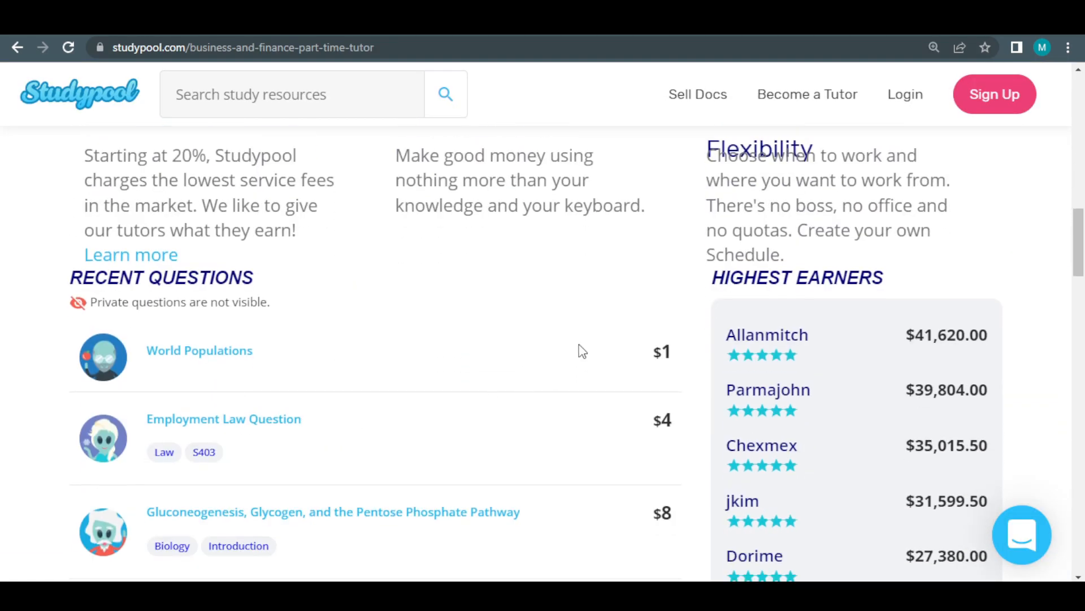
scroll(down, 3)
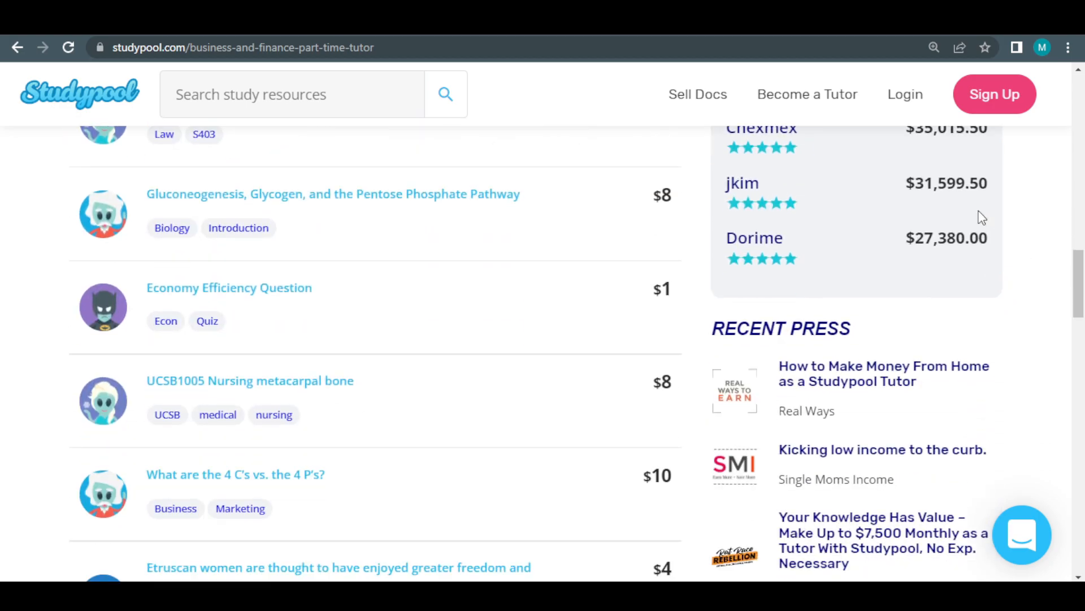
scroll(down, 3)
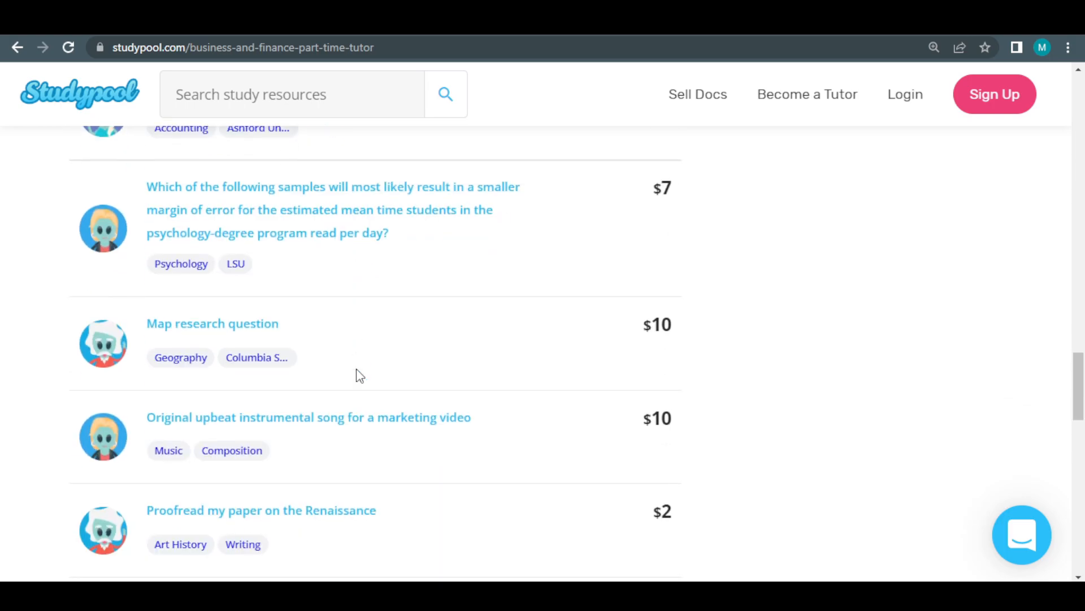
scroll(down, 3)
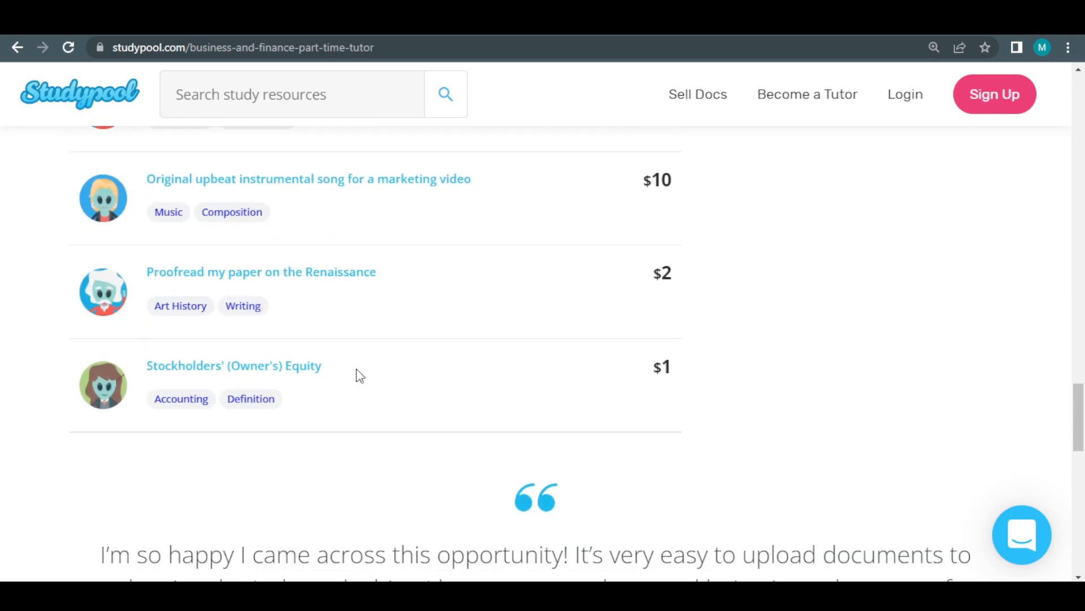
scroll(down, 3)
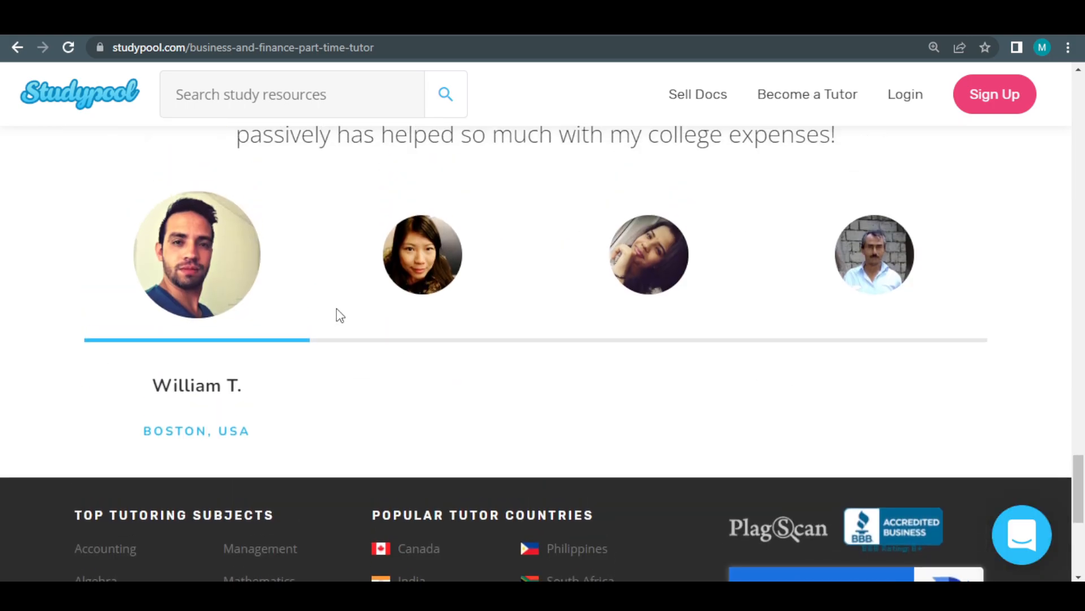
scroll(down, 3)
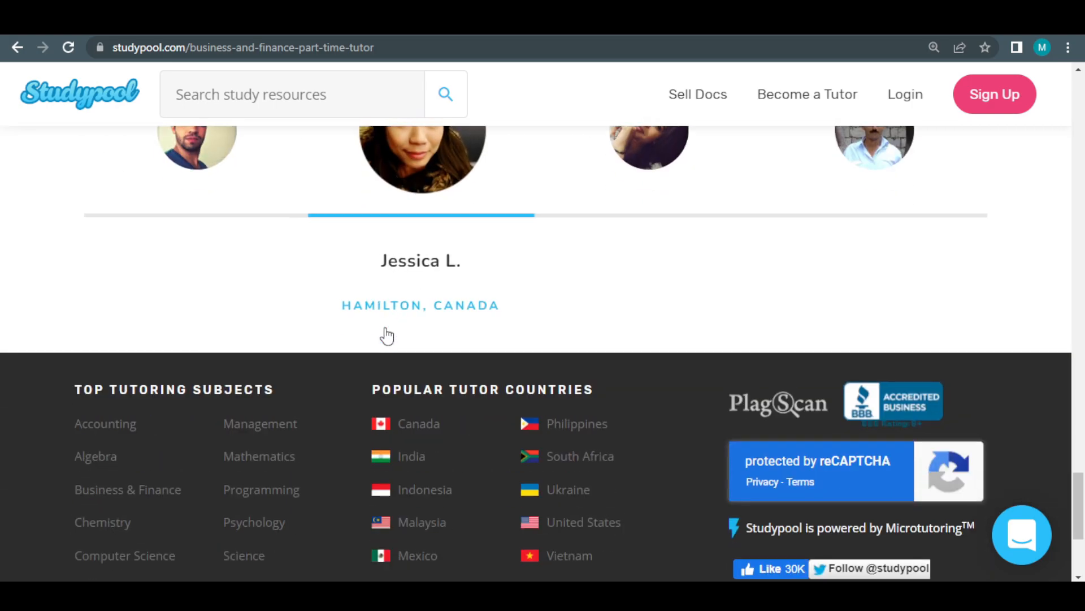
scroll(down, 3)
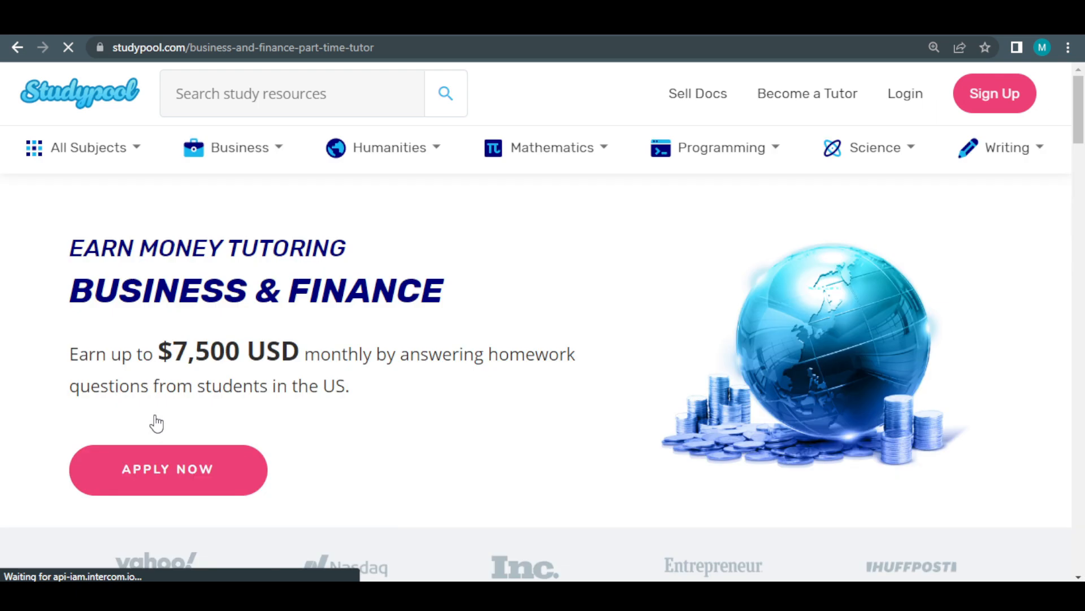
scroll(down, 3)
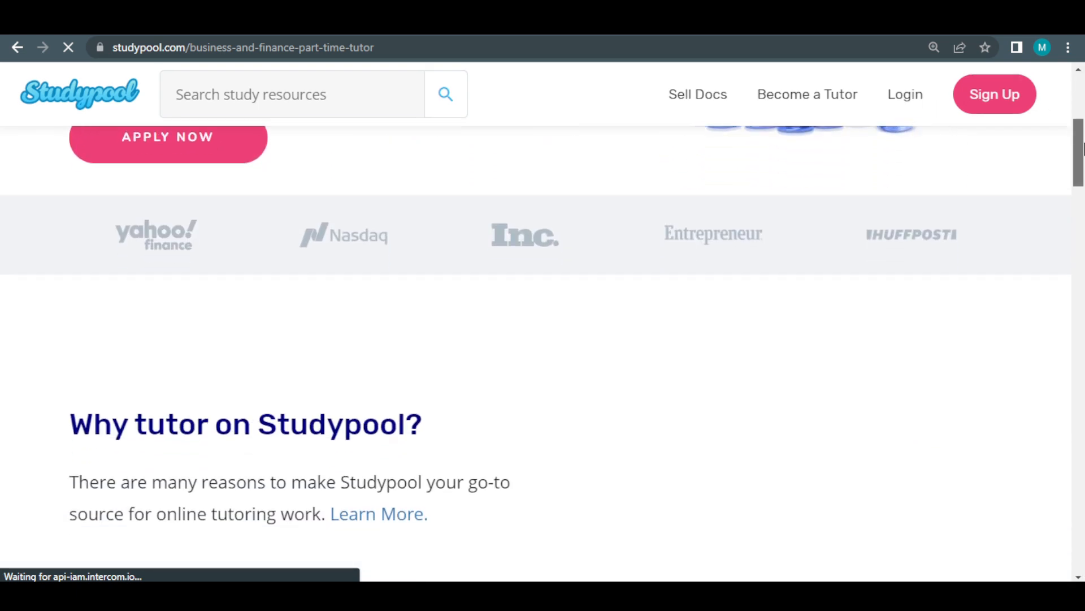
scroll(down, 3)
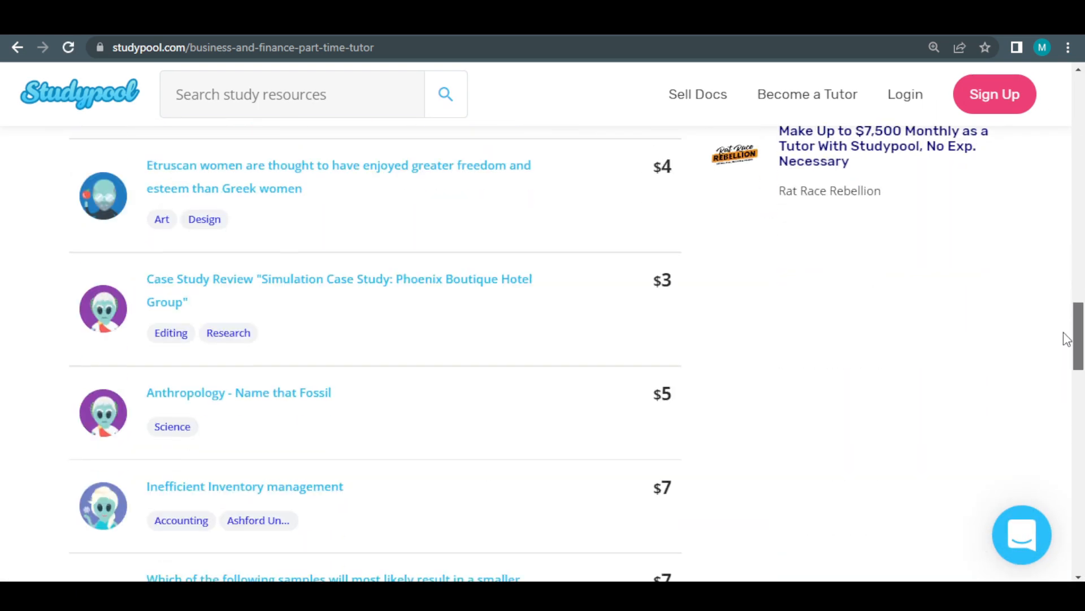
scroll(down, 3)
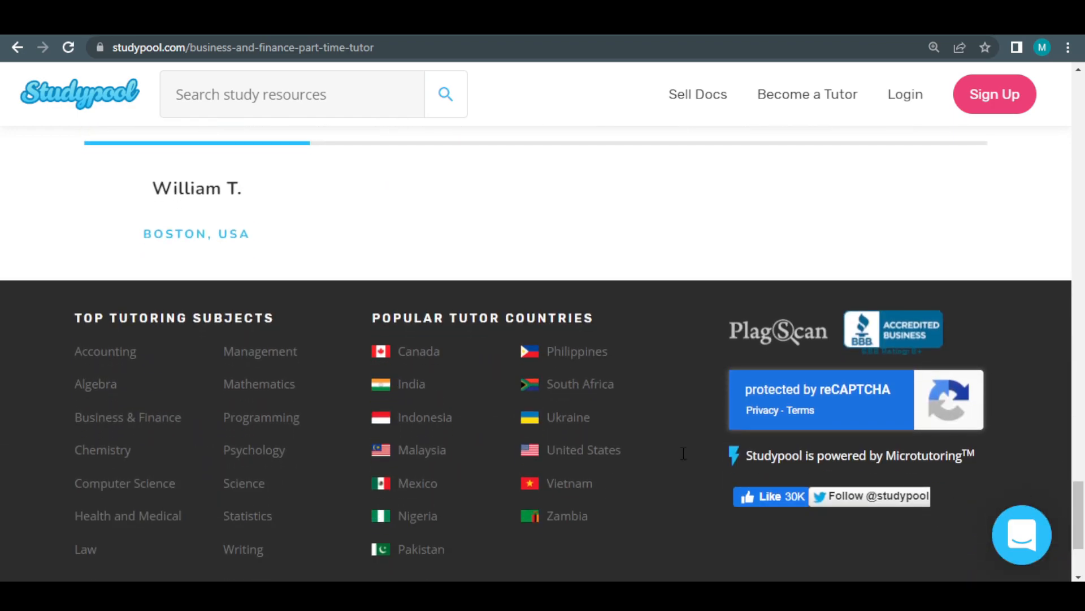
mouse_move(275, 365)
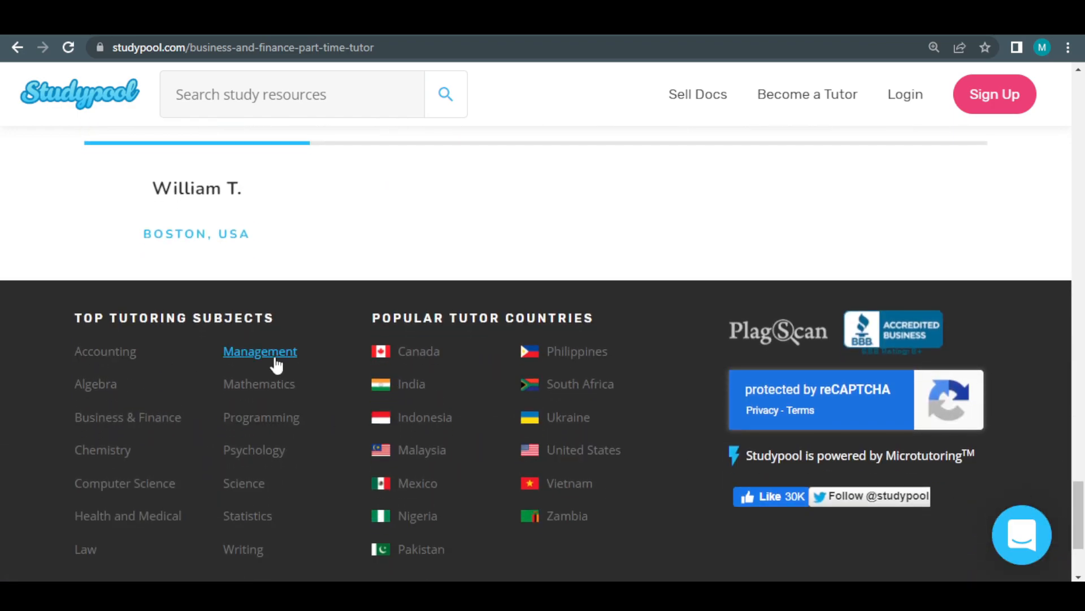
- Open the Management tutoring page from the footer and scroll through questions and testimonials to the footer
click(260, 351)
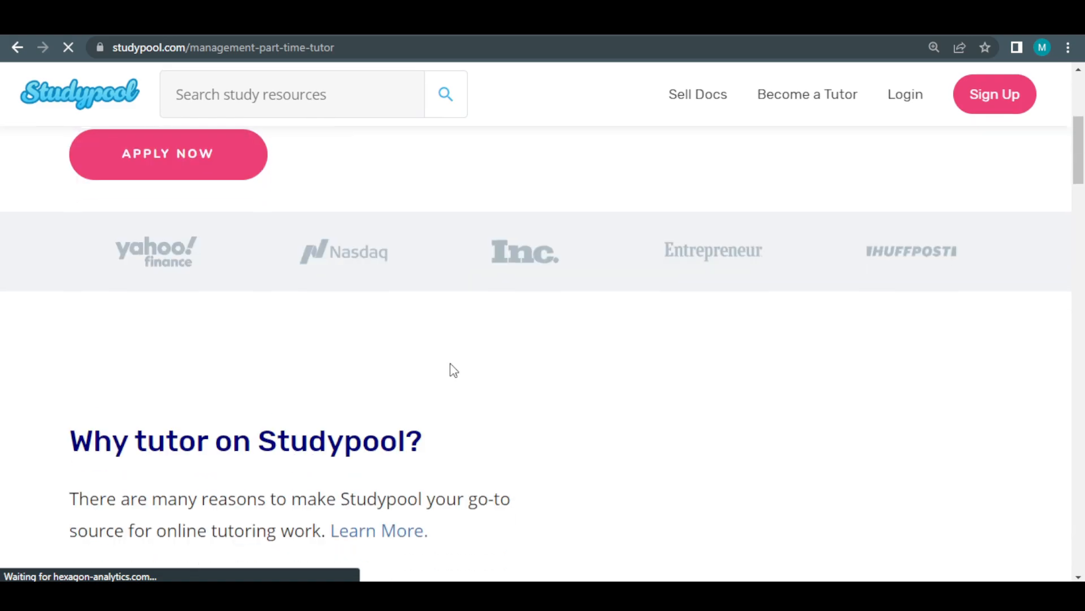
scroll(down, 3)
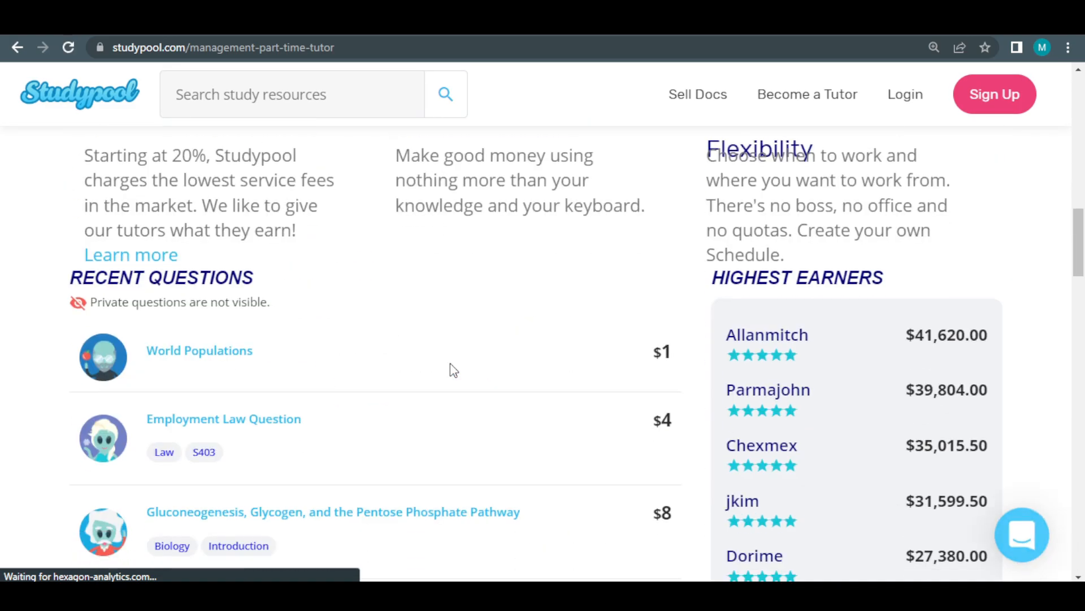
scroll(down, 3)
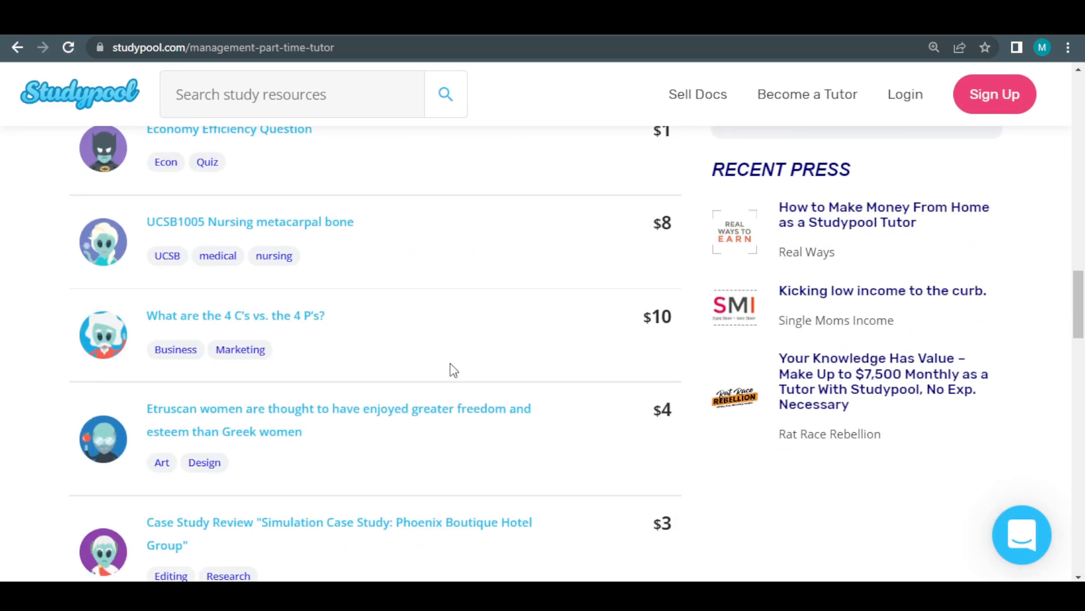
scroll(down, 3)
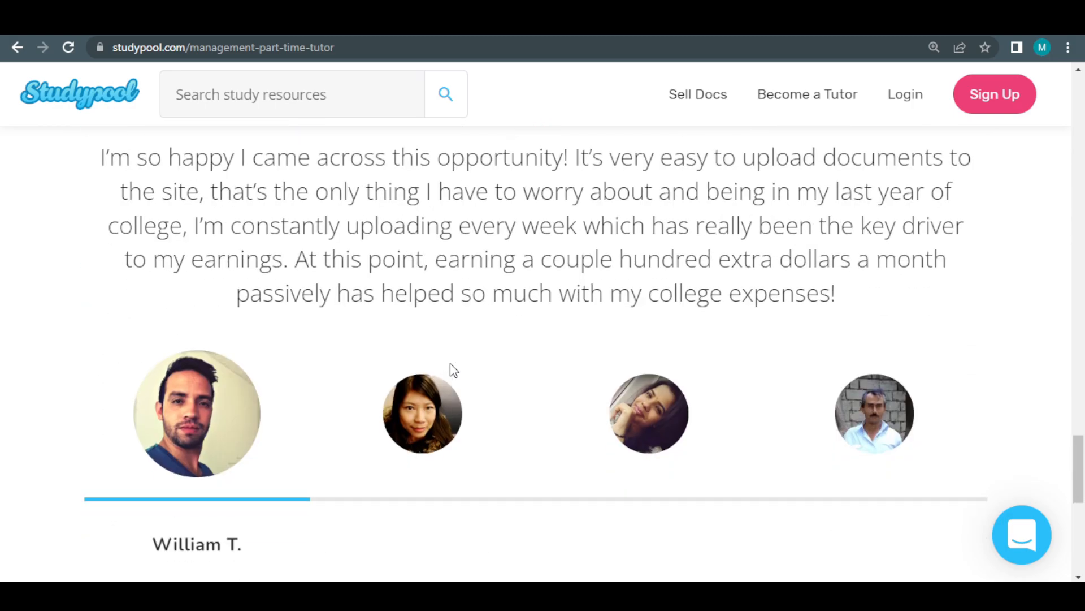
scroll(down, 3)
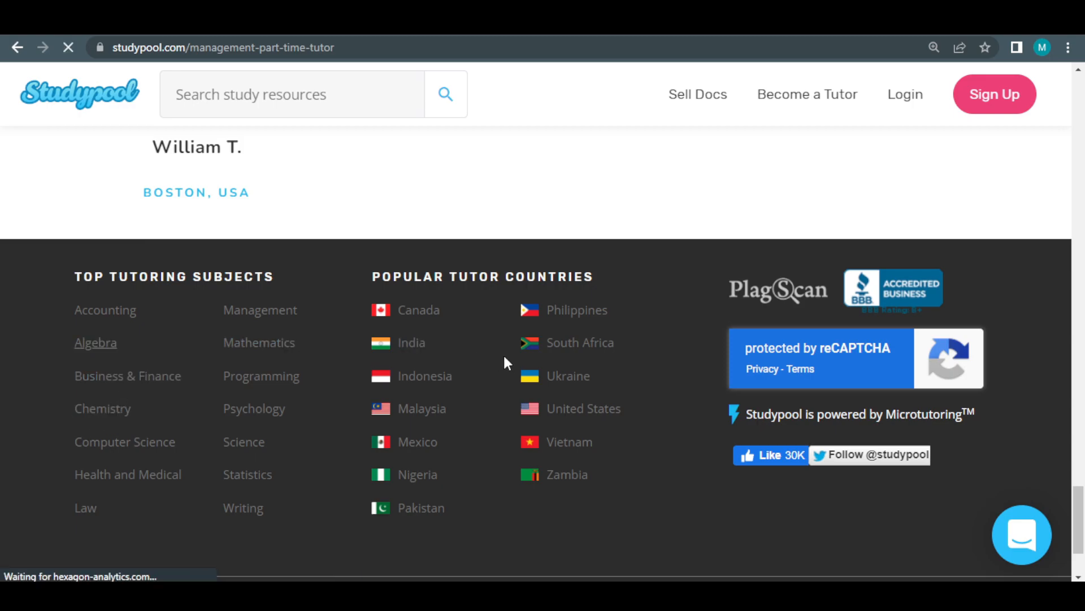
- Open the Algebra tutoring page from the footer and scroll through recent questions to the testimonials
click(96, 342)
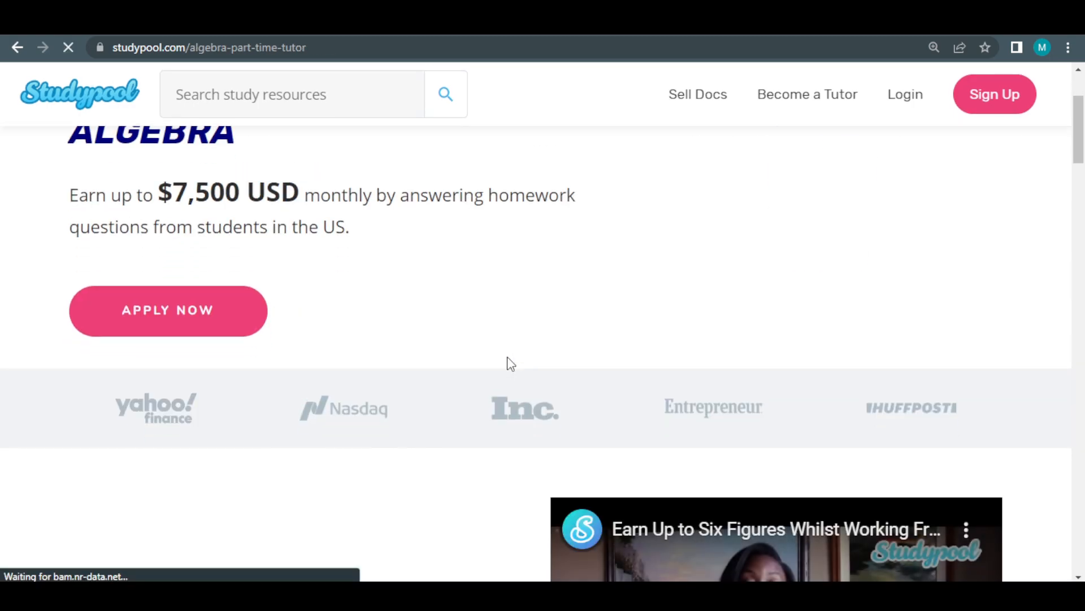
scroll(down, 3)
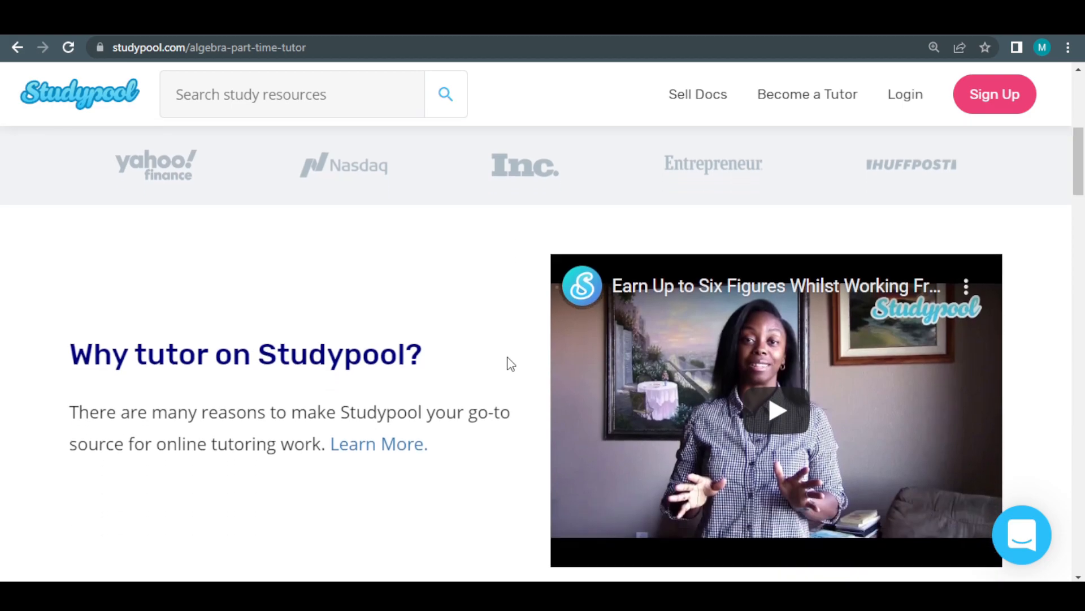
scroll(down, 3)
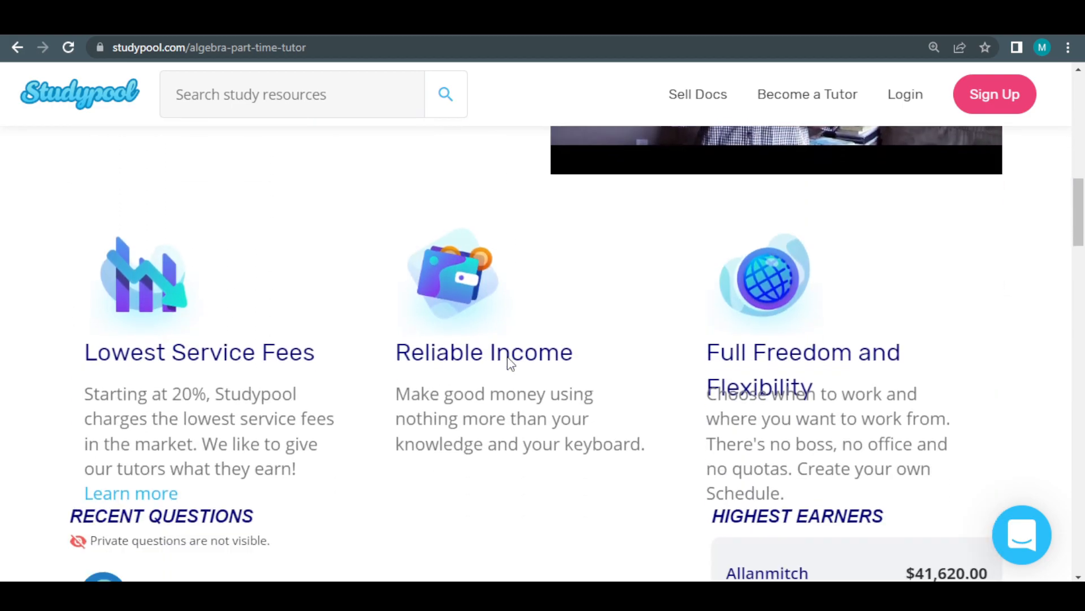
scroll(down, 3)
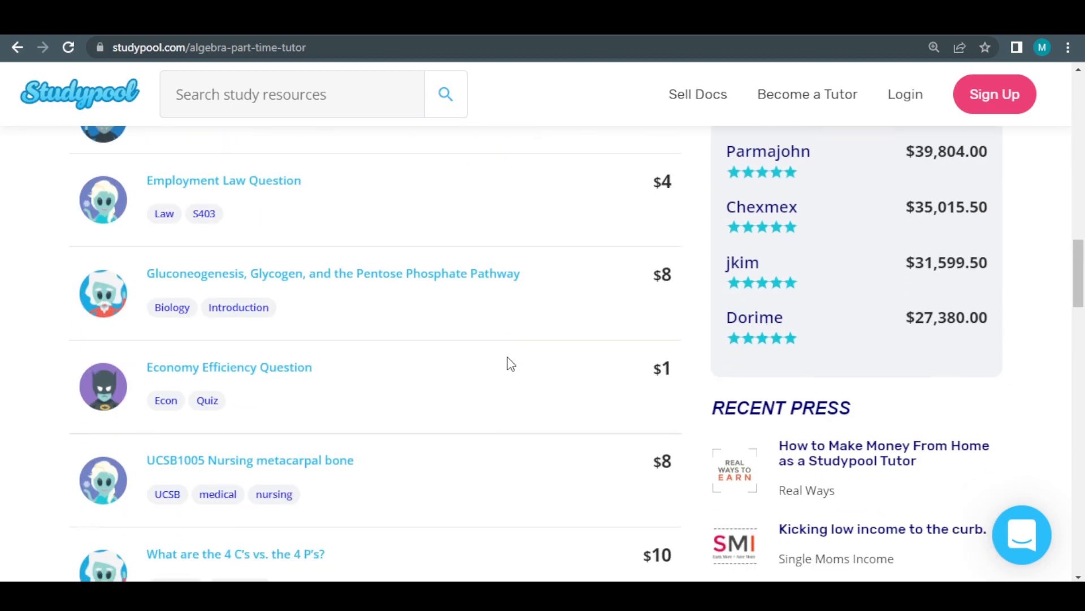
scroll(down, 3)
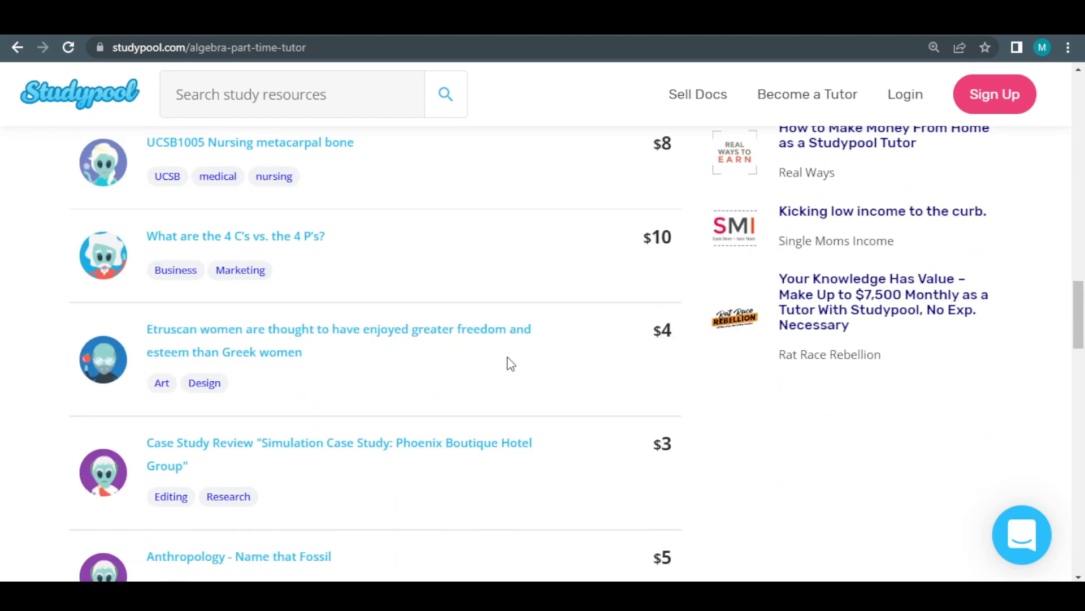
scroll(down, 3)
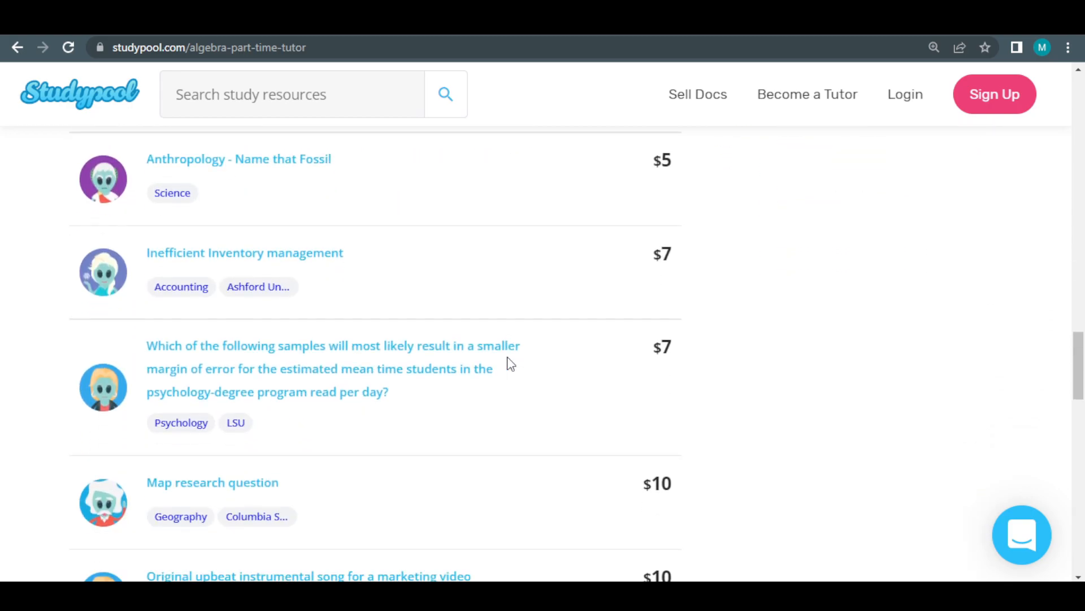
scroll(down, 3)
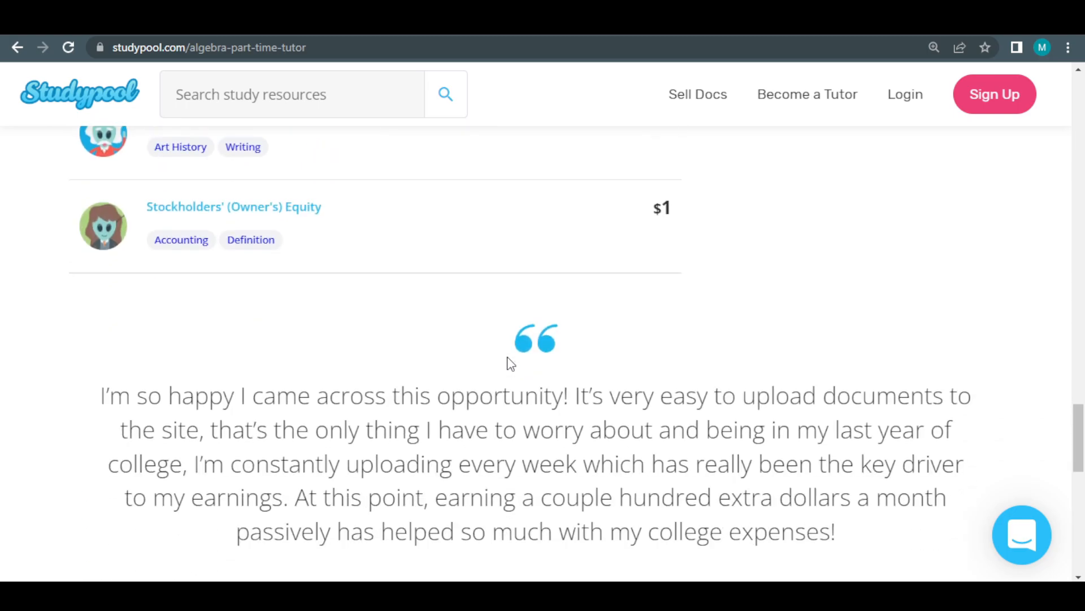
scroll(down, 3)
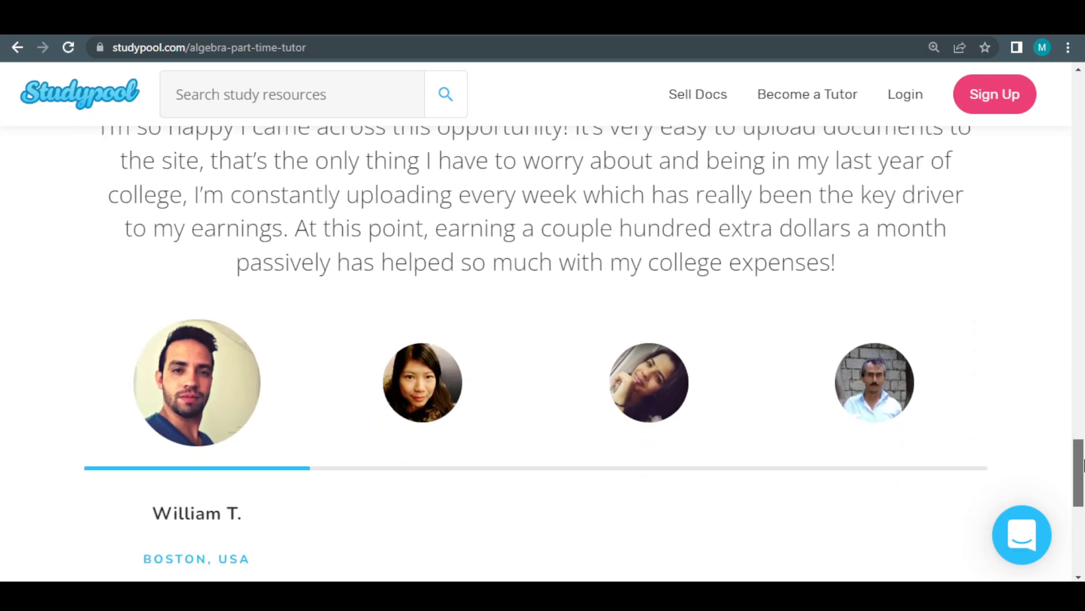
scroll(down, 3)
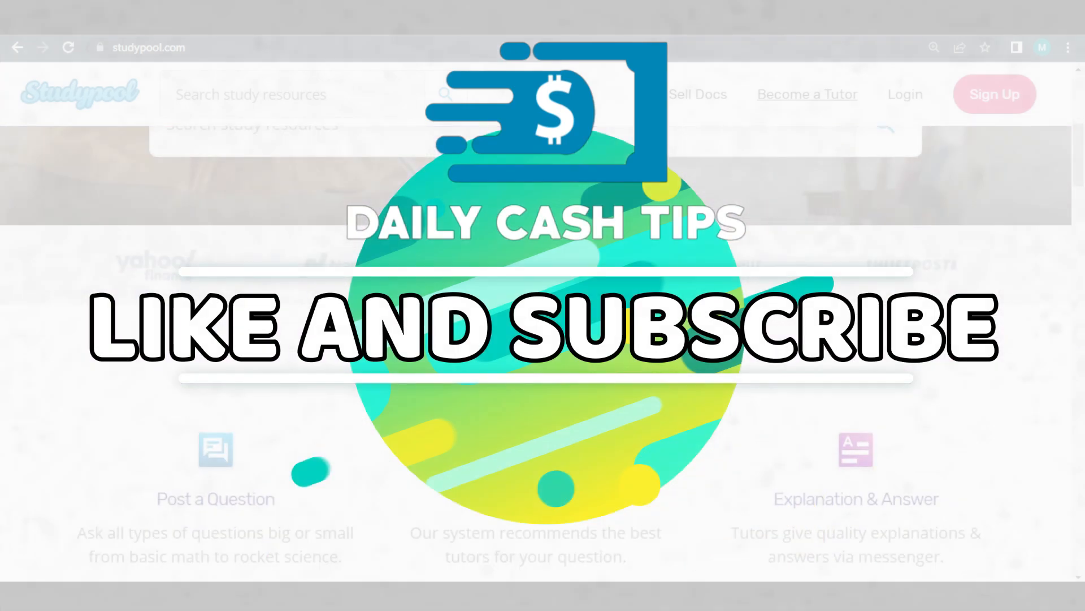
- Scroll down the studypool.com home page
scroll(down, 3)
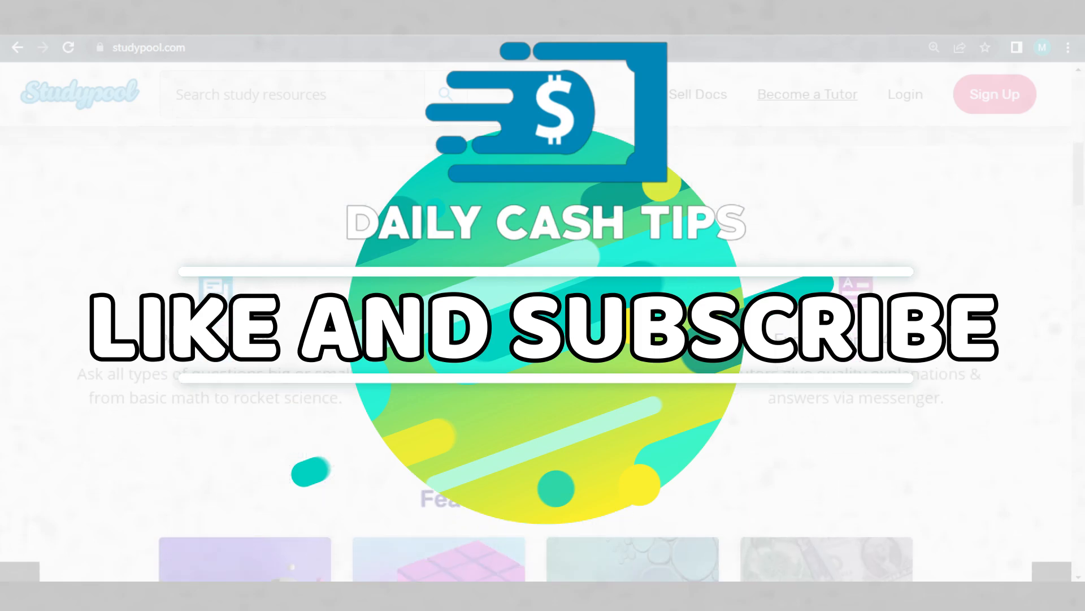